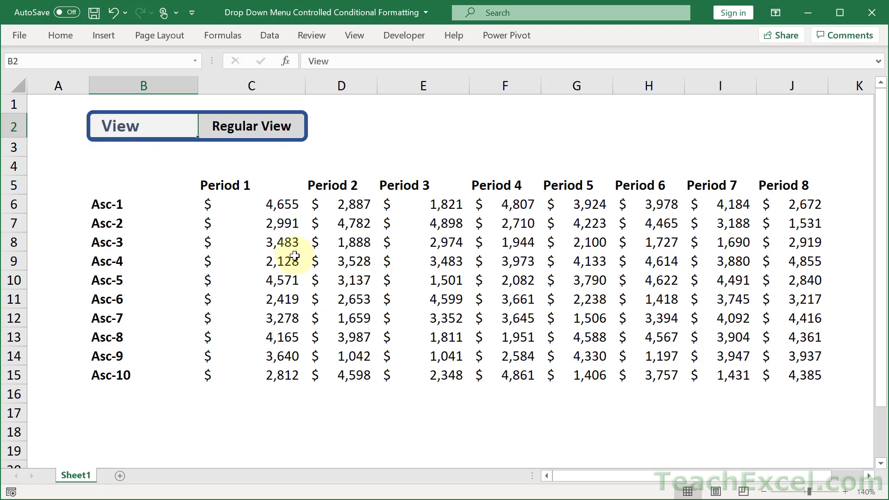
Switch the View choice in C2 to Top 10%, then to Bottom 10% for red lowest values.
left_click(252, 126)
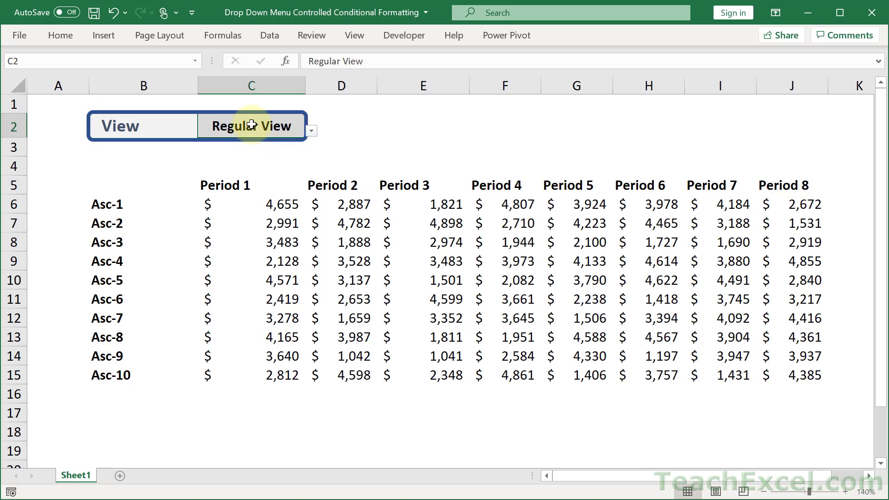
left_click(312, 131)
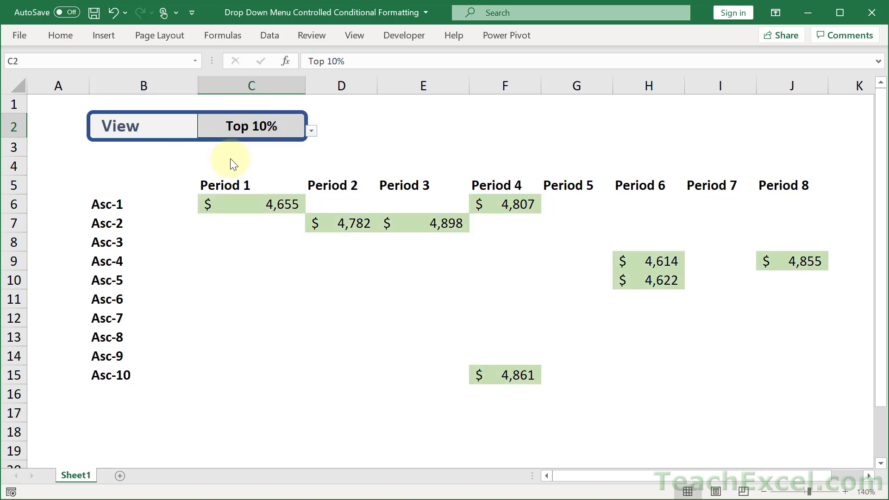
left_click(310, 131)
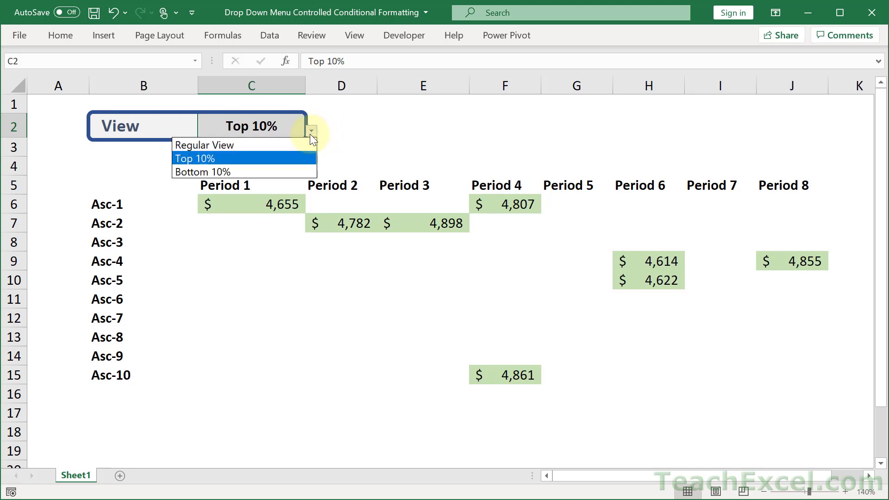
left_click(201, 172)
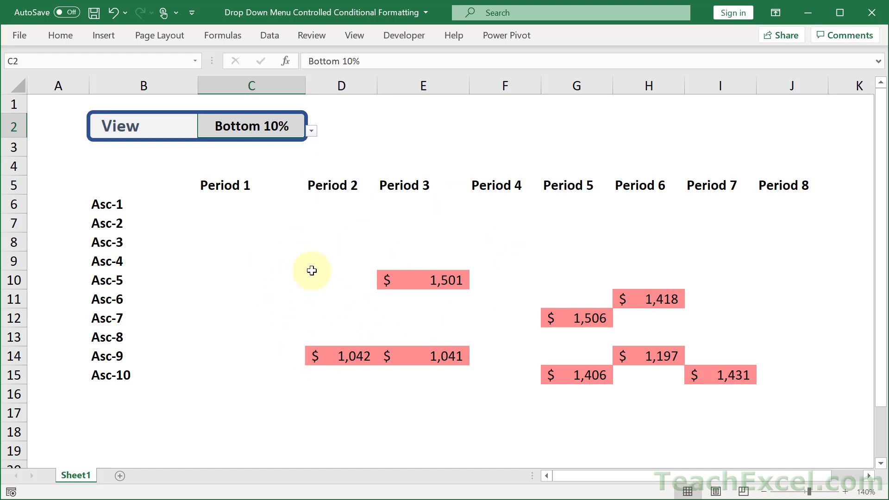
mouse_move(318, 277)
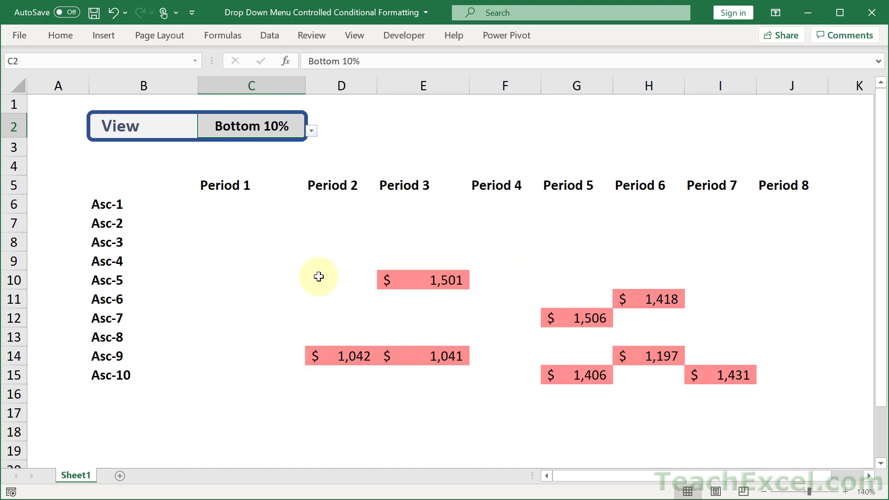
left_click(311, 131)
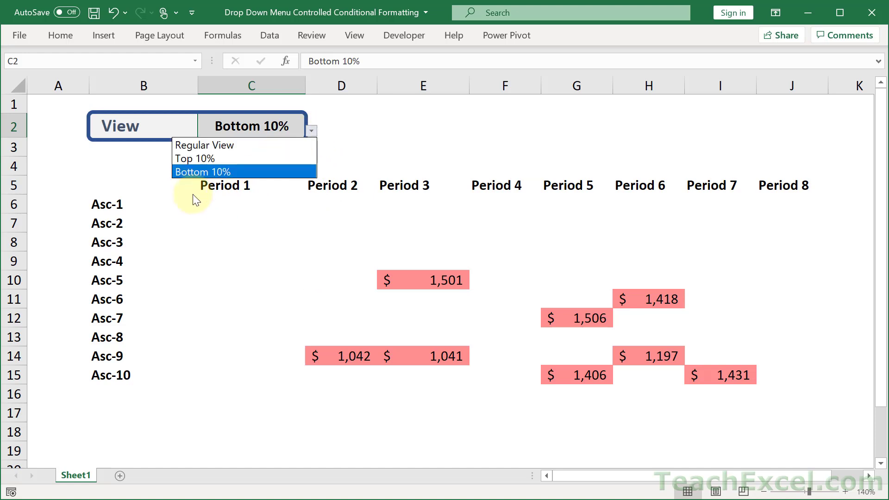
mouse_move(281, 190)
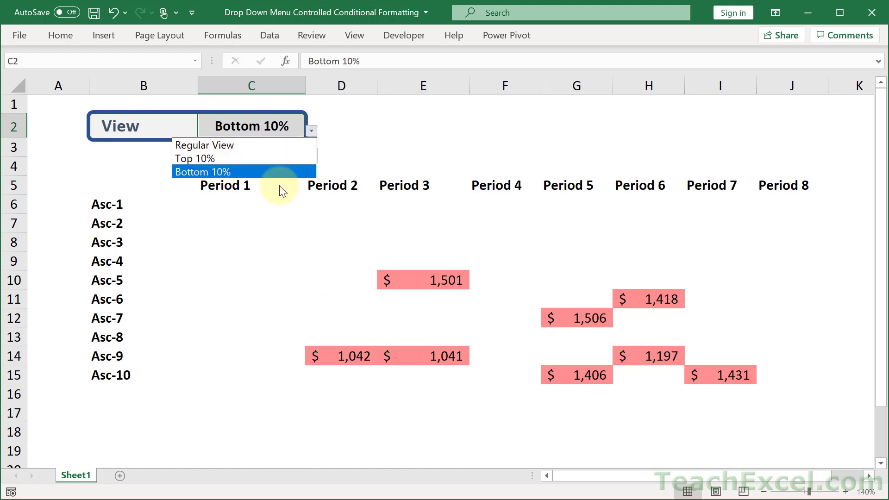
mouse_move(322, 249)
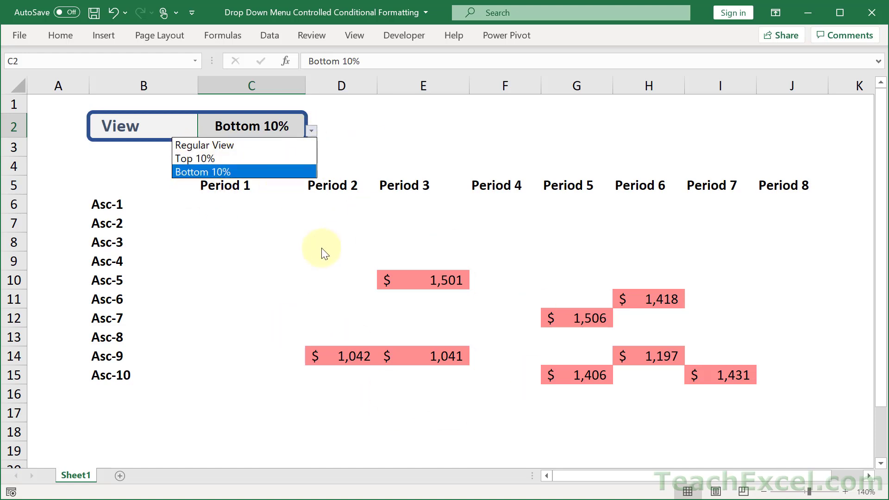
mouse_move(249, 297)
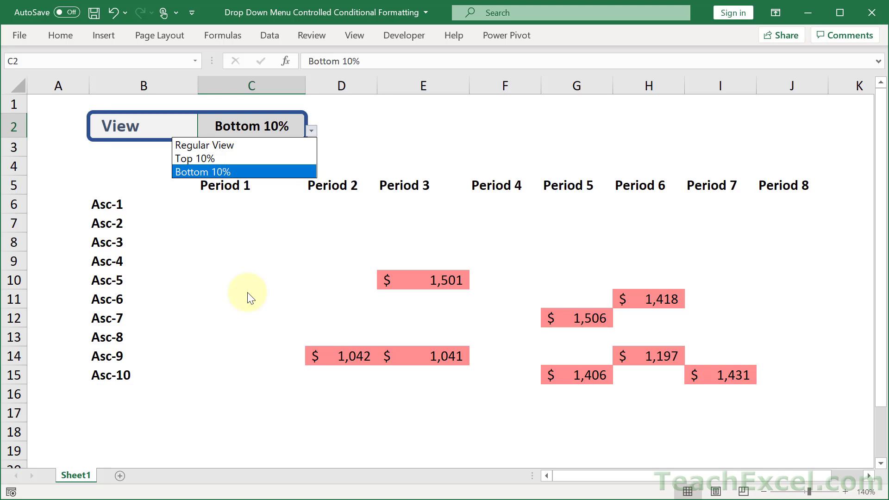
mouse_move(220, 207)
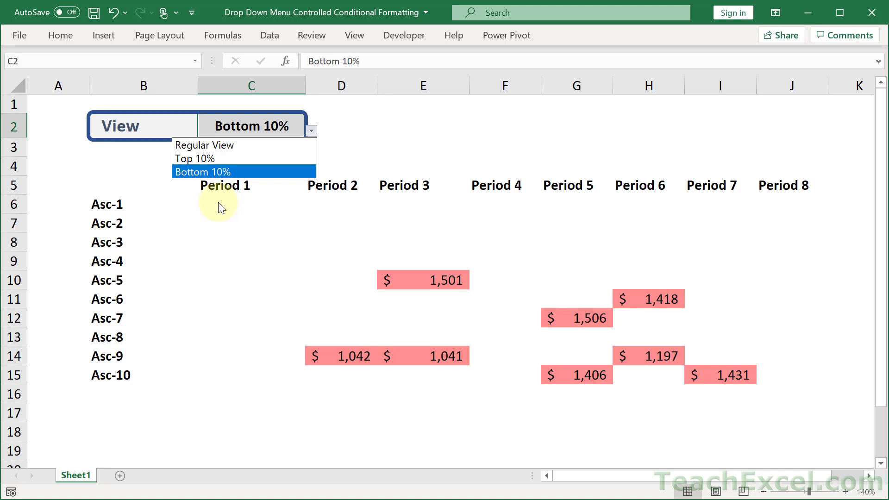
mouse_move(130, 167)
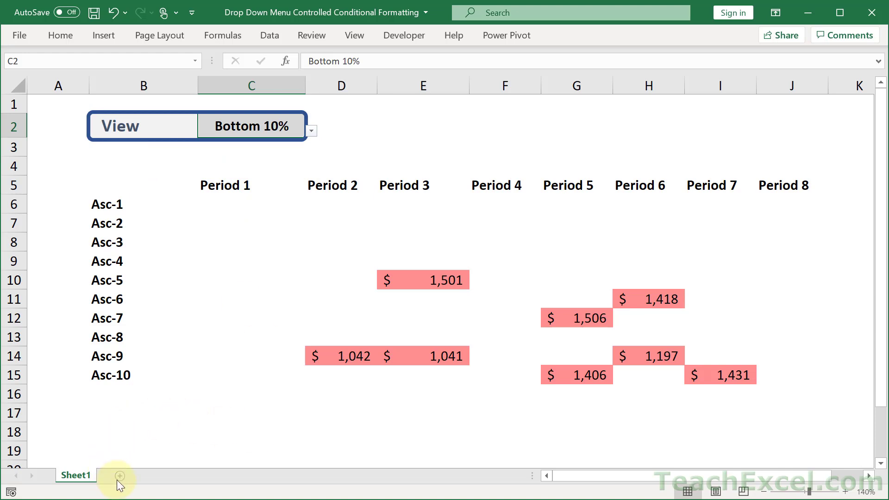
Add a new blank Sheet2 and select cell C3 on it.
left_click(117, 475)
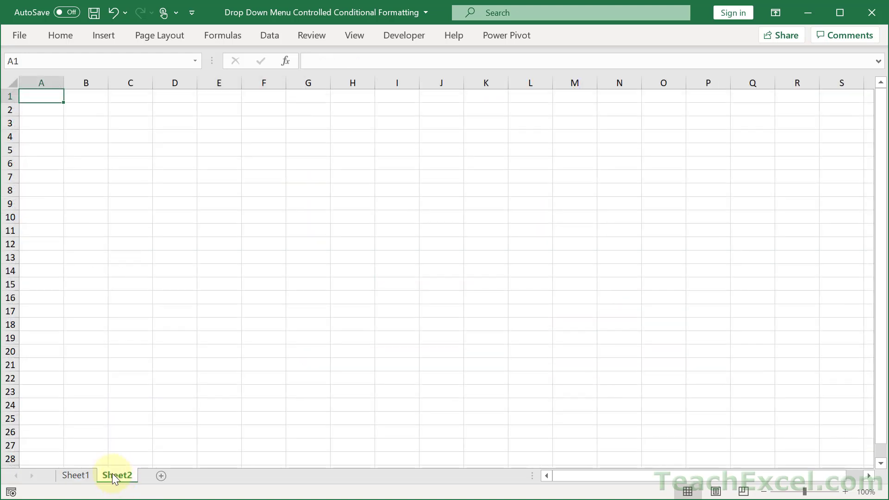
mouse_move(61, 35)
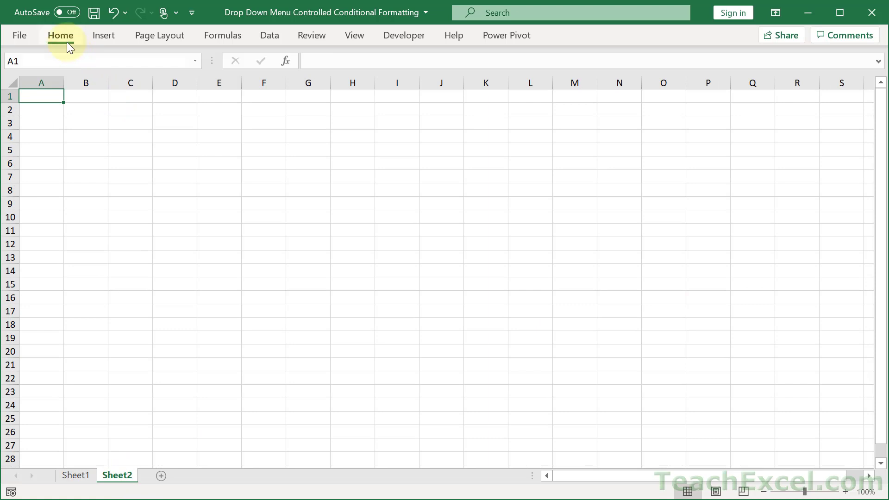
left_click(60, 35)
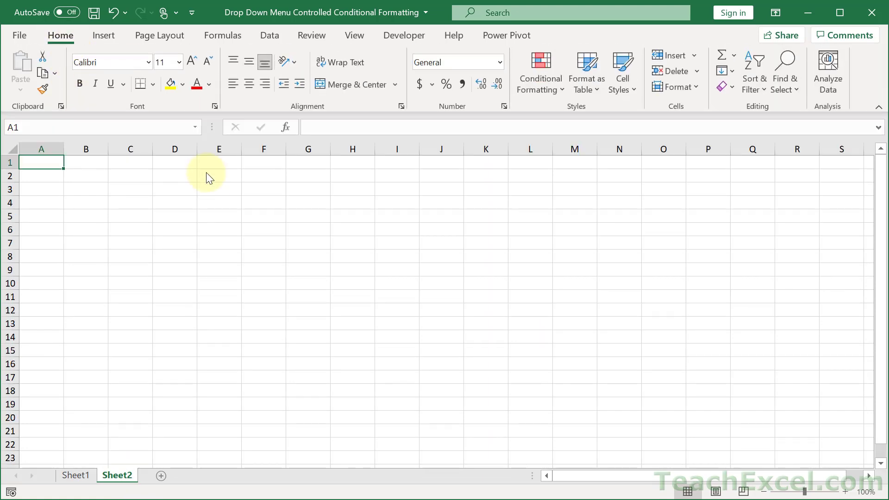
left_click(130, 189)
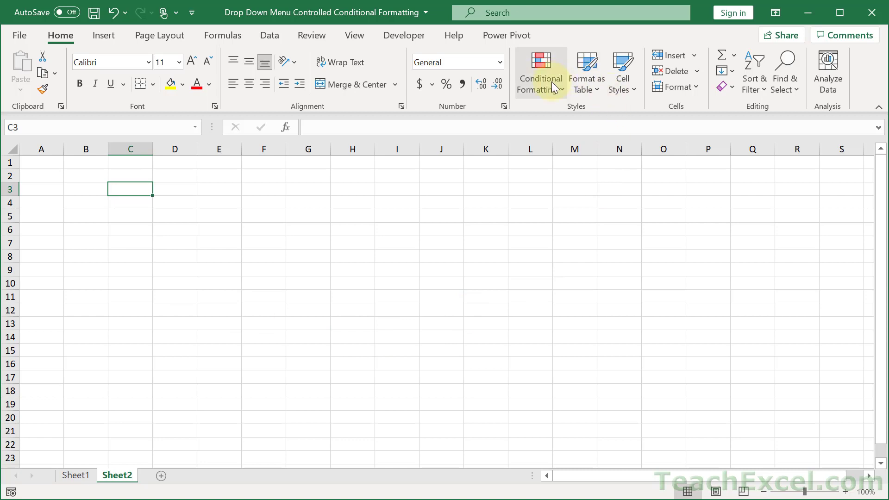
Preview a formula-based New Rule in Conditional Formatting and cancel without adding it.
left_click(540, 72)
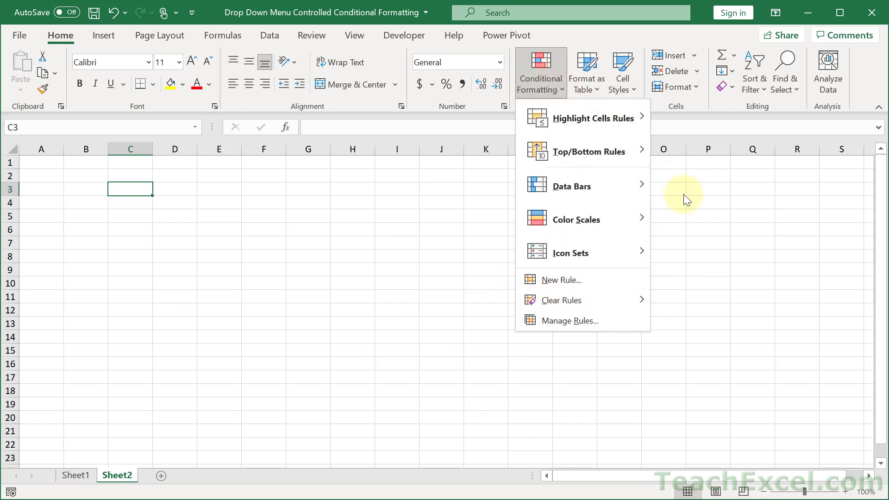
mouse_move(559, 280)
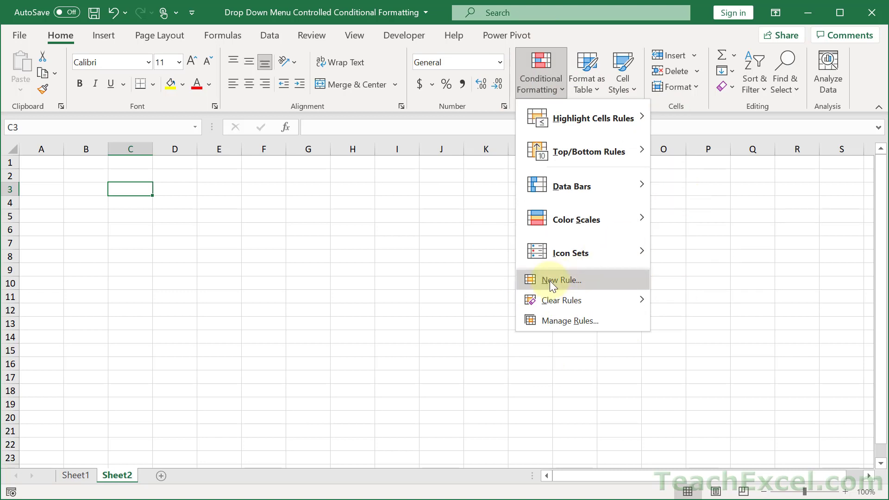
left_click(559, 280)
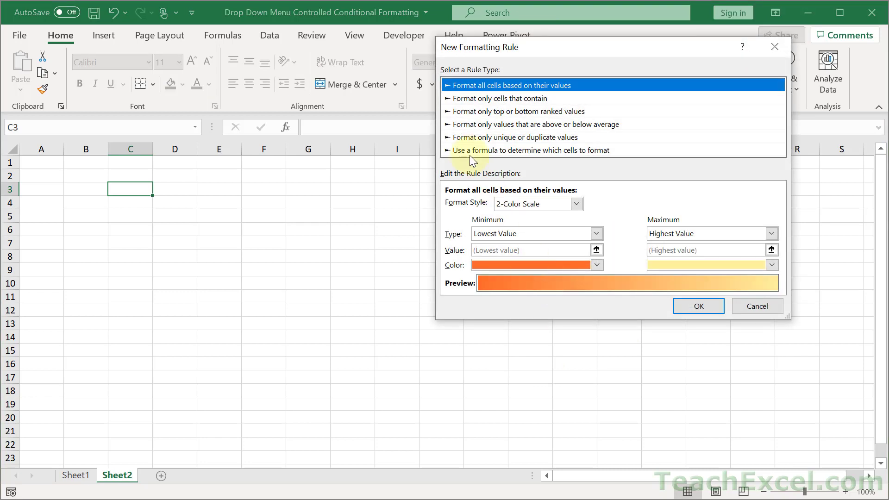
mouse_move(592, 156)
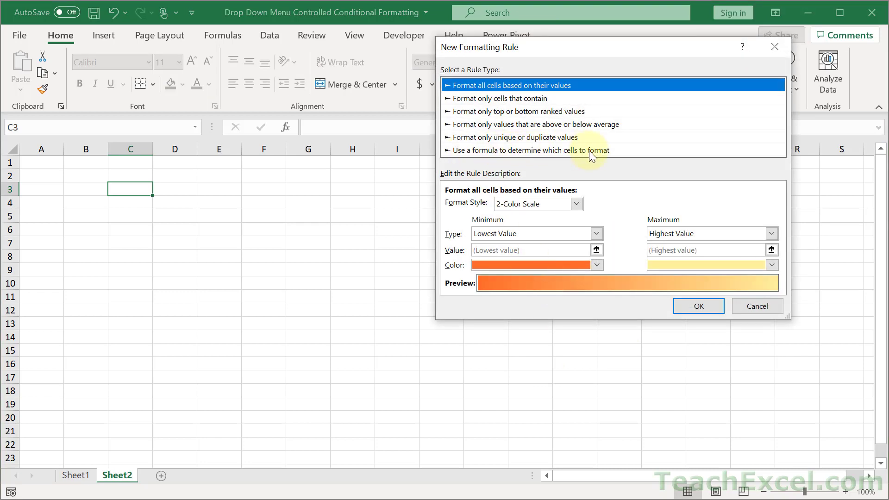
left_click(526, 150)
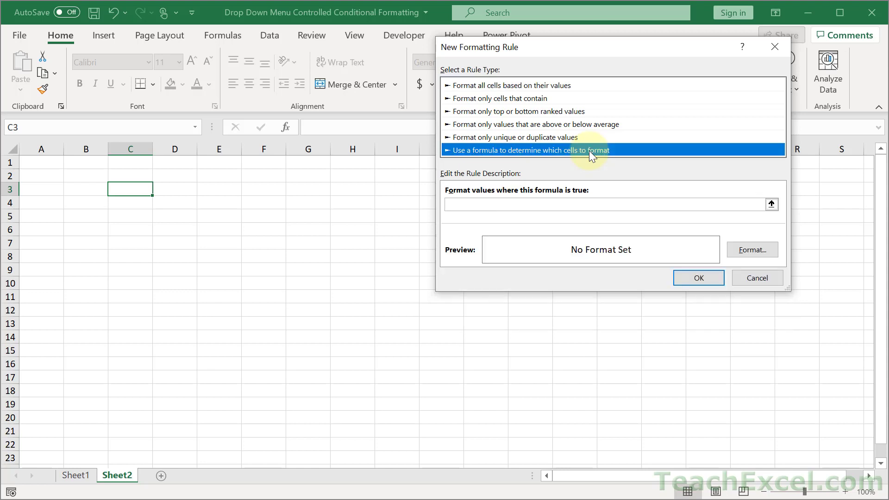
mouse_move(519, 220)
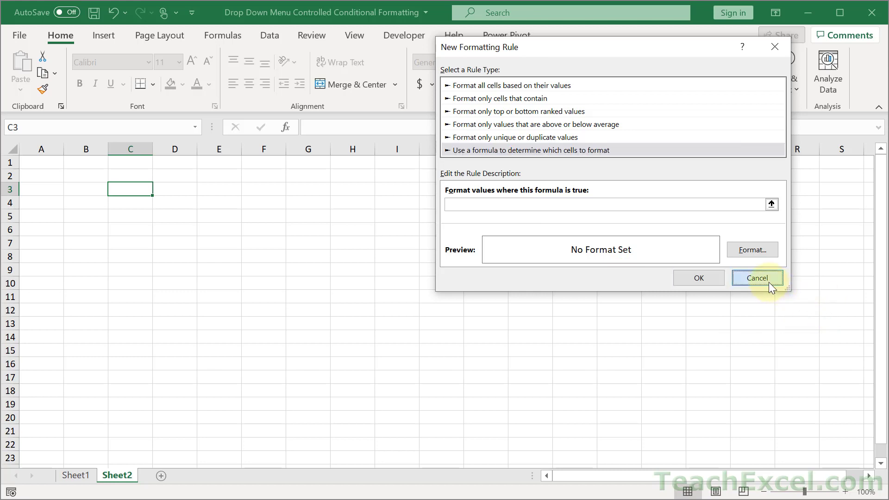
left_click(756, 277)
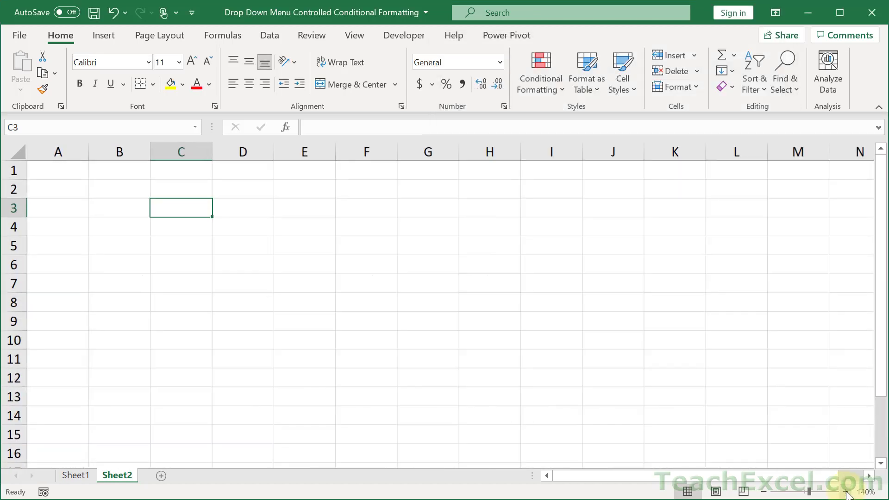
Fill C3:F7 with random numbers from 5 to 100 using a RANDBETWEEN formula.
type("=r")
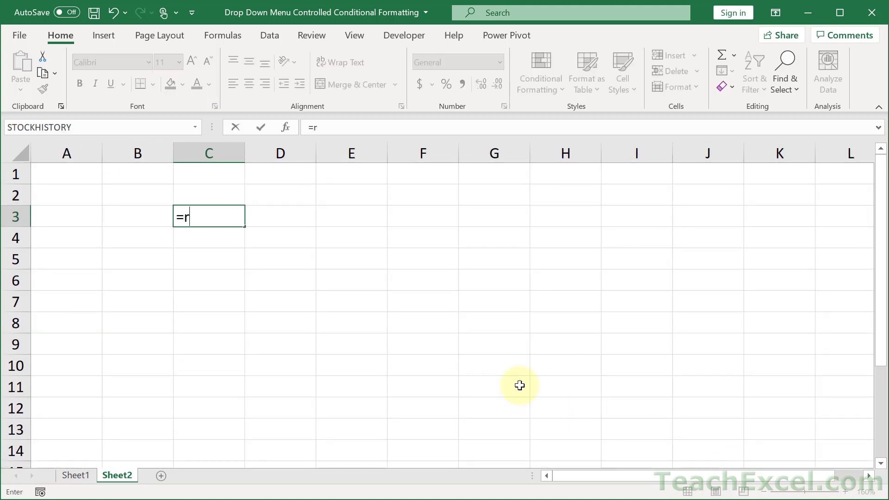
type("and")
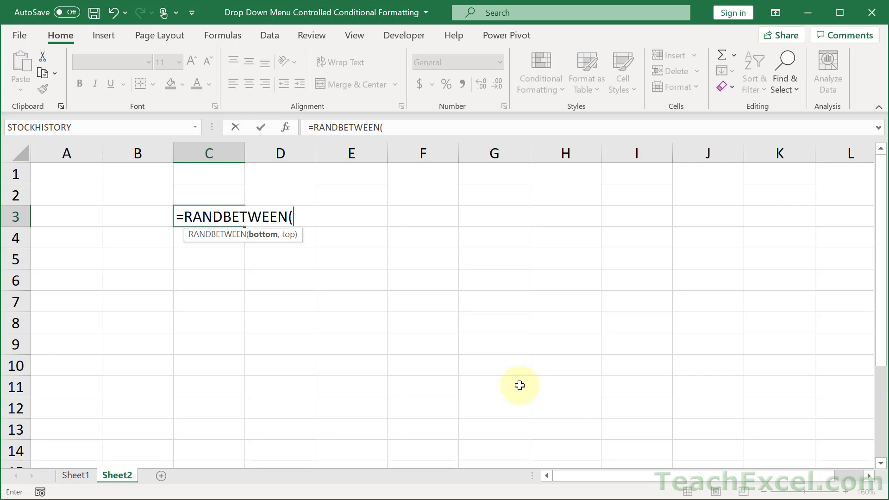
type("5,")
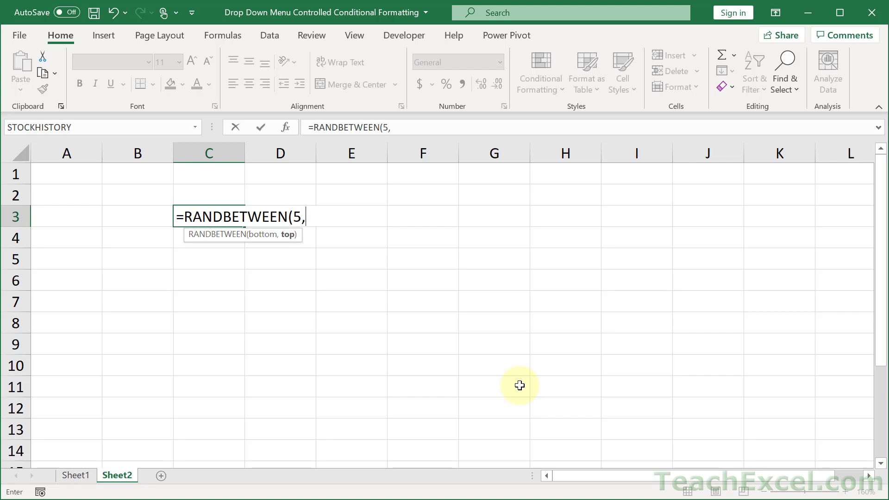
key("Return")
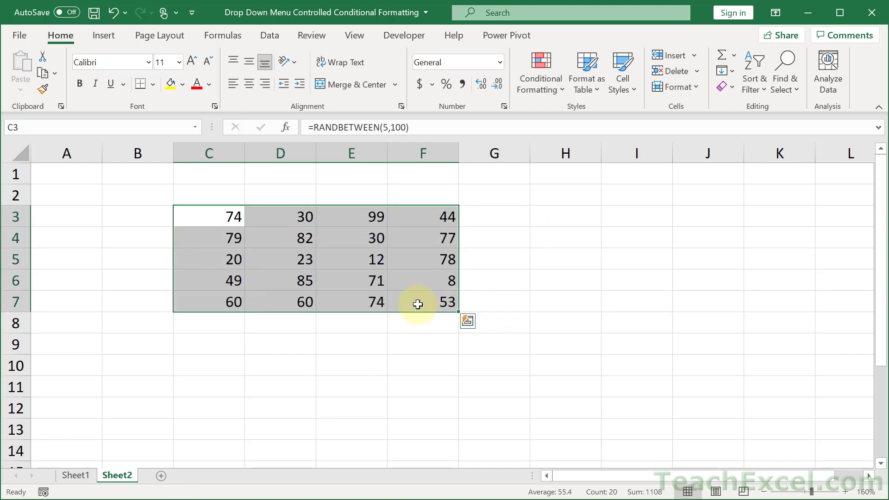
Copy the random block and paste it back as static values, ending in empty C9.
key("ctrl+c")
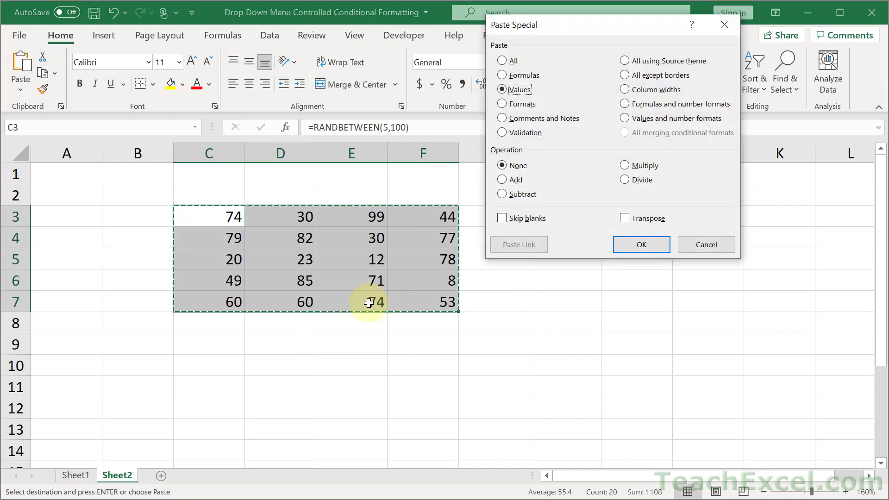
left_click(641, 244)
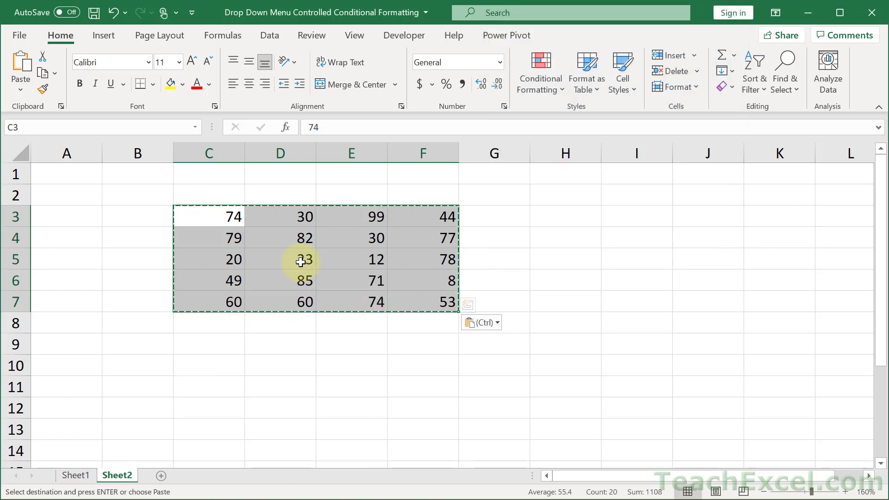
right_click(301, 260)
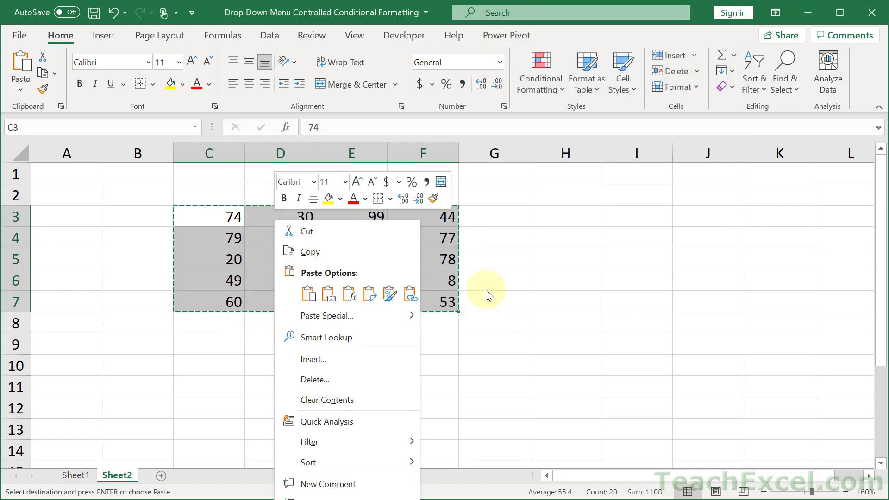
left_click(329, 293)
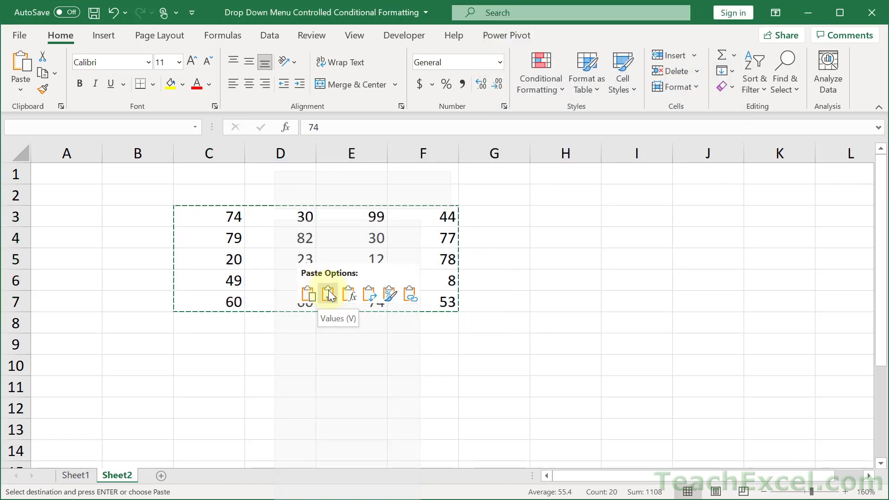
left_click(330, 293)
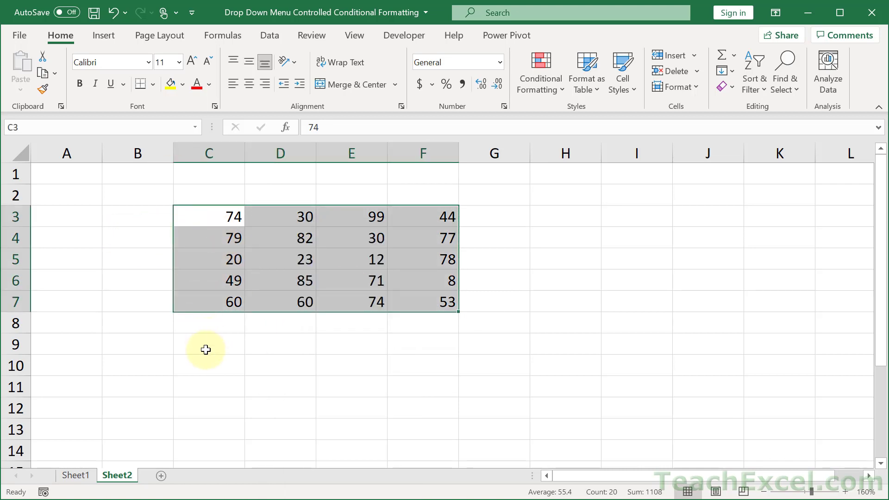
left_click(209, 344)
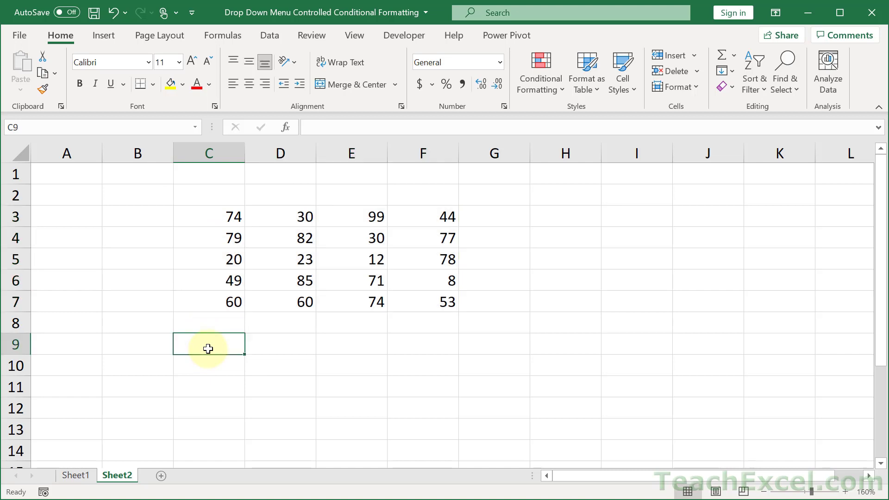
mouse_move(336, 257)
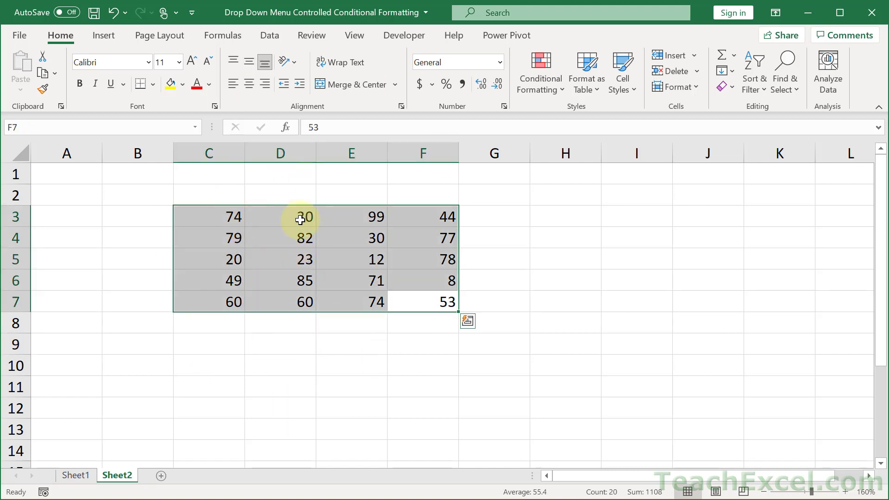
Apply a Top 10% light red rule to C3:F7, highlighting 99 and 85.
left_click(209, 216)
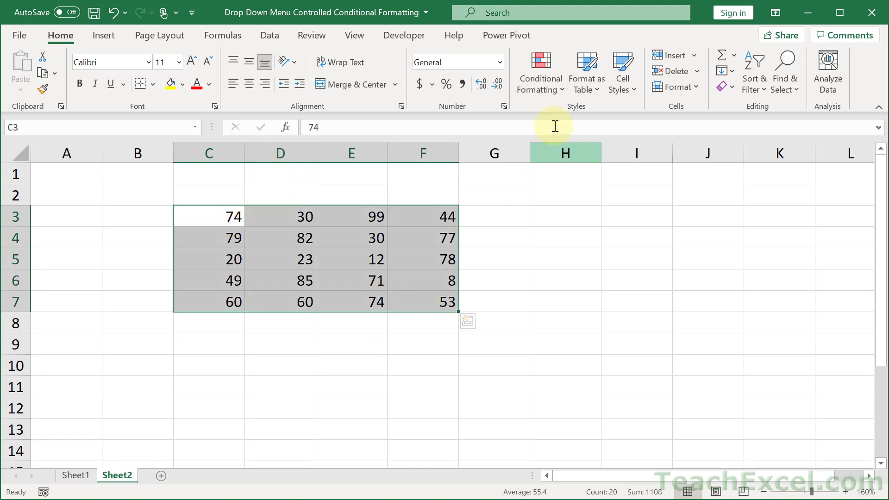
left_click(539, 73)
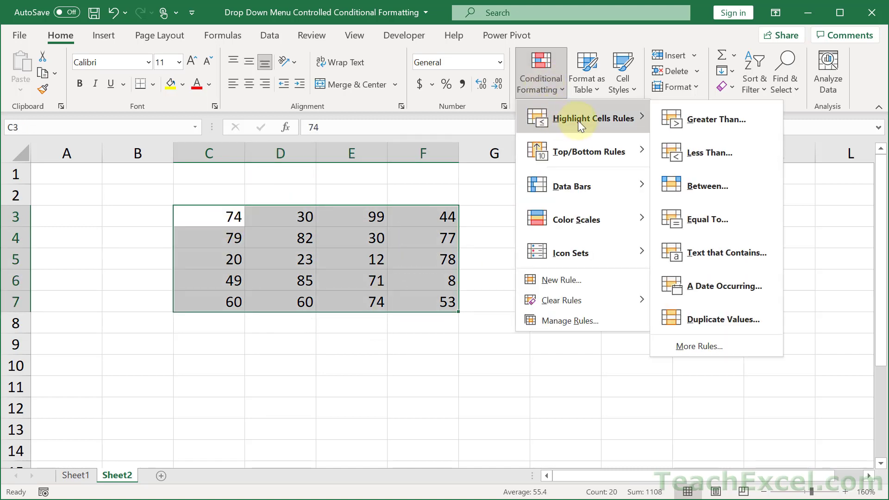
mouse_move(710, 152)
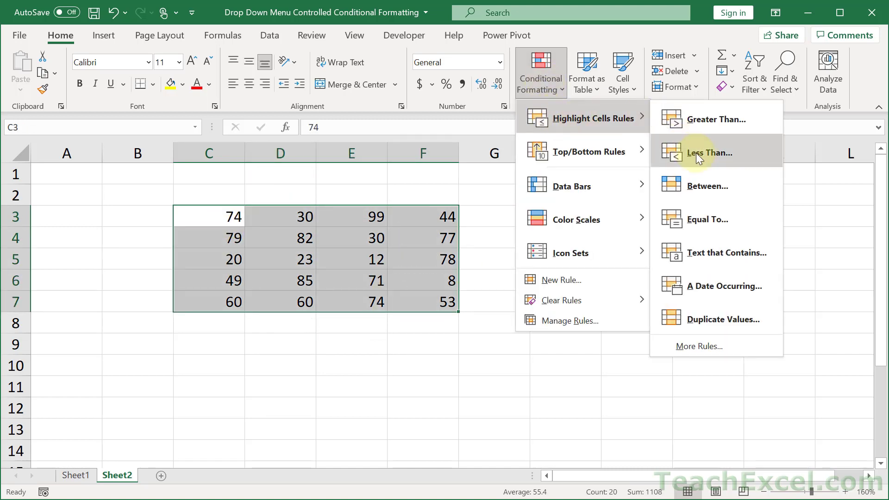
mouse_move(601, 171)
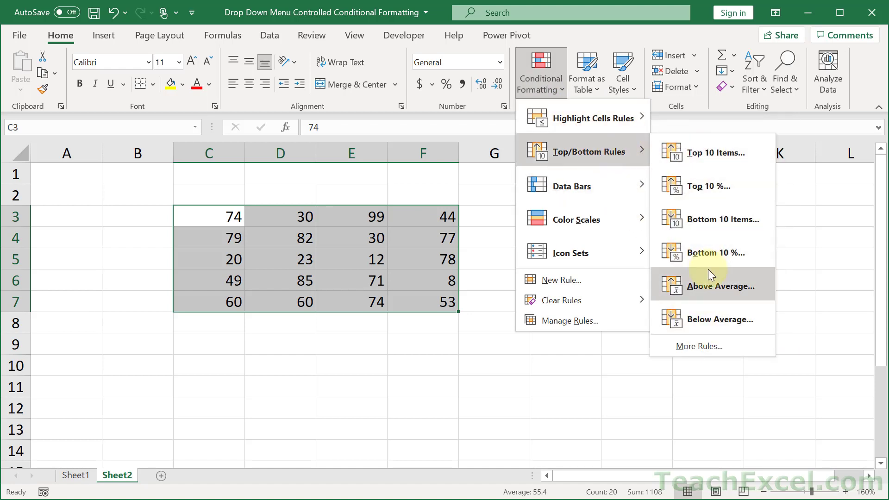
mouse_move(710, 186)
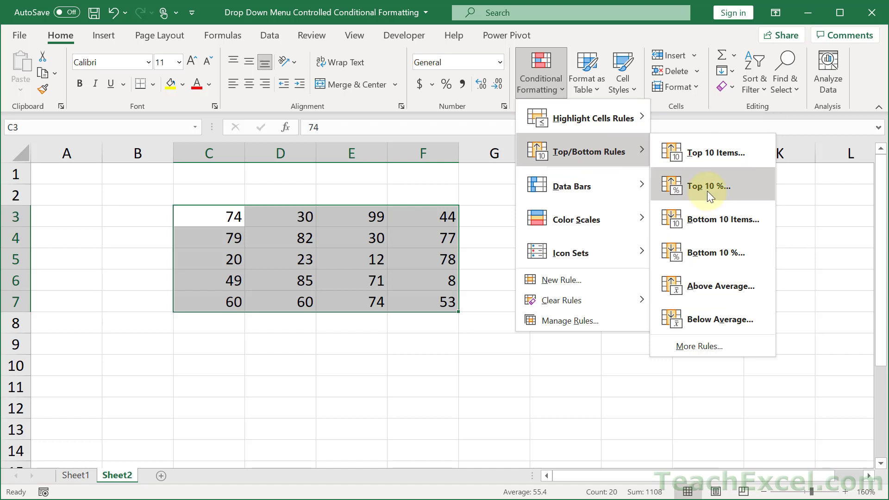
left_click(708, 187)
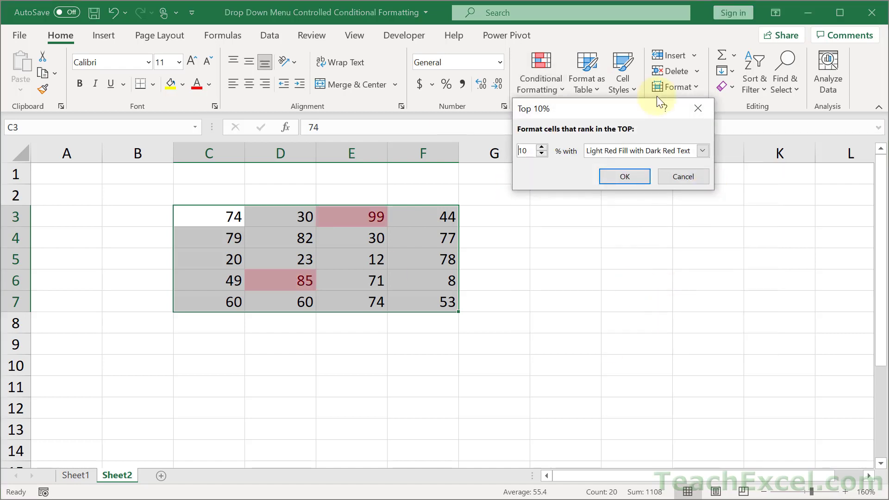
mouse_move(624, 176)
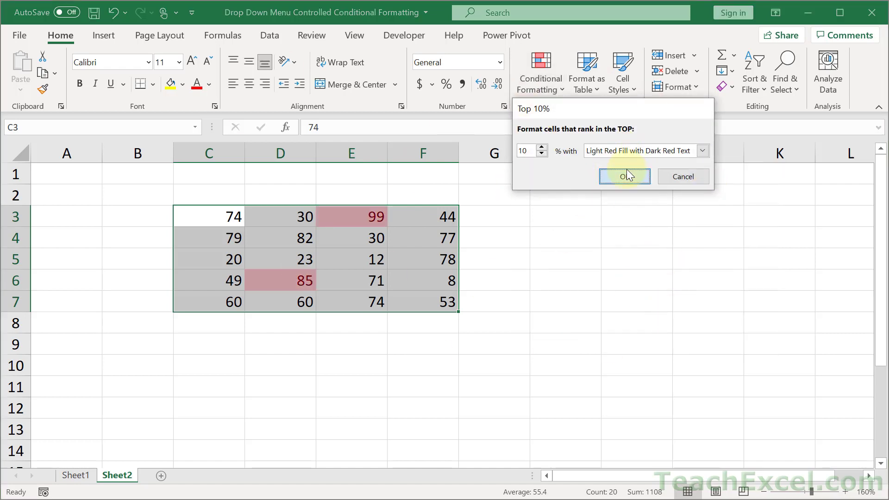
left_click(624, 175)
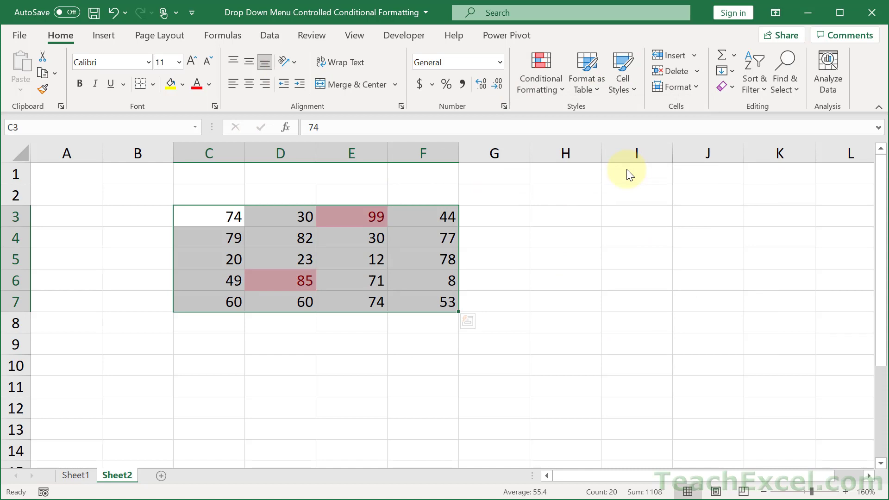
mouse_move(330, 230)
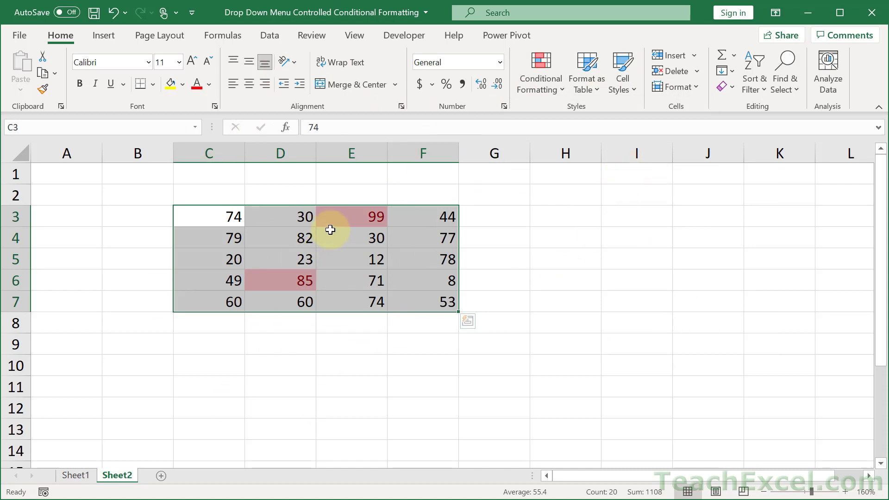
Visit Sheet1 and set its View drop-down back to Regular View.
left_click(75, 475)
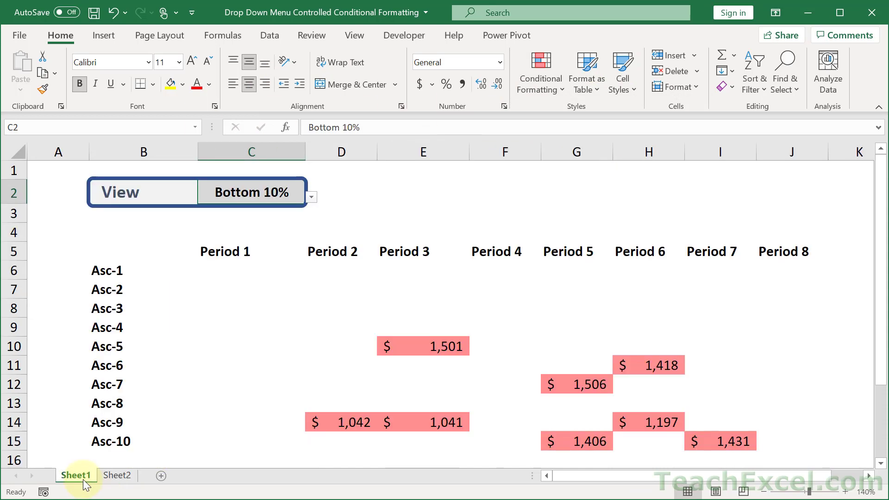
left_click(310, 197)
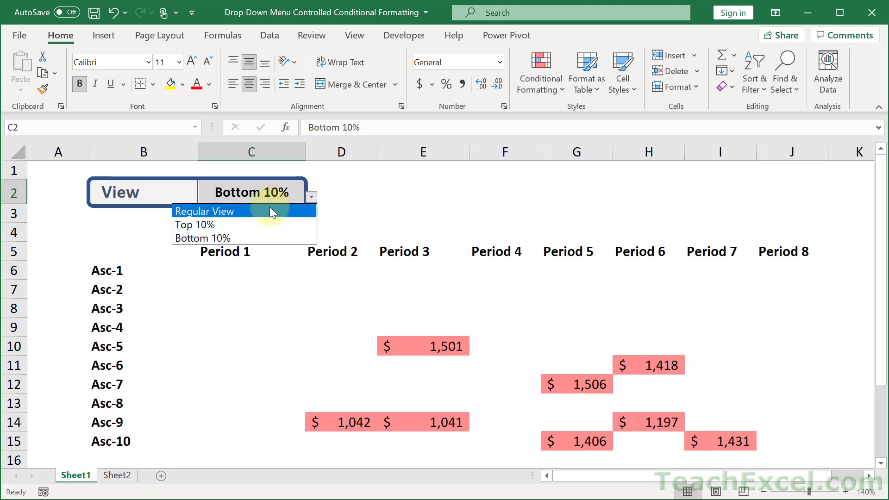
left_click(205, 211)
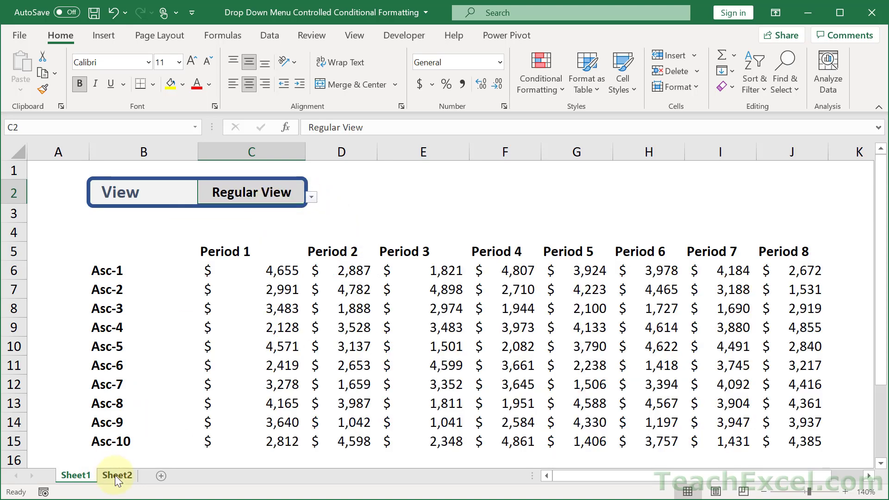
Return to Sheet2, undo the top 10% red highlighting, and settle in C9.
left_click(116, 475)
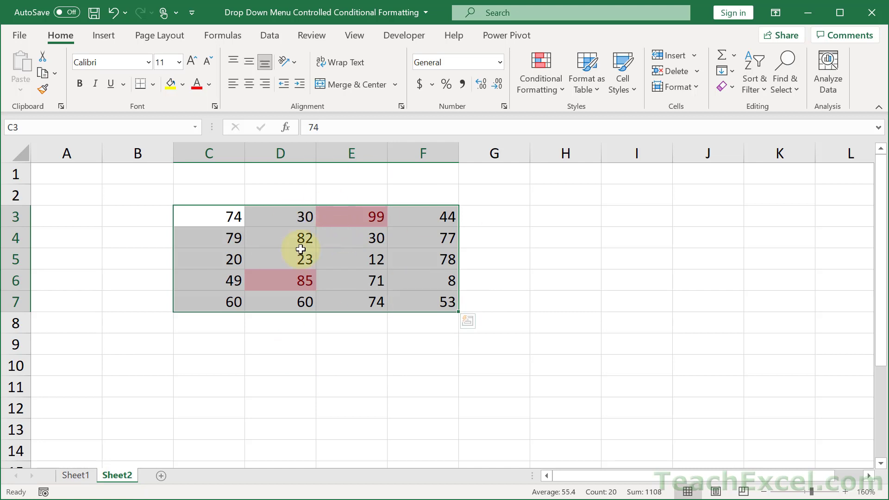
mouse_move(366, 178)
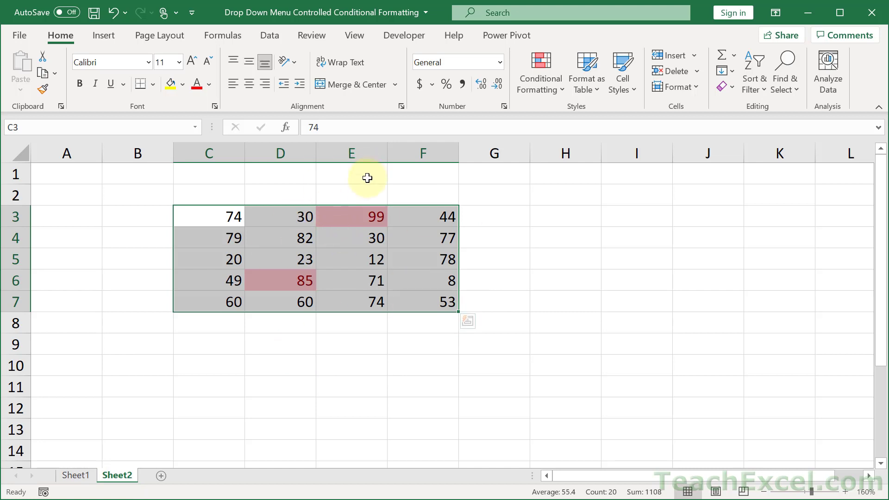
left_click(539, 73)
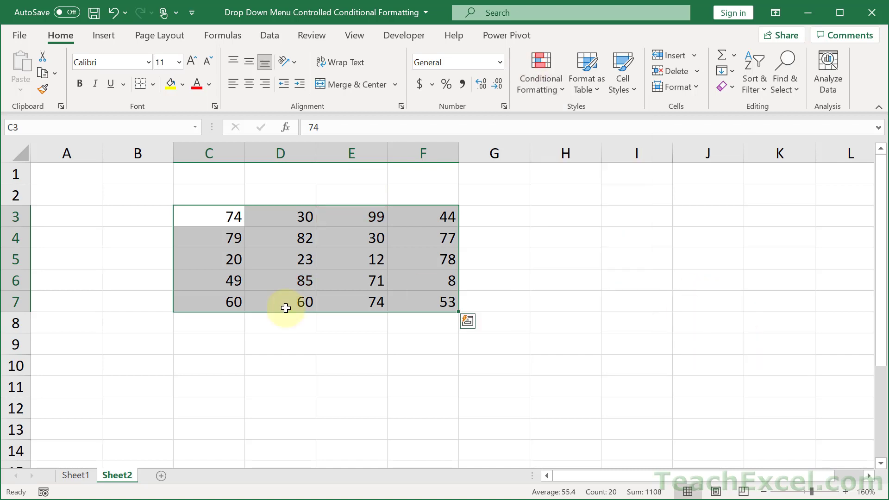
left_click(202, 345)
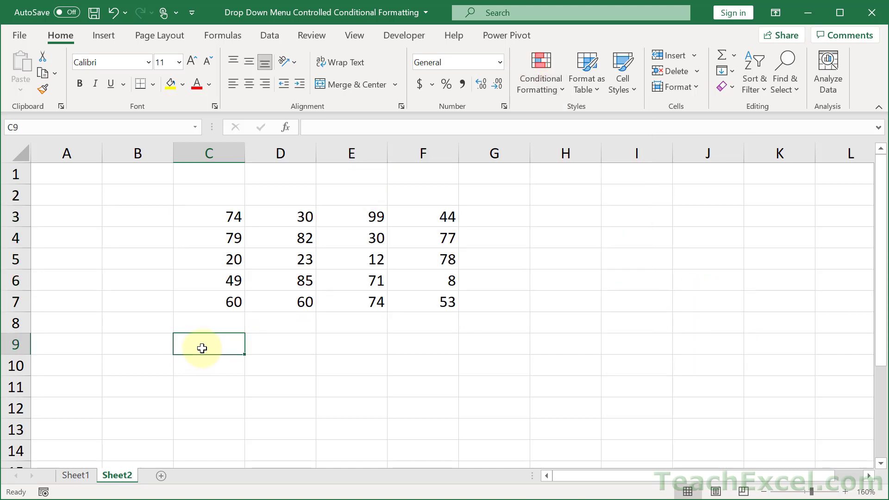
Enter =PERCENTILE.INC(C3:F7,.9) in C9 for the 90th percentile.
type("=")
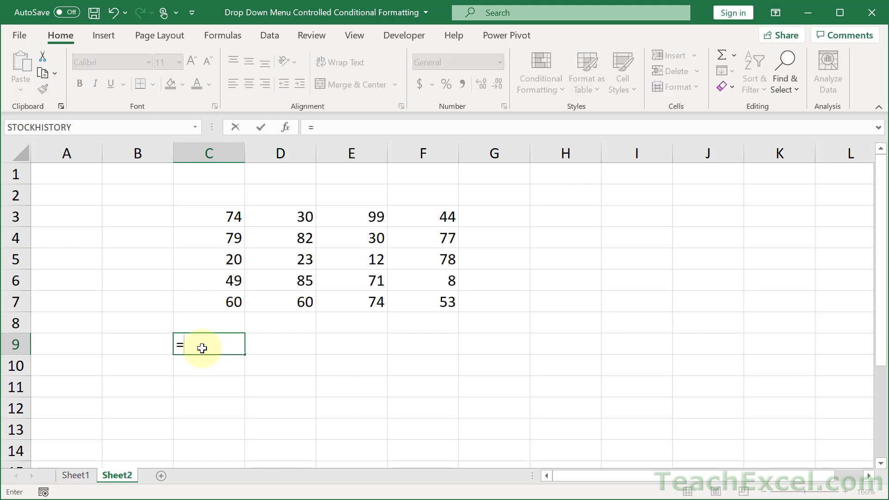
type("perce")
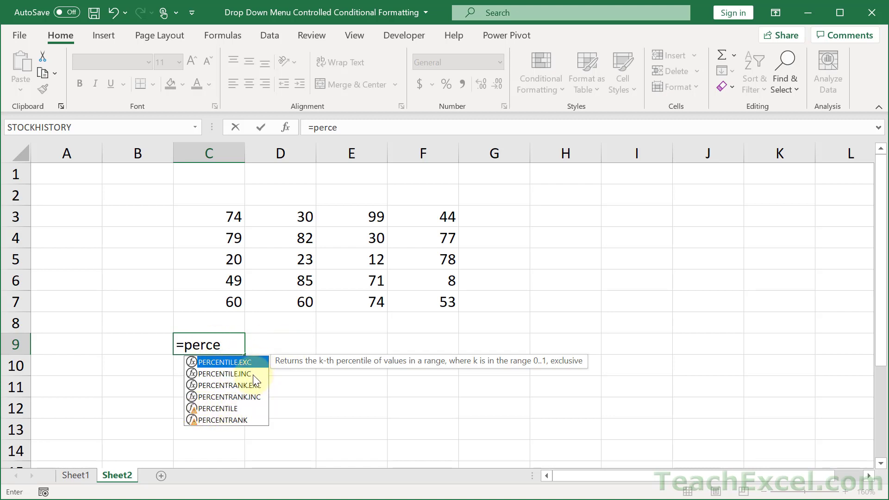
mouse_move(222, 374)
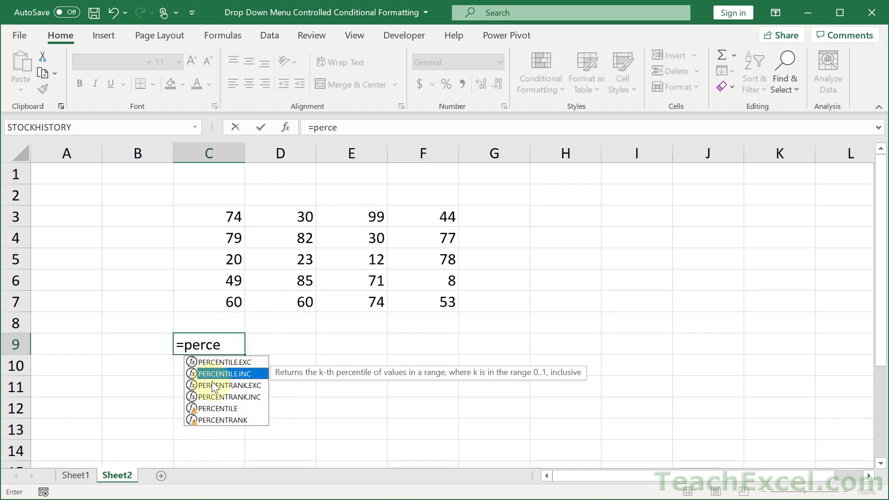
double_click(224, 373)
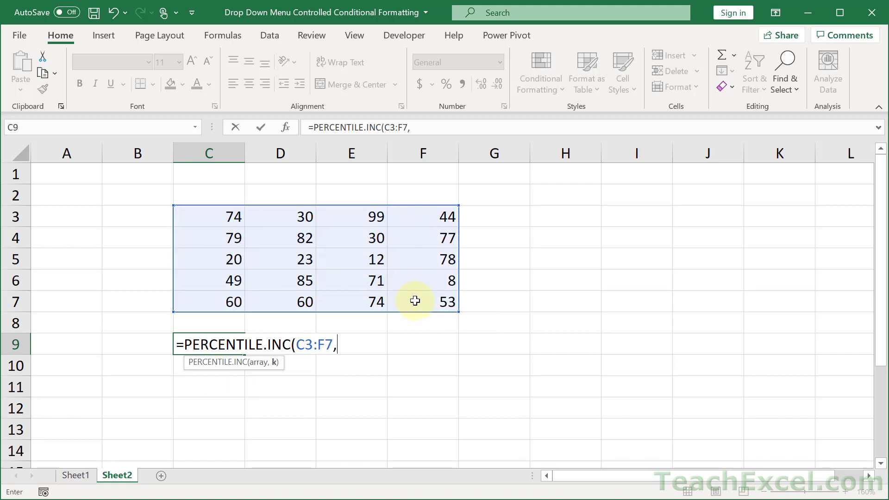
mouse_move(403, 456)
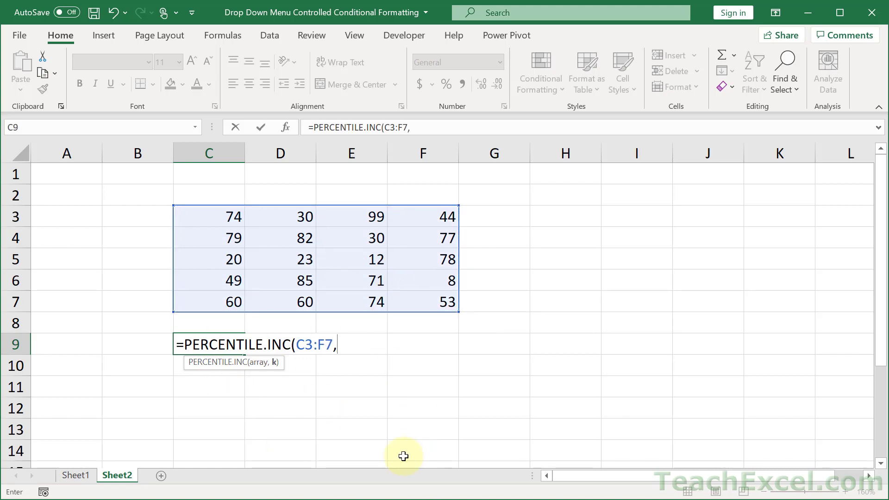
type(".")
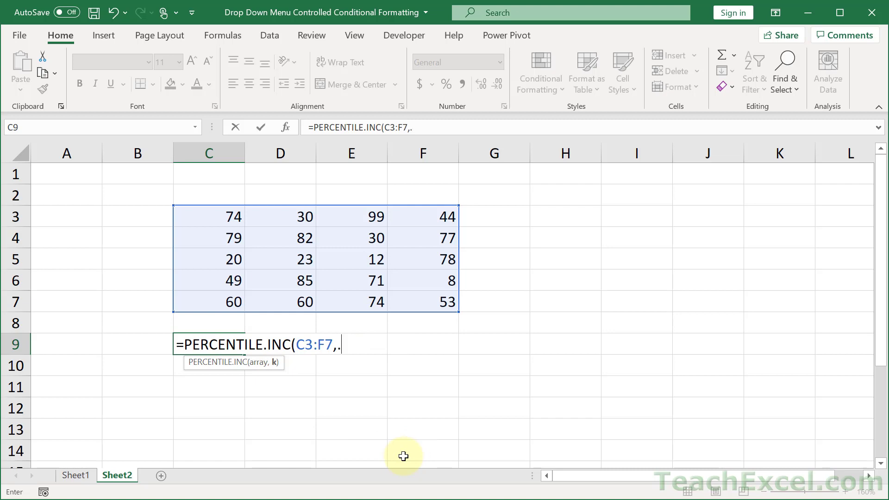
type("9")
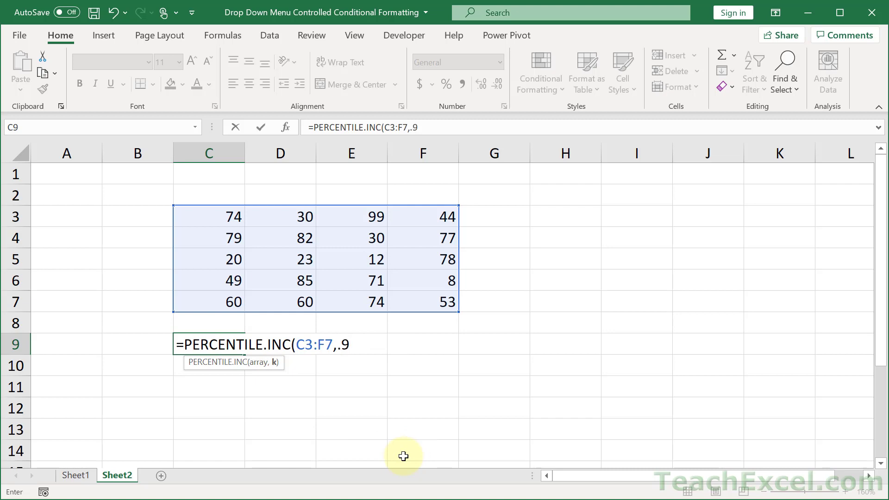
type(")")
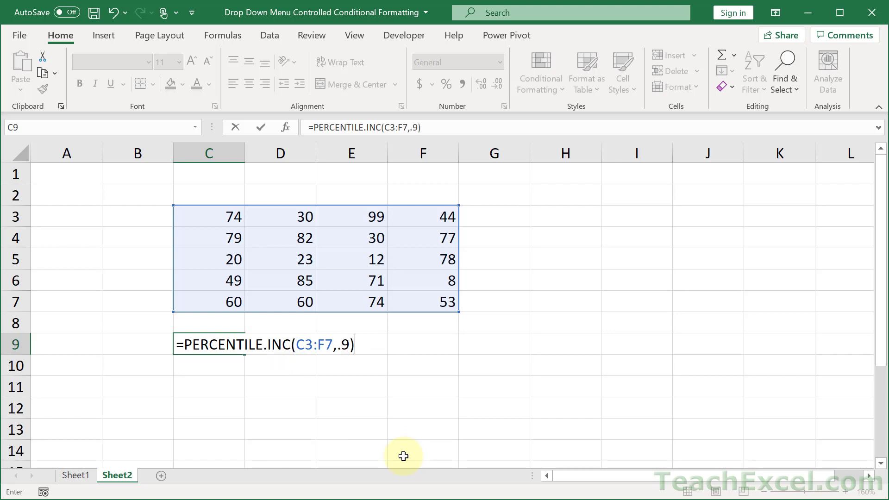
key("Return")
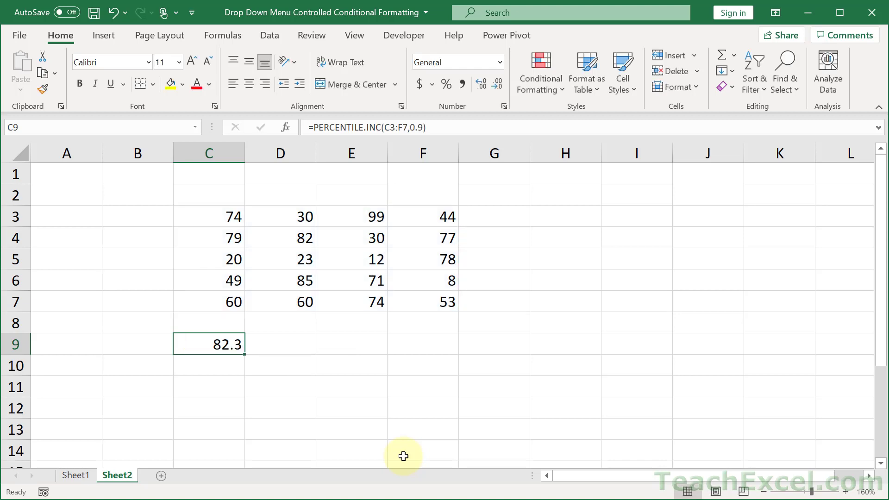
mouse_move(352, 352)
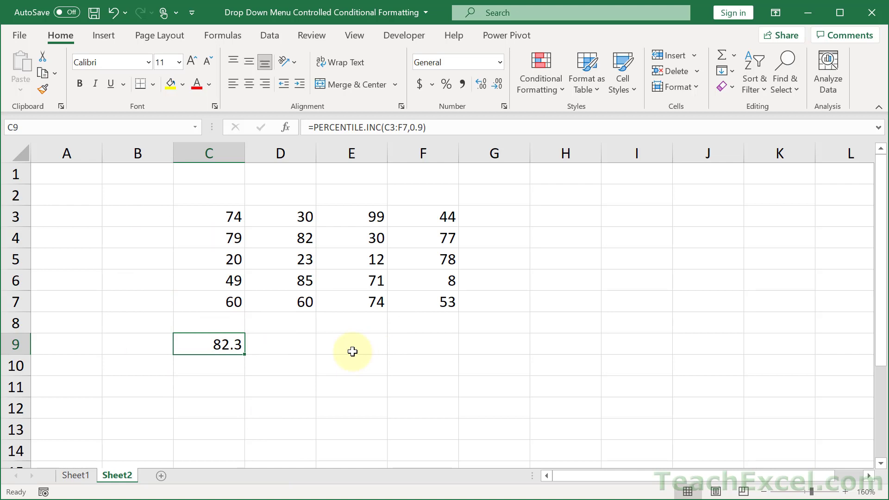
mouse_move(271, 346)
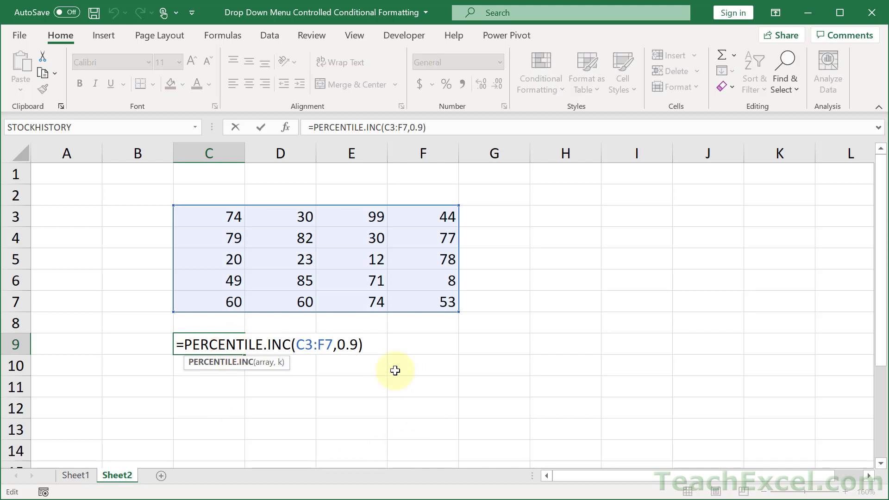
Edit the C9 percentile argument to 0.75, returning 77.25.
key("Backspace")
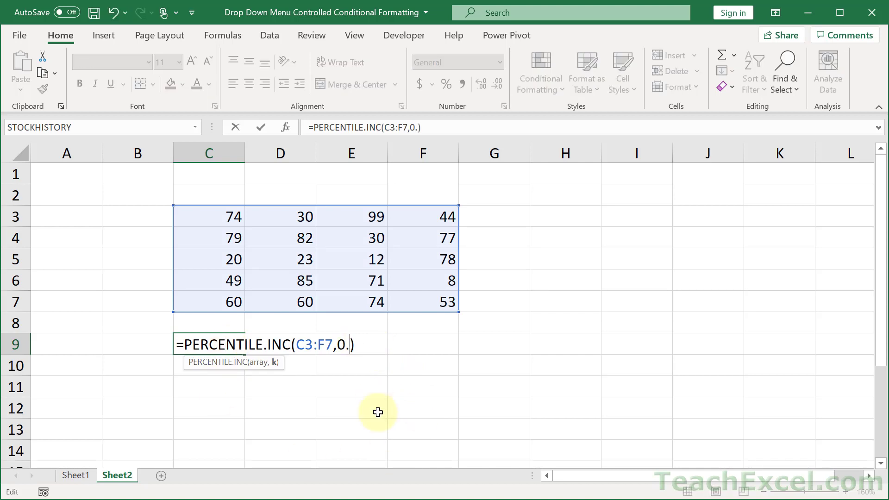
type("75")
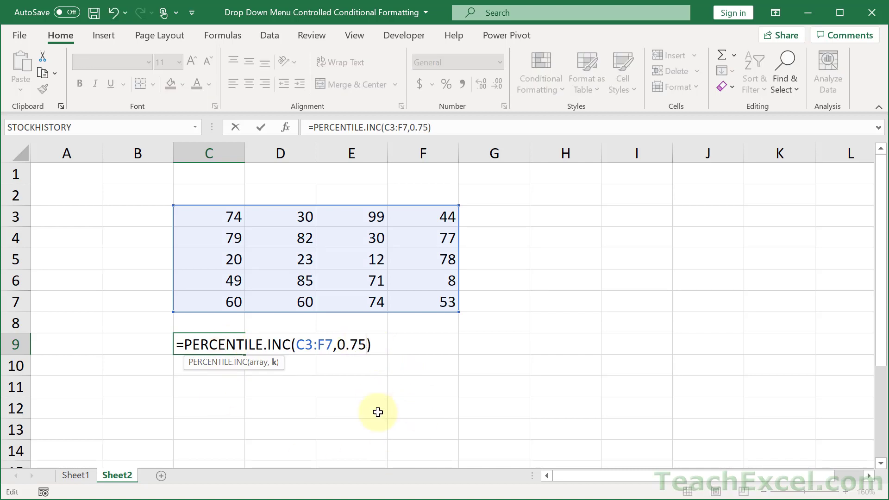
key("Return")
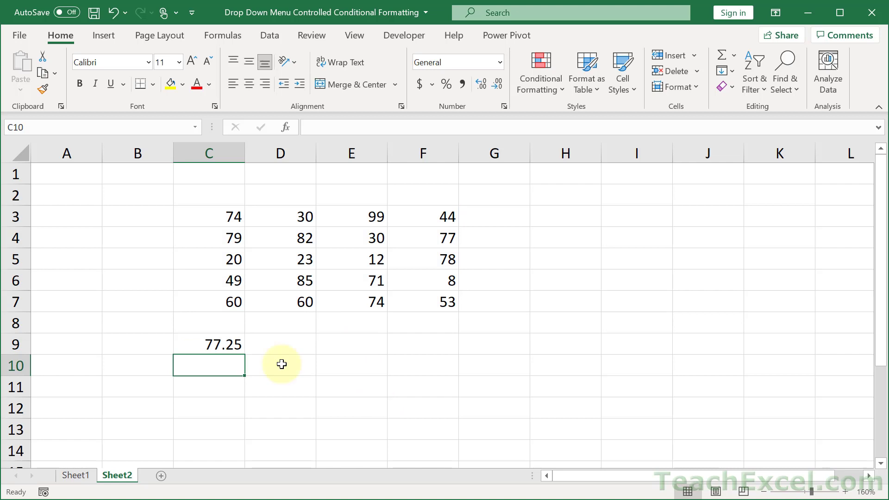
left_click(208, 344)
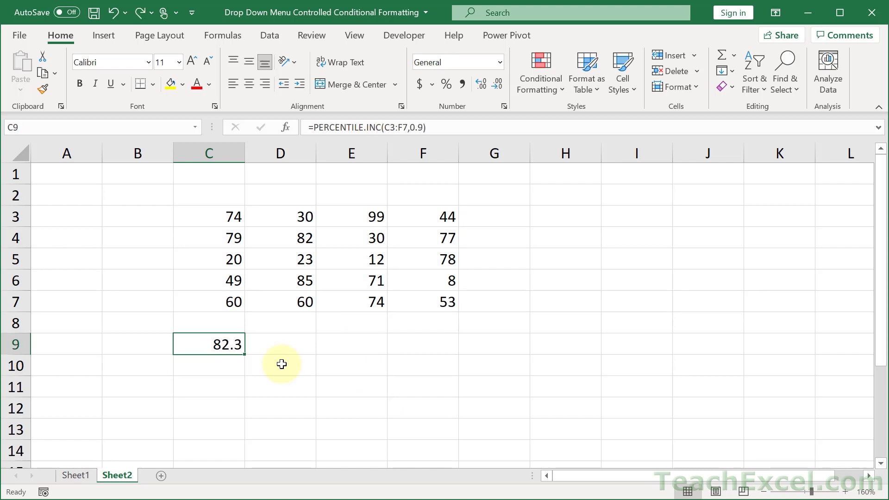
double_click(208, 345)
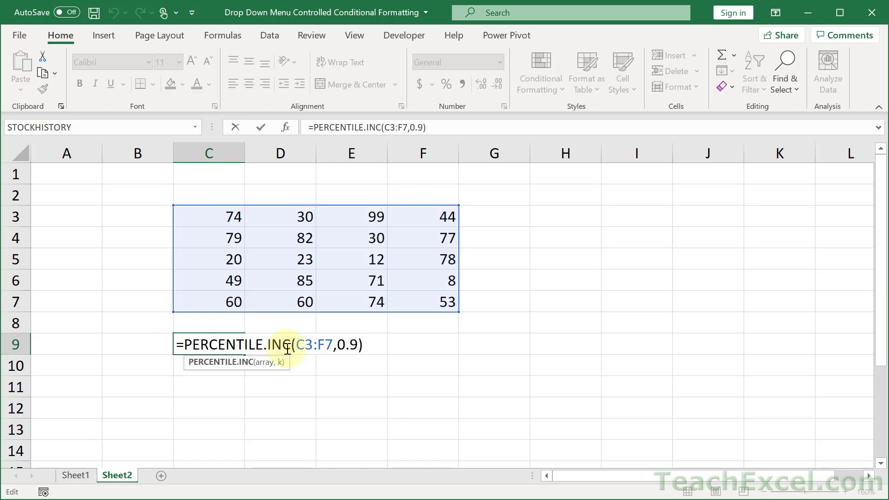
mouse_move(238, 368)
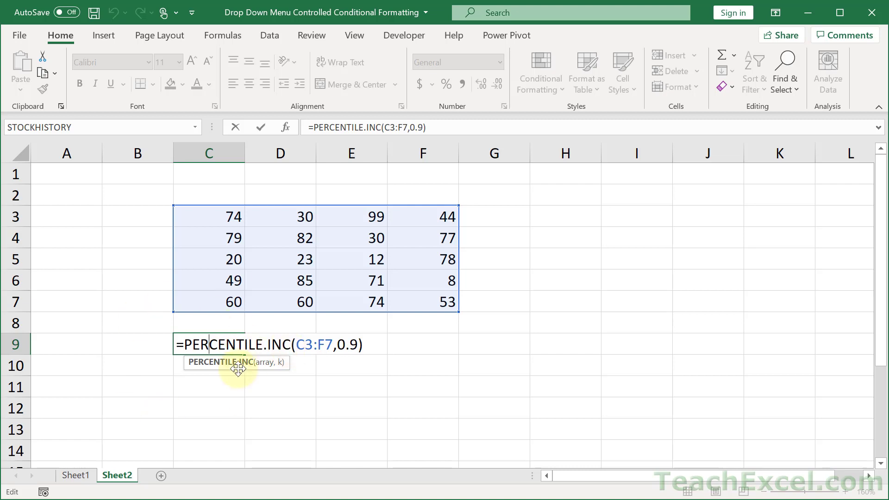
key("Return")
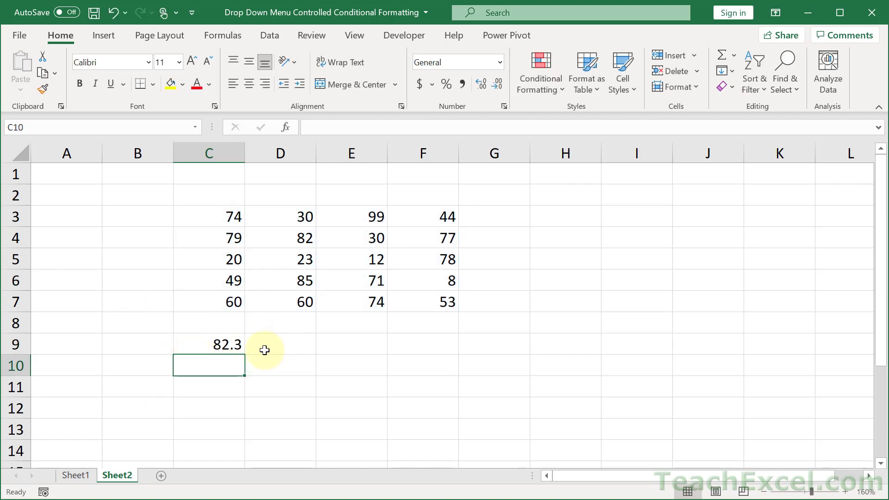
mouse_move(424, 231)
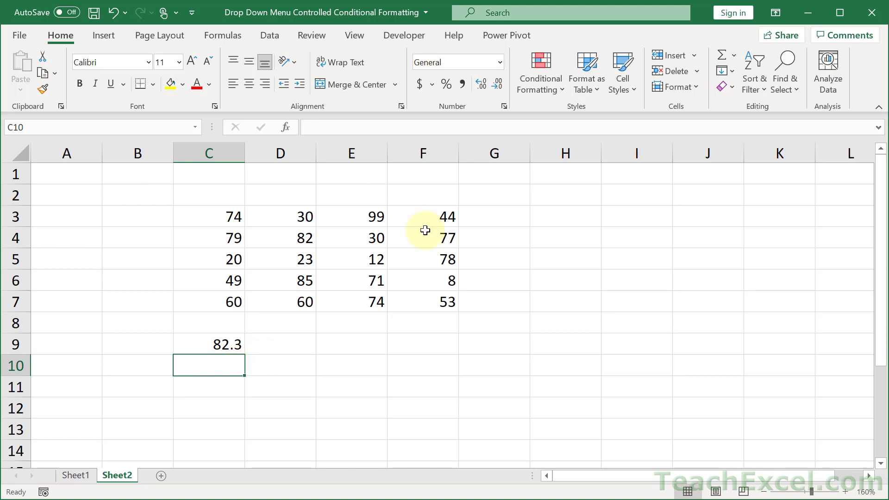
mouse_move(503, 328)
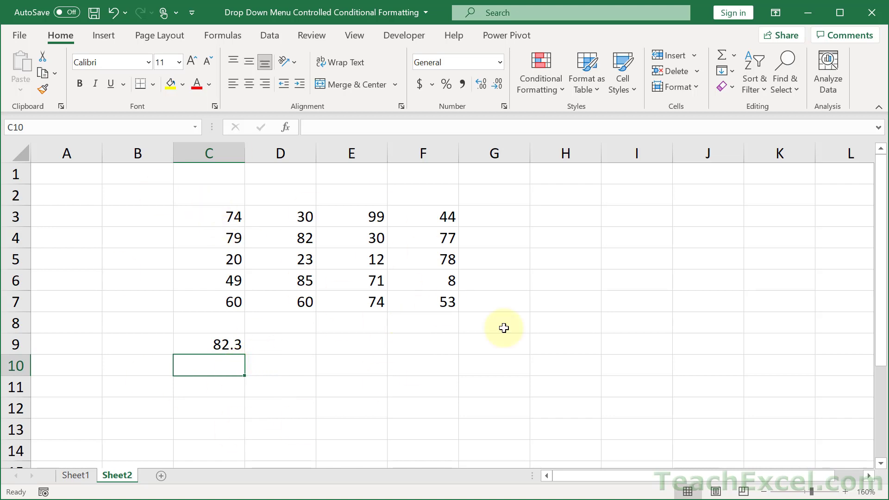
mouse_move(526, 323)
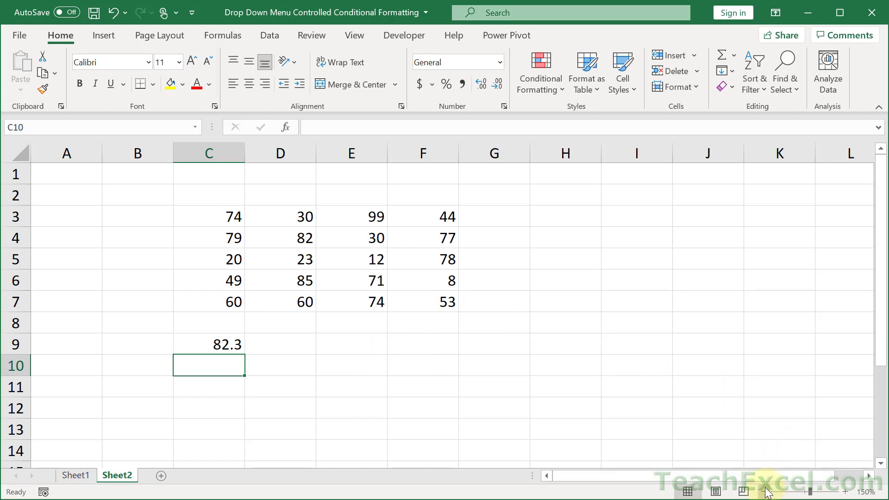
left_click(195, 376)
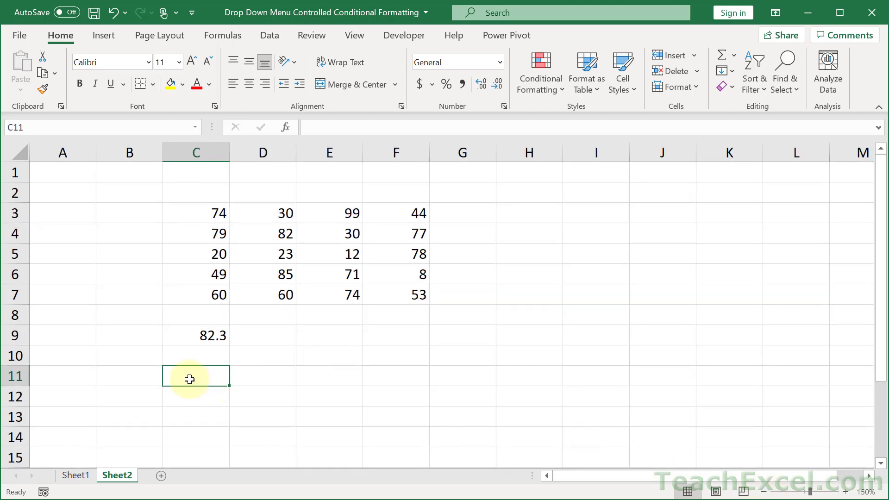
mouse_move(390, 276)
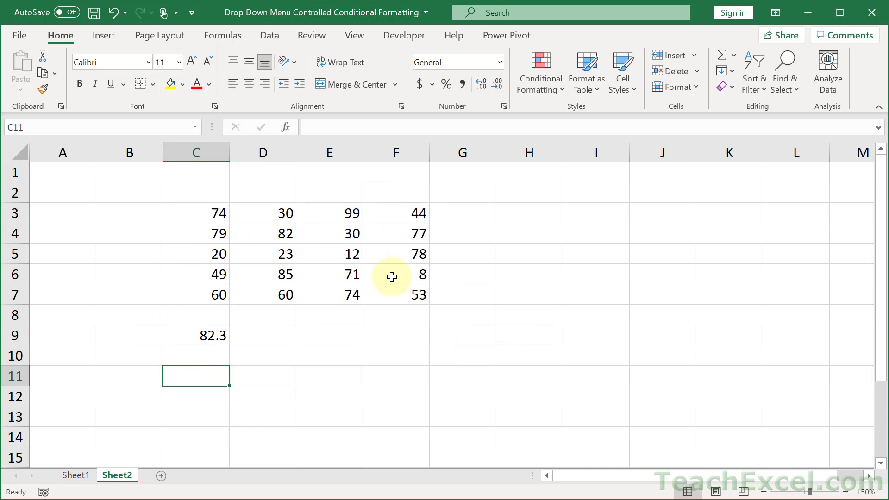
mouse_move(550, 105)
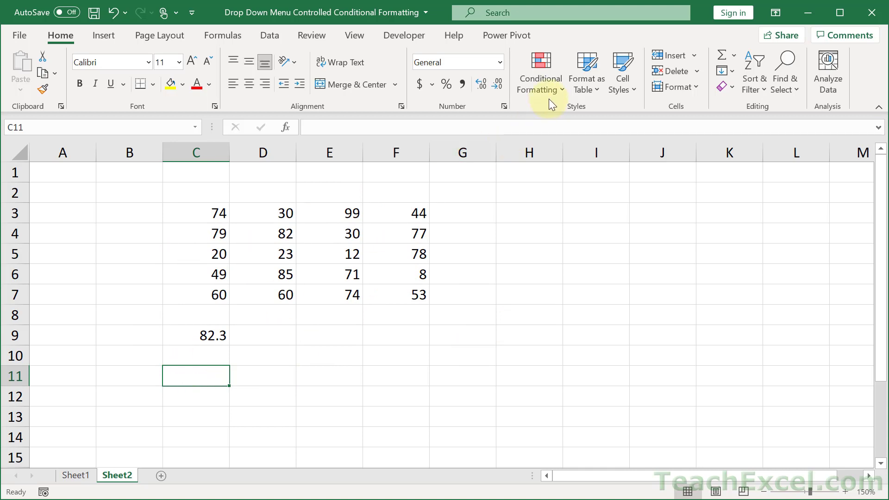
mouse_move(280, 436)
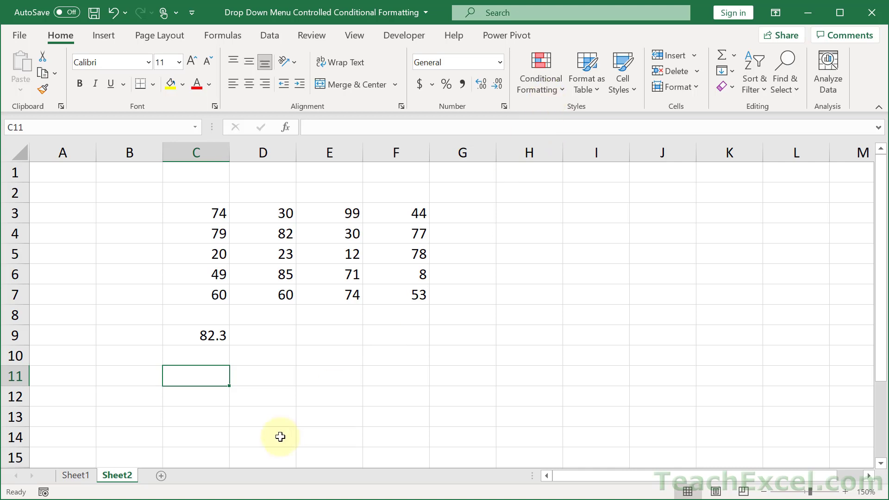
left_click(196, 335)
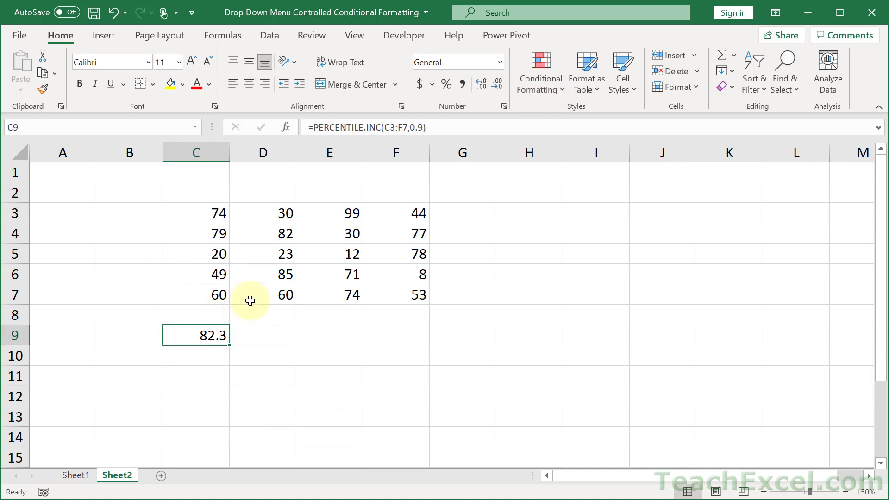
left_click(195, 375)
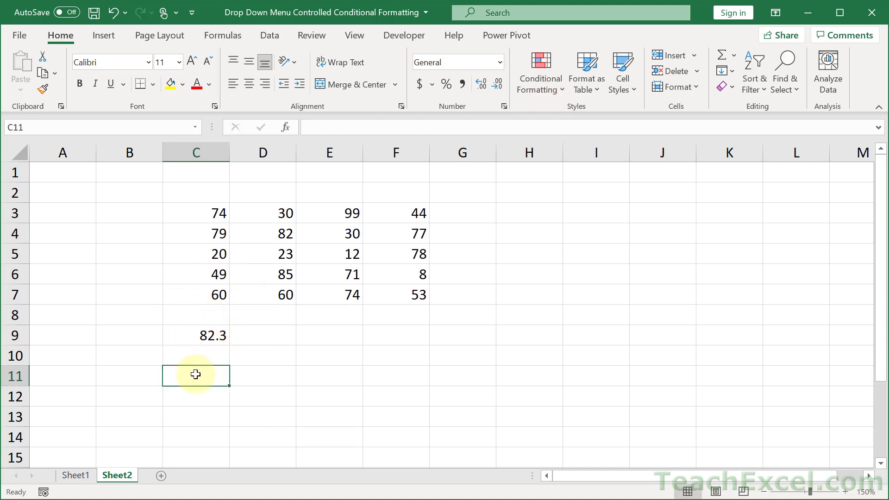
Enter =C3>=$C$9 in C11, comparing the first data value to the locked threshold.
type("=")
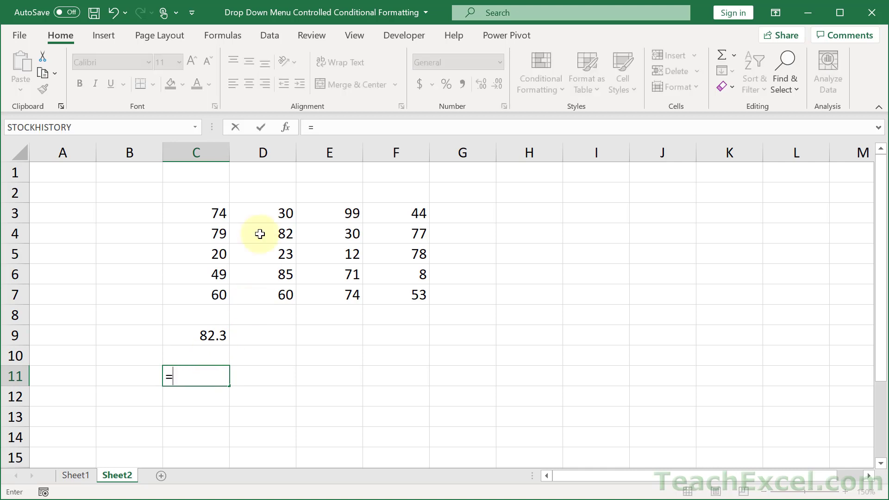
left_click(195, 213)
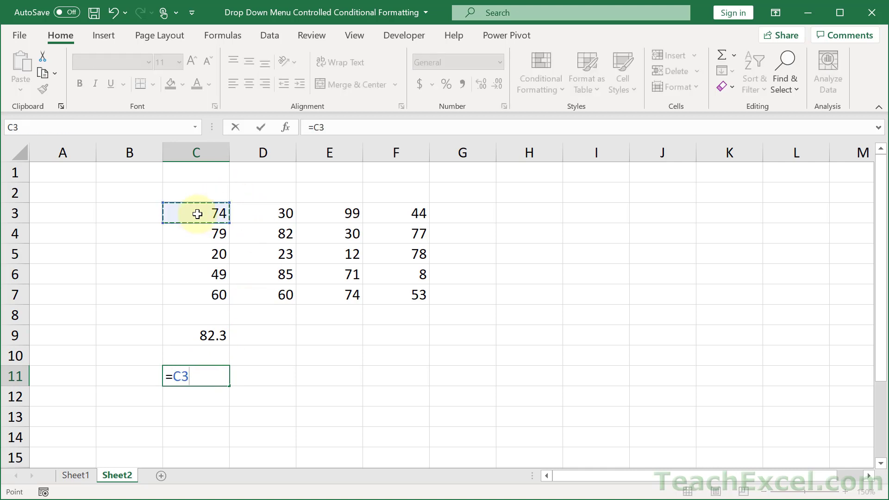
type(">=")
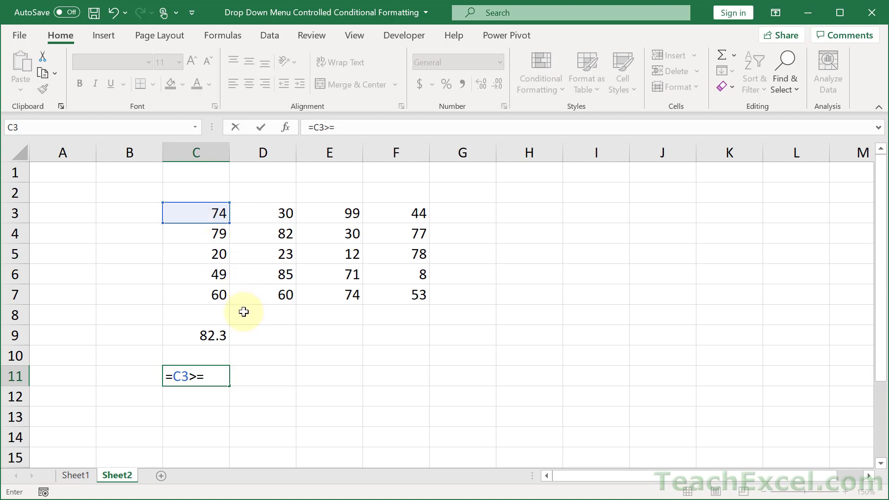
left_click(195, 336)
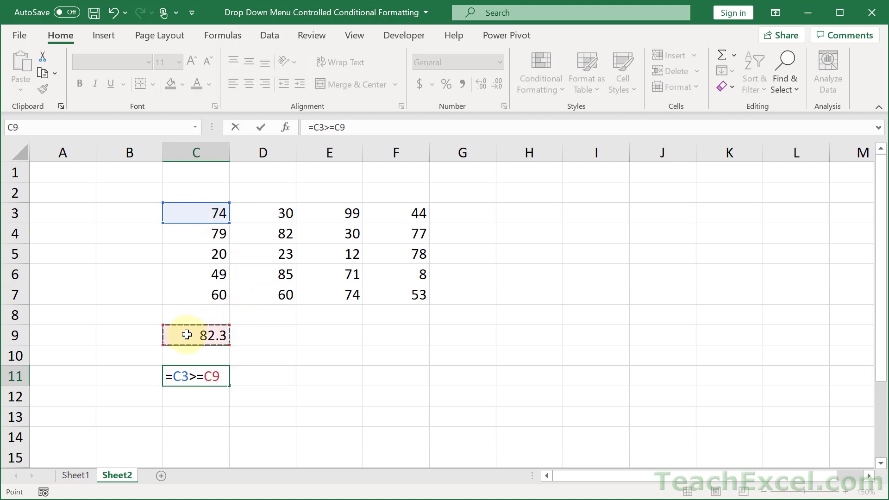
key("f4")
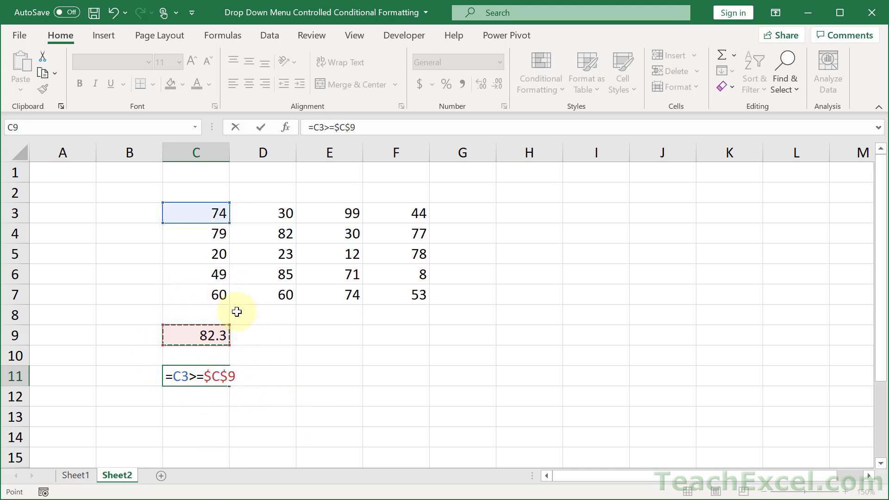
key("Return")
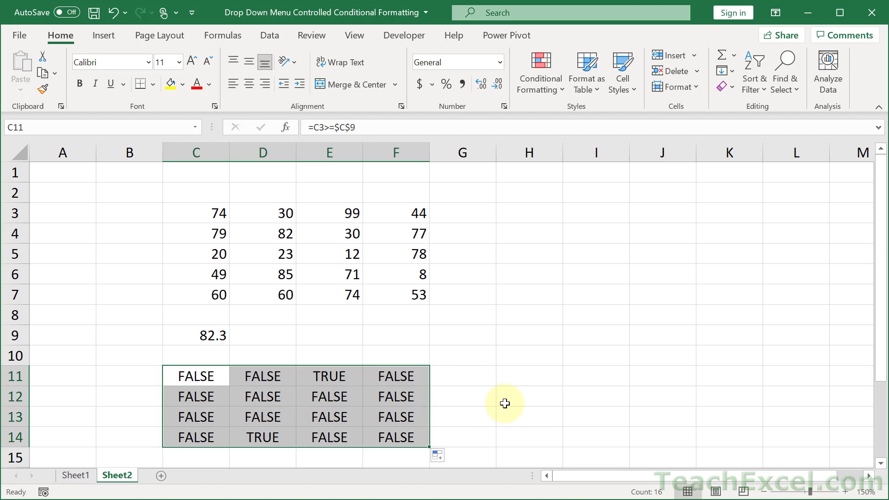
mouse_move(438, 360)
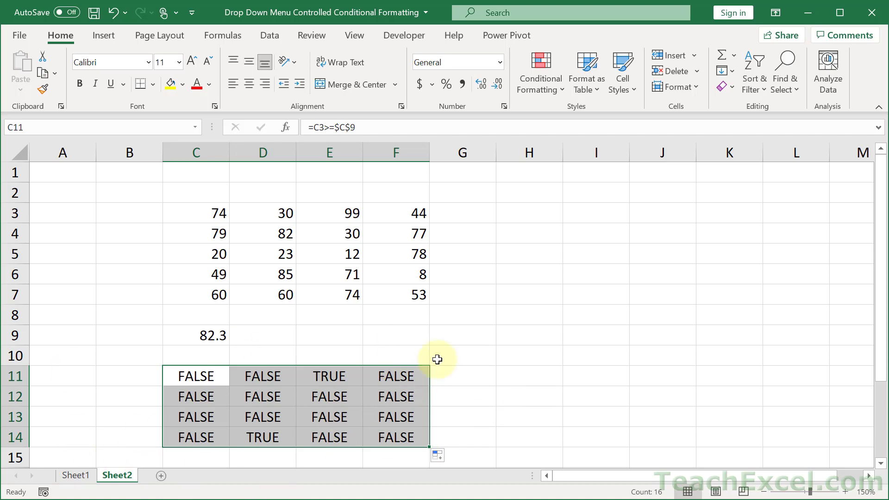
mouse_move(194, 213)
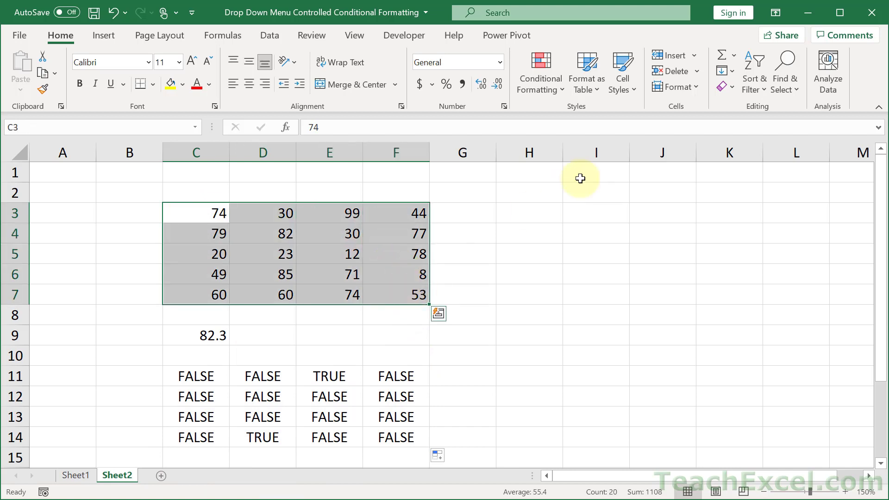
Reapply the Top 10% light red rule to the data, marking 99 and 85.
left_click(539, 72)
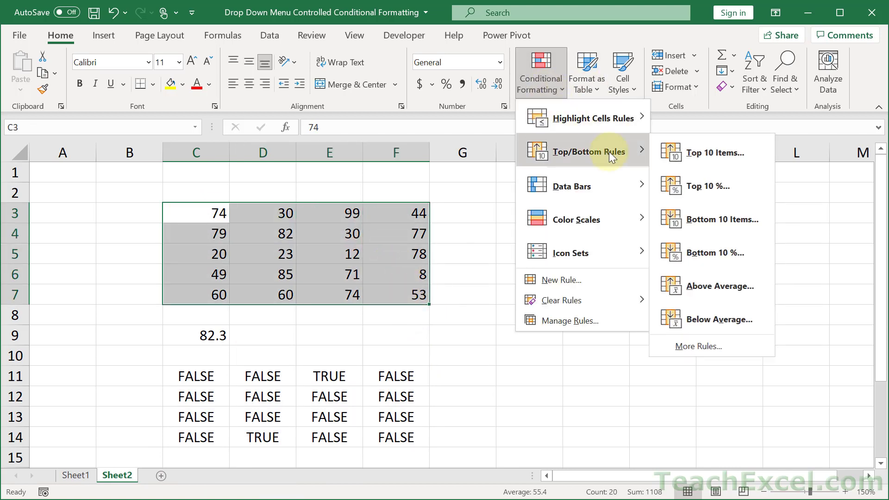
left_click(706, 187)
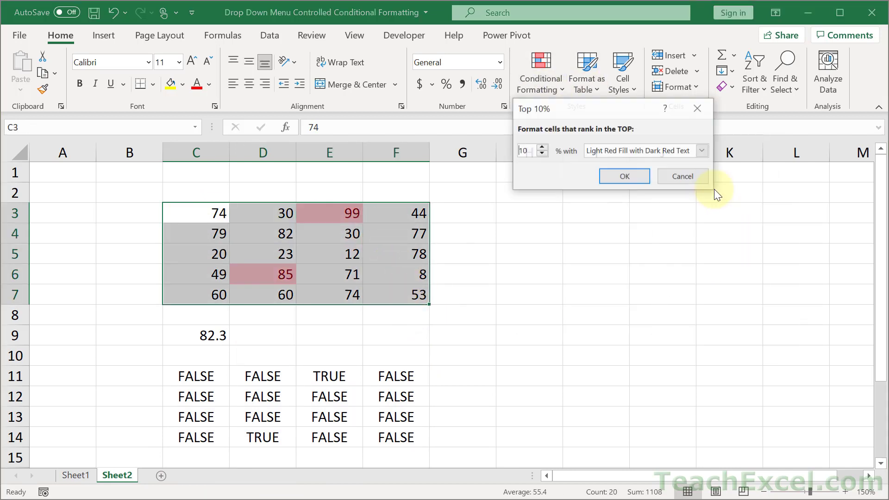
left_click(682, 176)
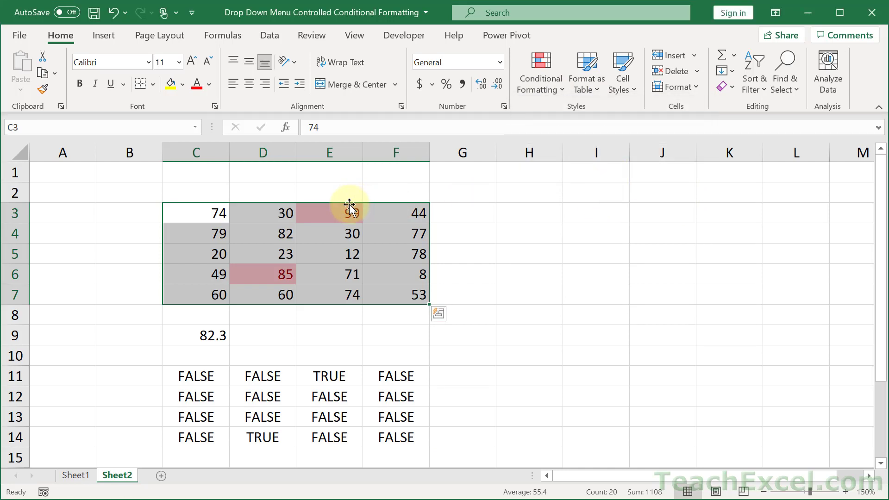
Inspect the highlighted 99 and 85 and their matching TRUE results in the grid.
left_click(330, 213)
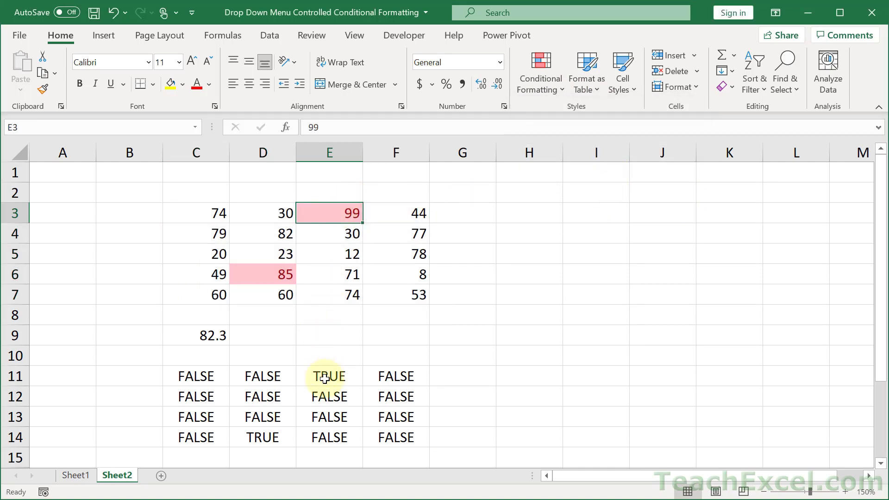
left_click(261, 274)
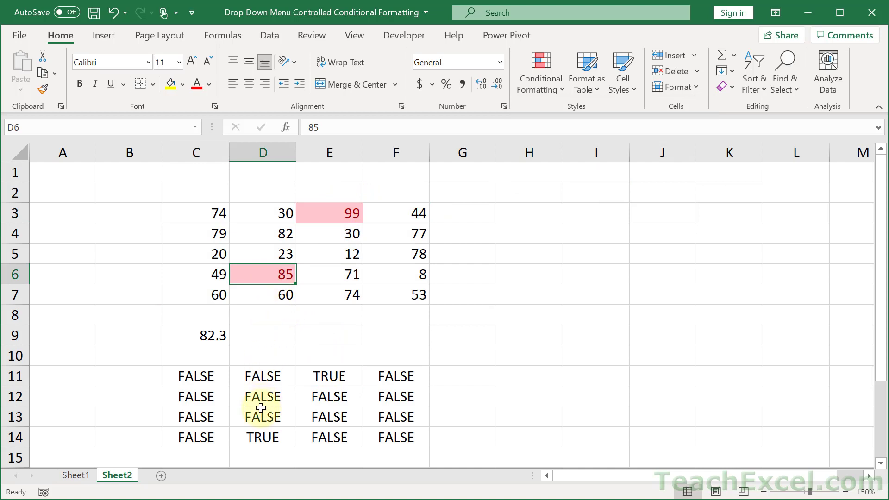
left_click(261, 437)
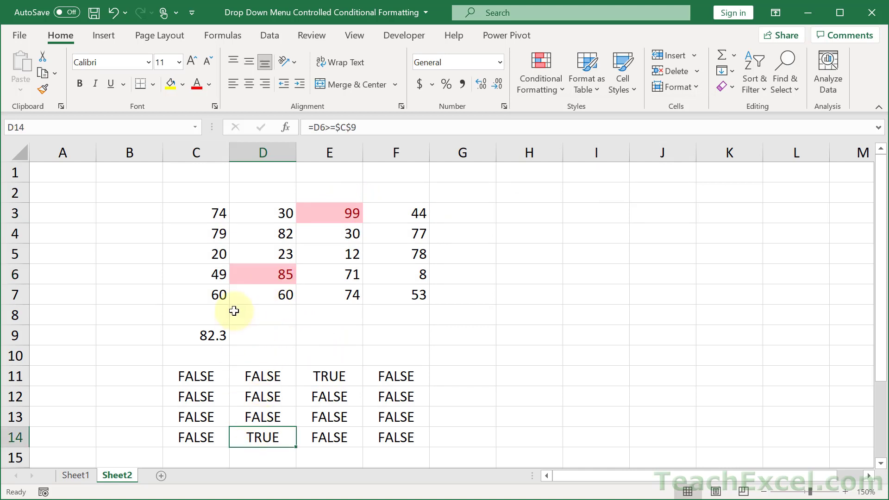
mouse_move(260, 286)
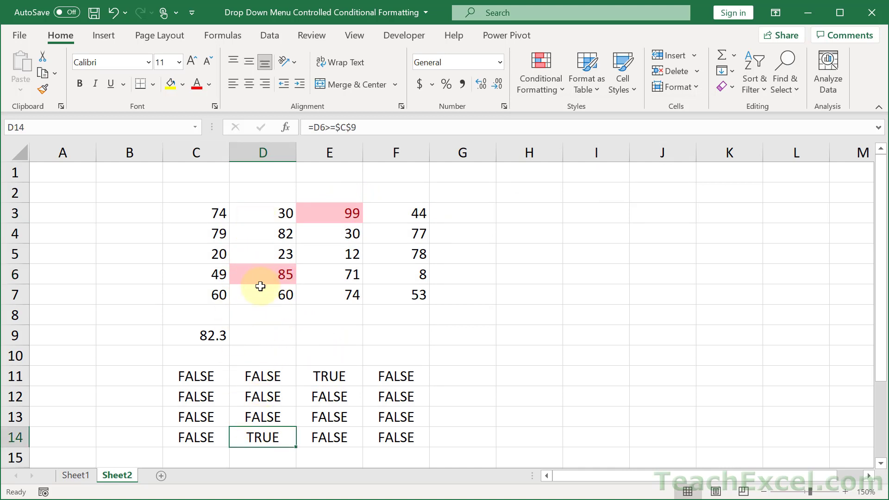
left_click(195, 356)
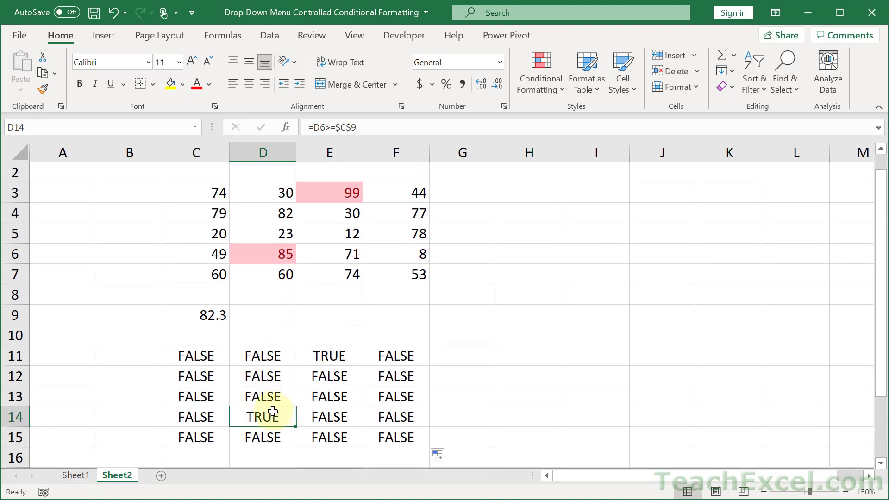
mouse_move(279, 259)
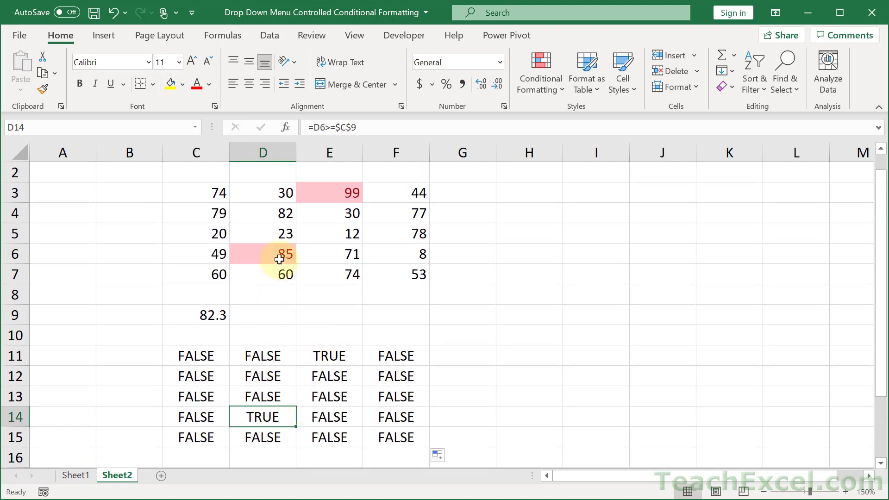
mouse_move(289, 373)
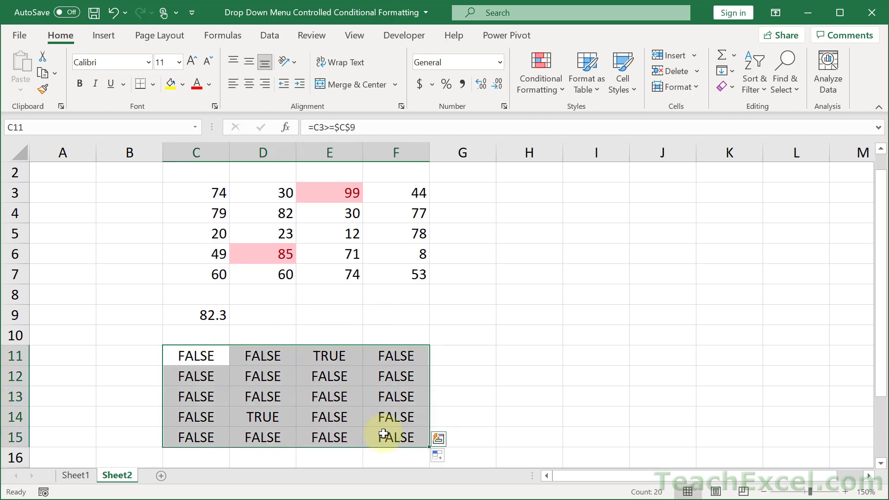
Clear all conditional formatting rules from the entire sheet.
left_click(395, 274)
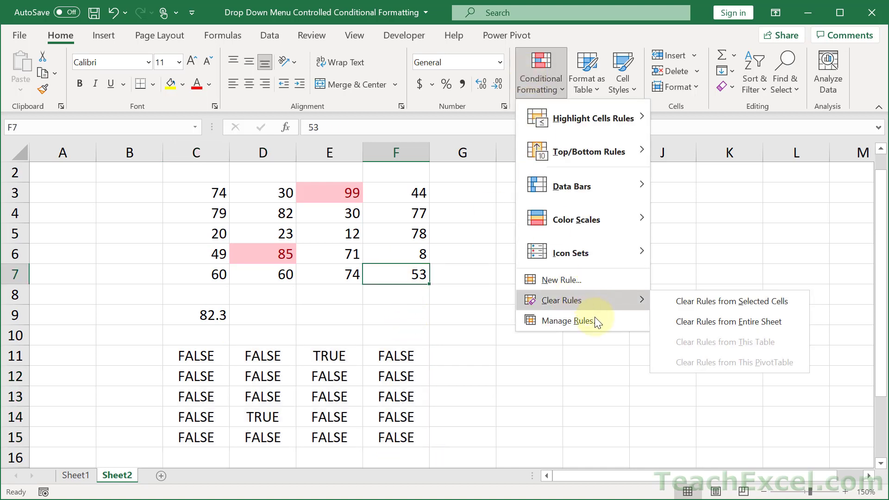
mouse_move(729, 321)
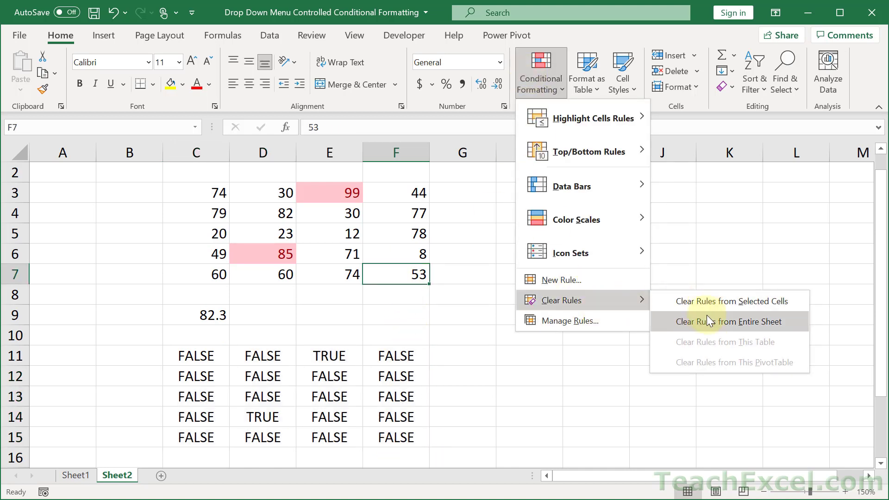
left_click(731, 321)
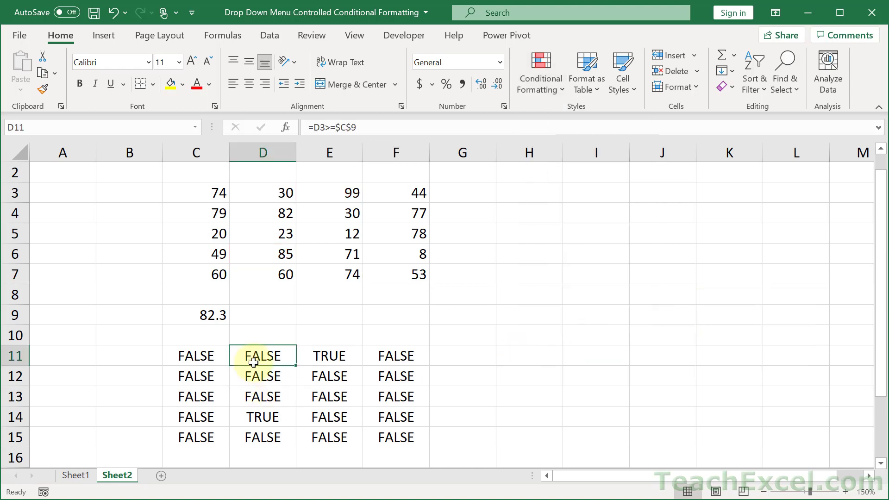
mouse_move(214, 317)
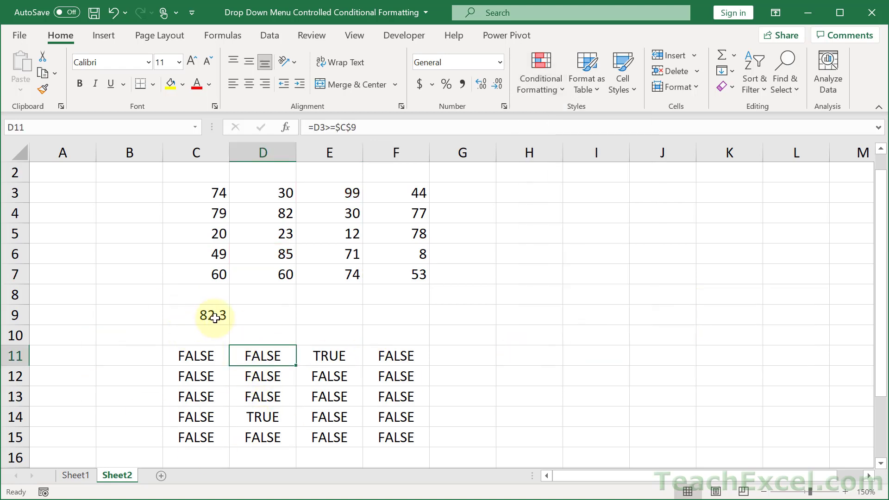
Shade D9 yellow and review the percentile formula stored in C9.
left_click(262, 314)
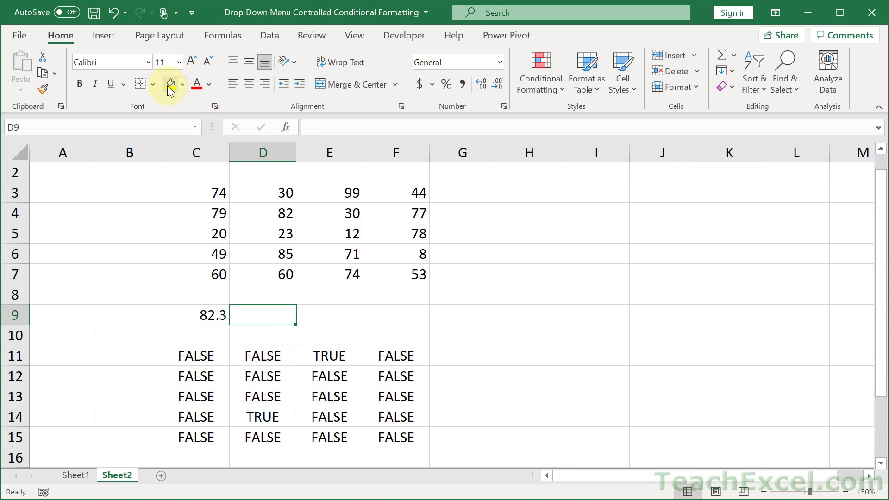
left_click(169, 84)
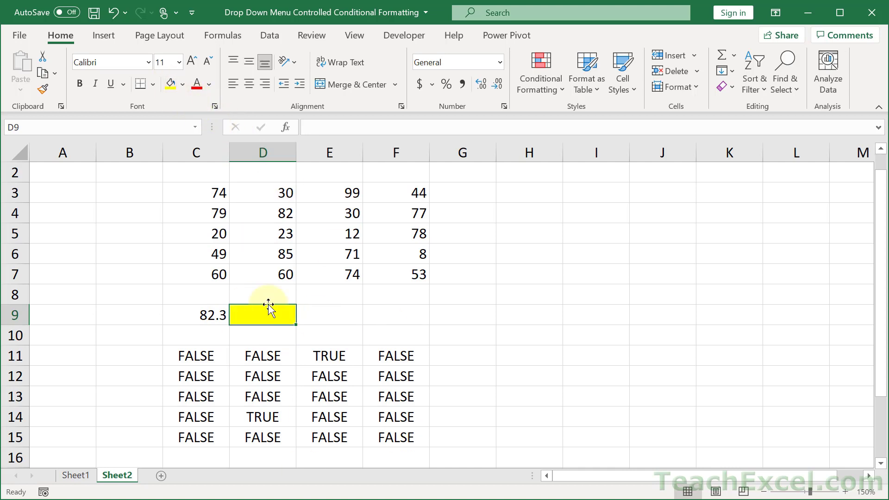
left_click(195, 314)
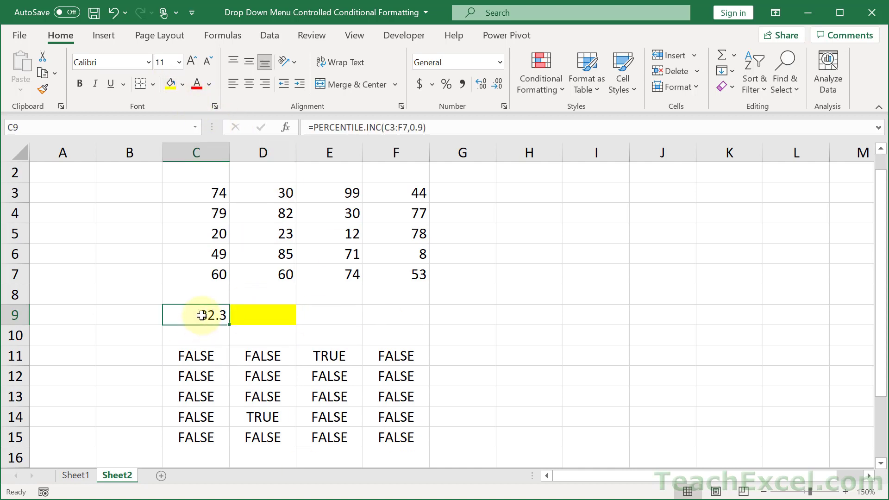
double_click(196, 315)
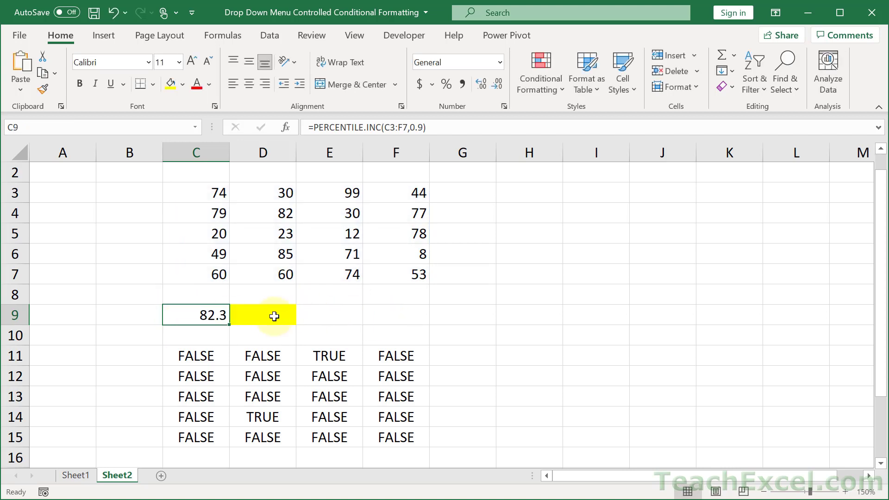
left_click(262, 315)
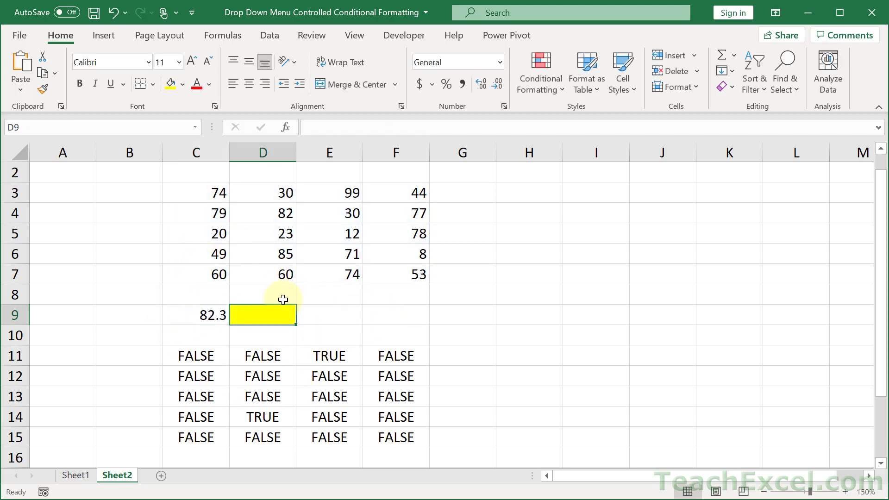
Build =C3>=PERCENTILE.INC($C$3:$F$7,0.9) in D9 with the data range locked absolute.
type("=")
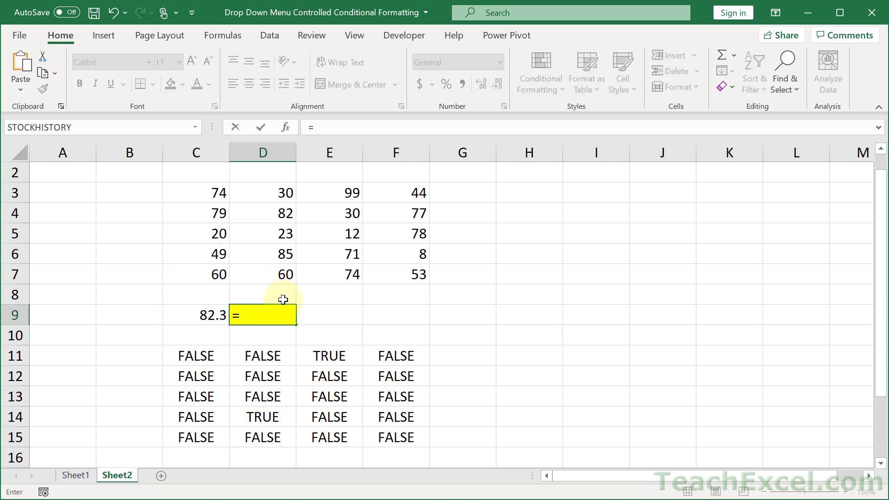
mouse_move(199, 191)
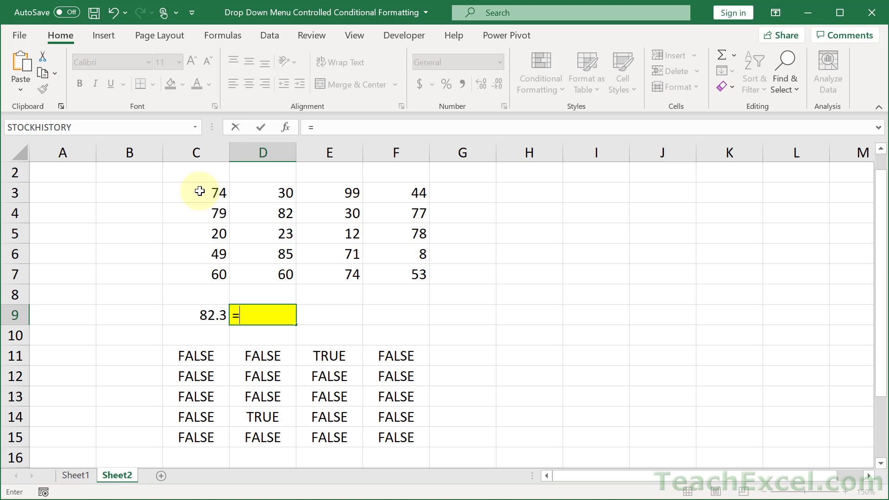
left_click(196, 193)
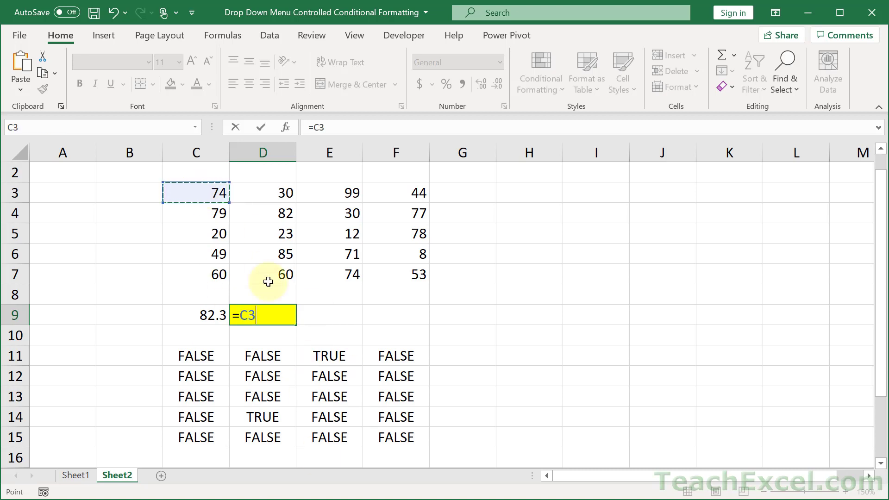
mouse_move(206, 200)
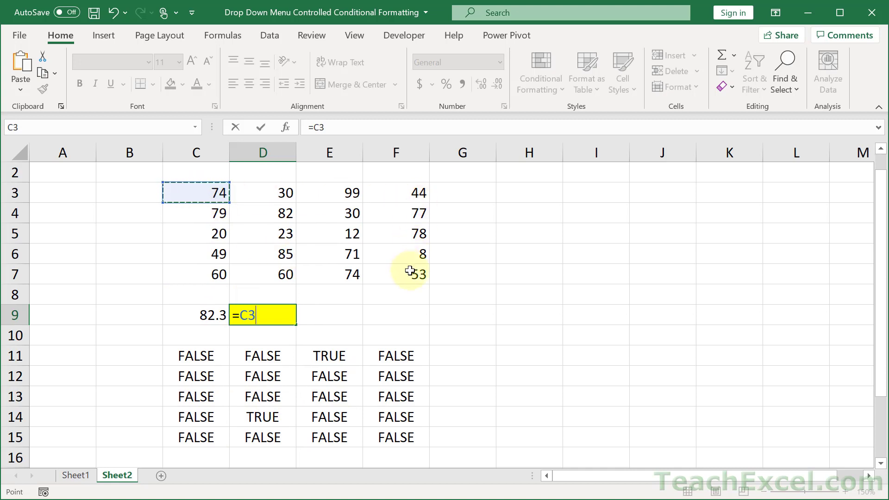
type(">")
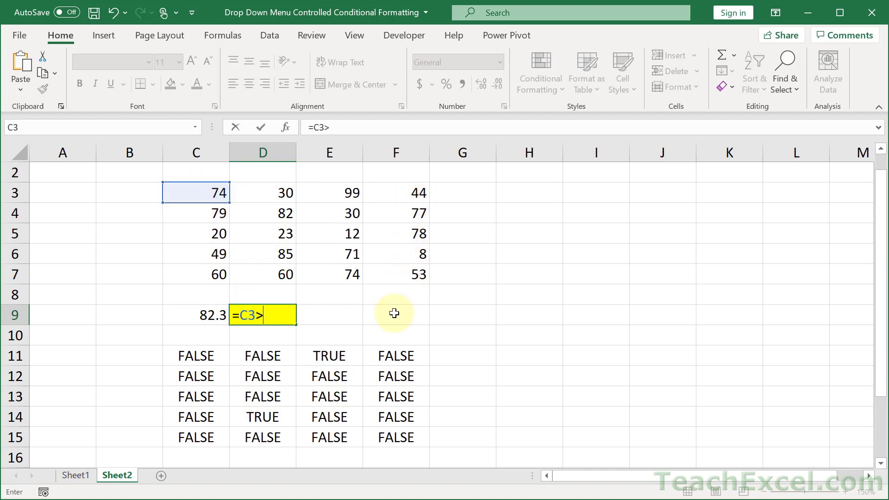
type("=PERCENTILE.INC(C3:F7,0.9)")
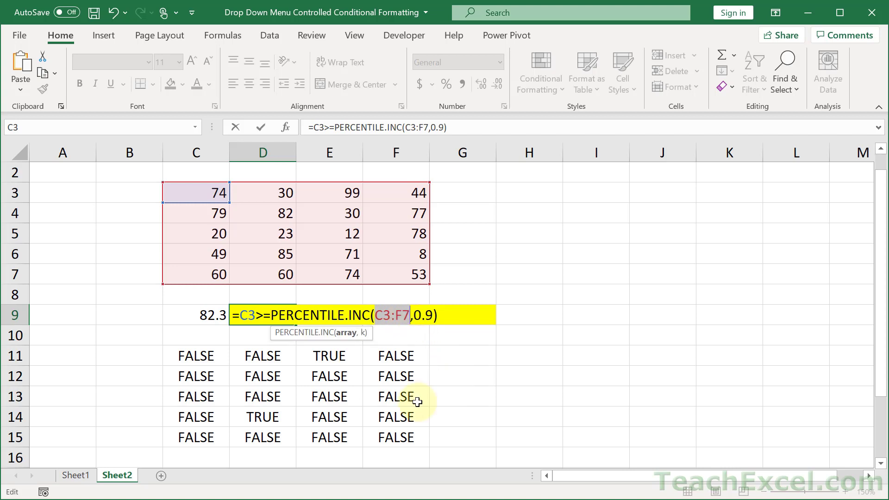
key("f4")
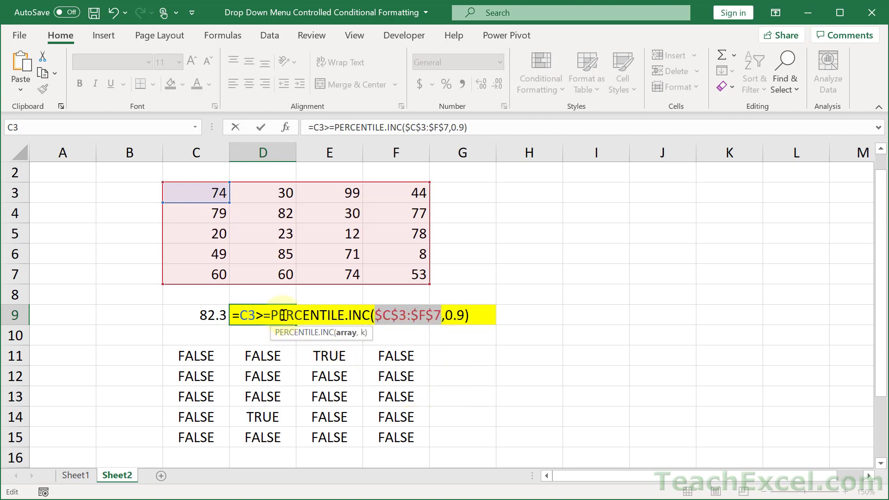
mouse_move(531, 445)
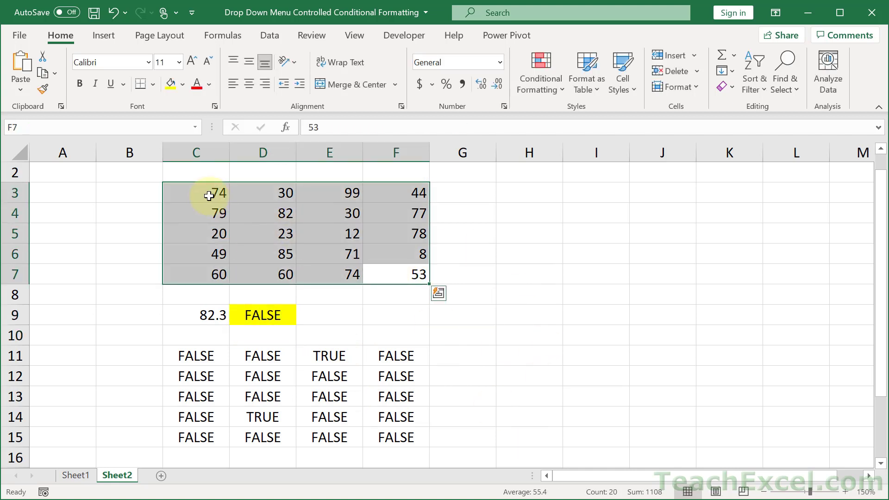
mouse_move(278, 356)
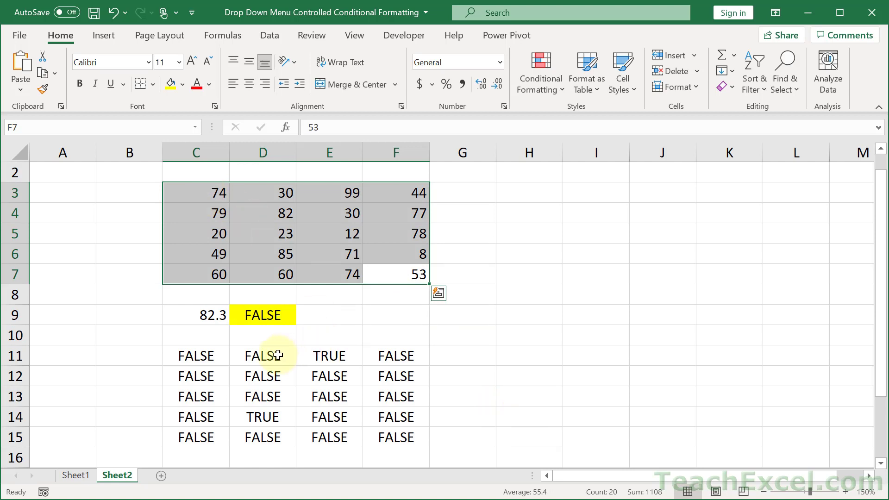
Copy D9's =C3>=PERCENTILE.INC($C$3:$F$7,0.9) test into E9 as a second yellow check.
left_click(262, 376)
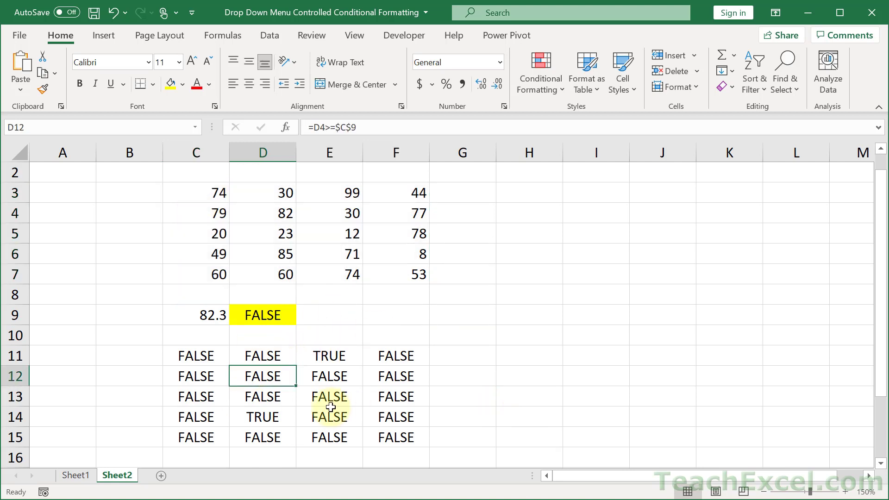
double_click(261, 314)
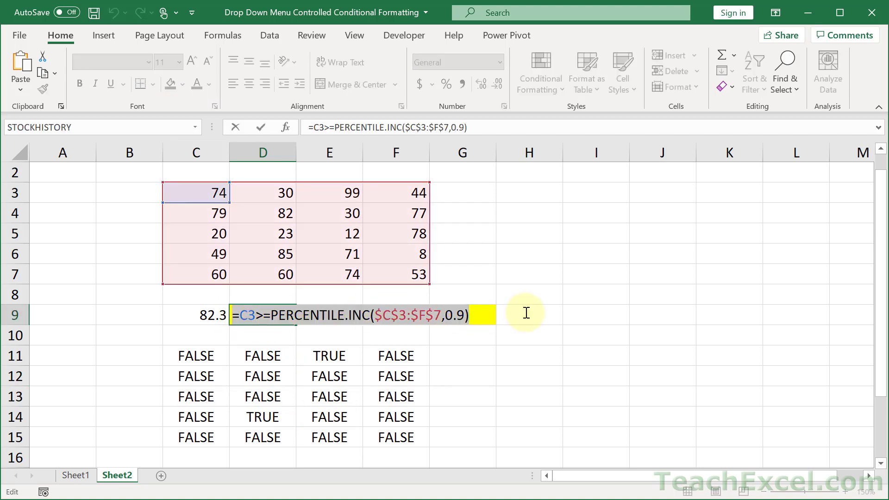
key("Return")
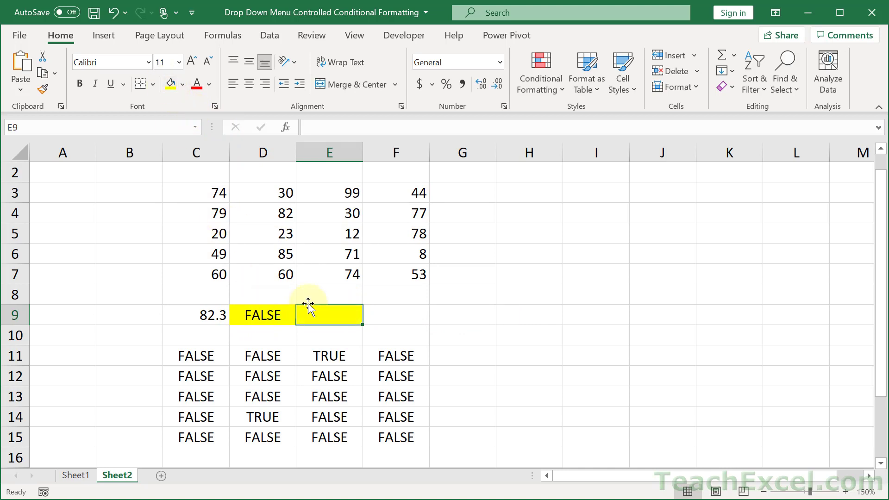
type("=C3>=PERCENTILE.INC($C$3:$F$7,0.9)")
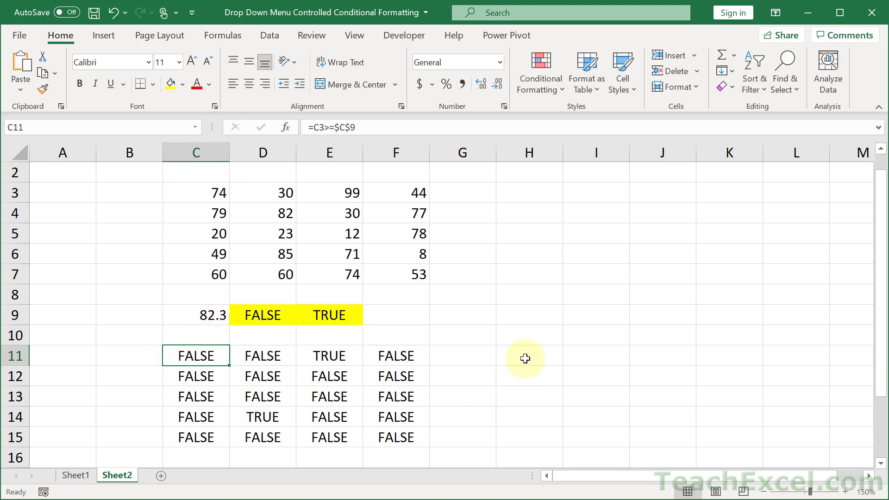
Enter =C3<$C$9 in H11, fill it across H11:K15, and spot-check the copied formulas.
double_click(529, 356)
type("TRUE")
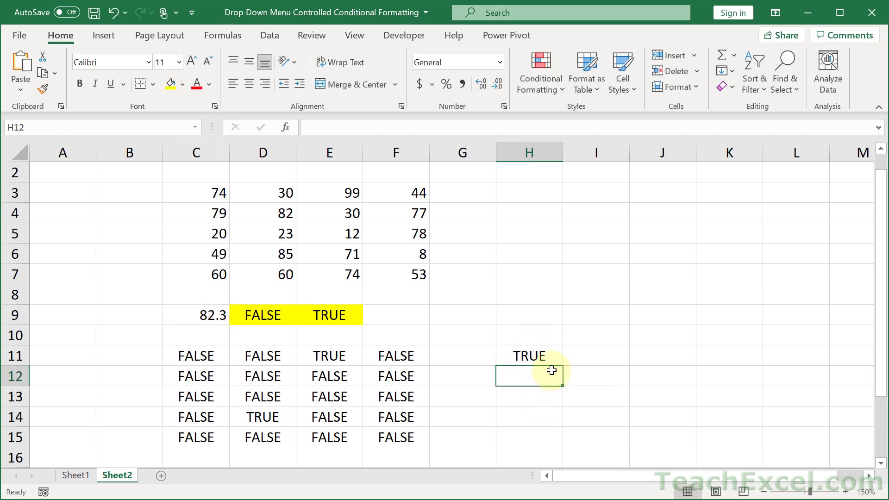
left_click(528, 356)
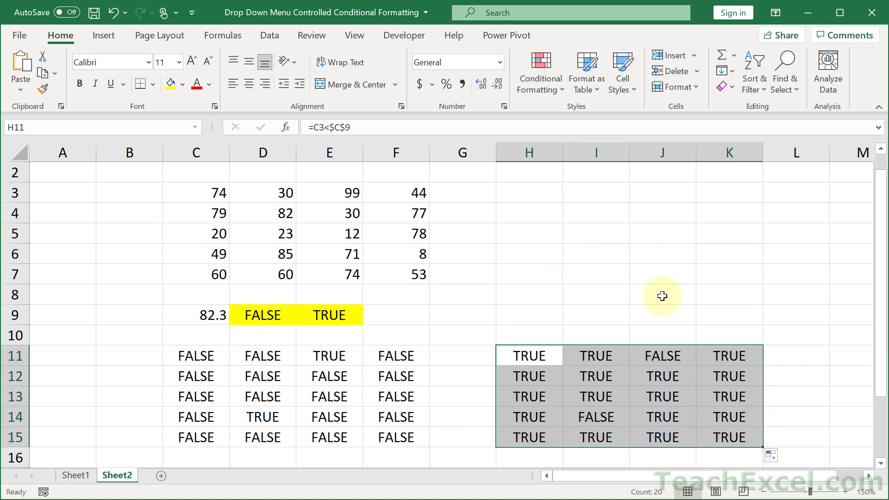
left_click(595, 416)
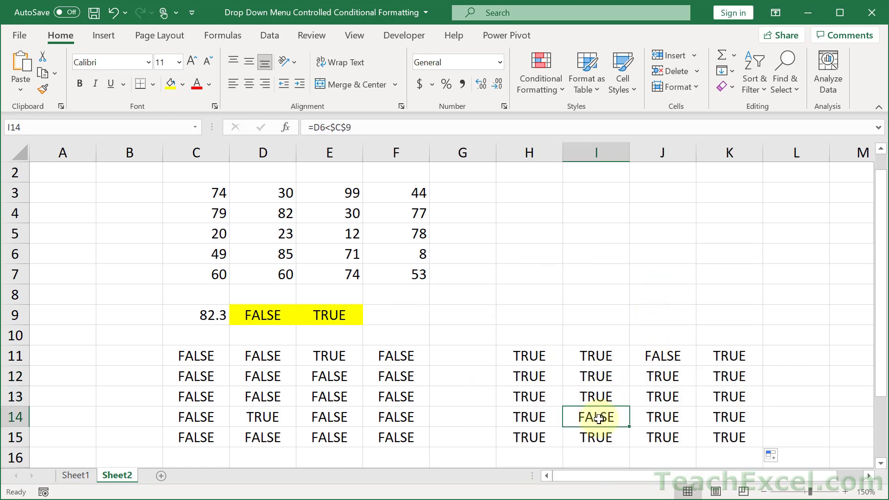
left_click(329, 356)
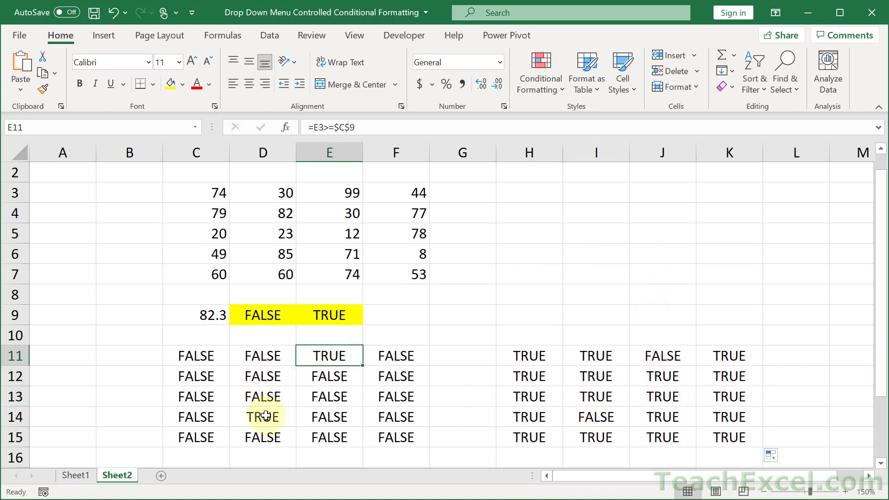
left_click(262, 417)
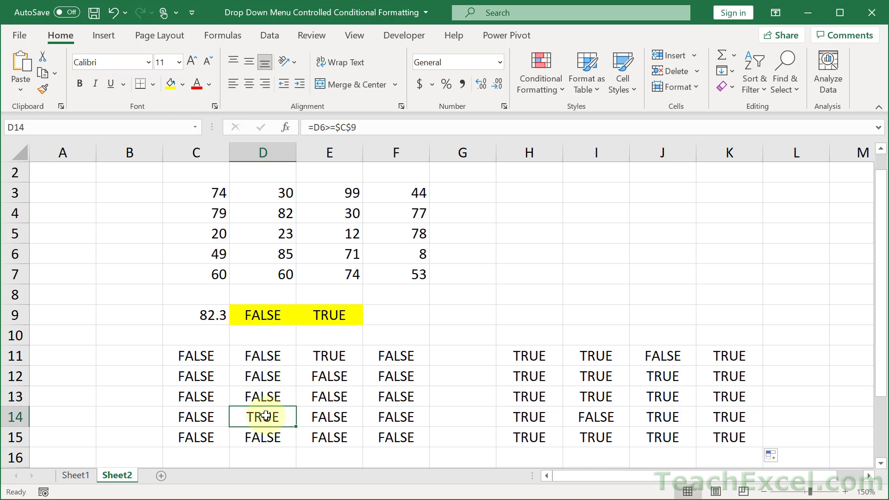
mouse_move(195, 356)
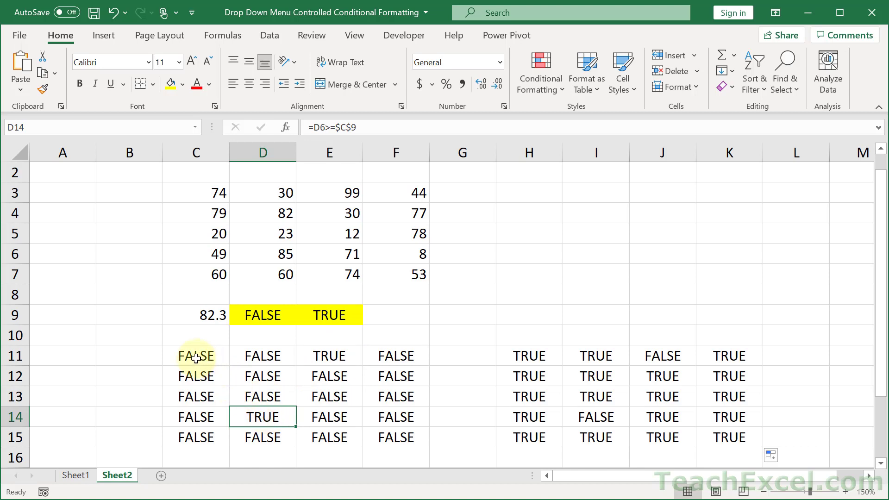
On Sheet1 set the C2 View drop-down to Top 10%, then return to the Sheet2 test sheet.
left_click(76, 475)
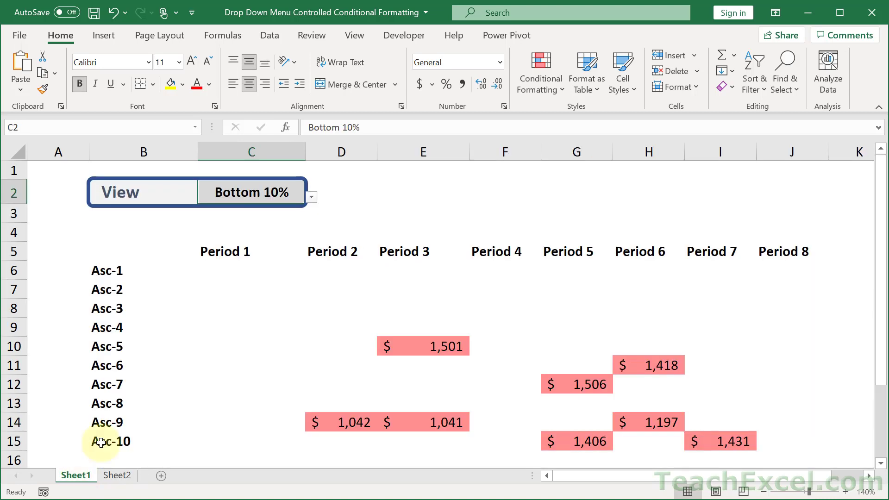
left_click(311, 198)
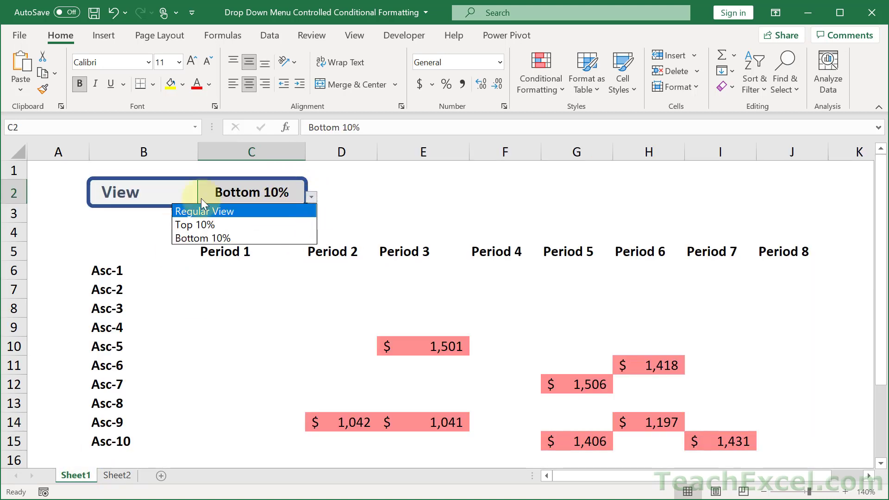
mouse_move(242, 238)
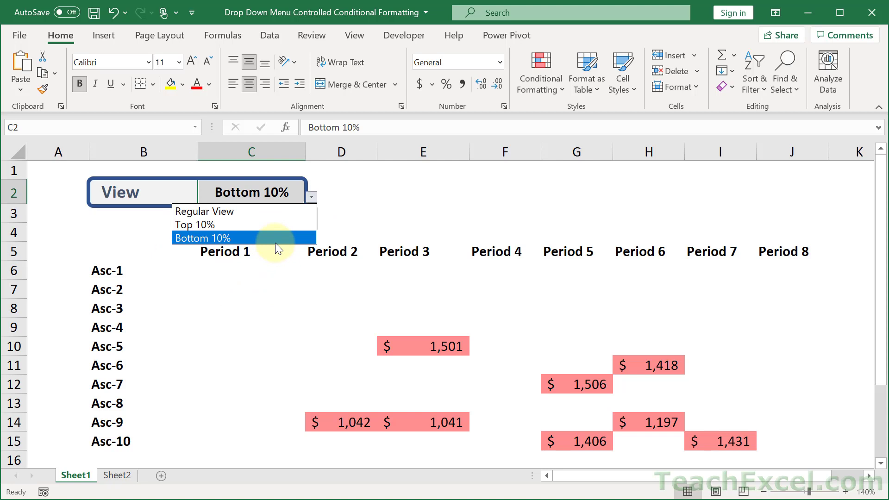
mouse_move(227, 224)
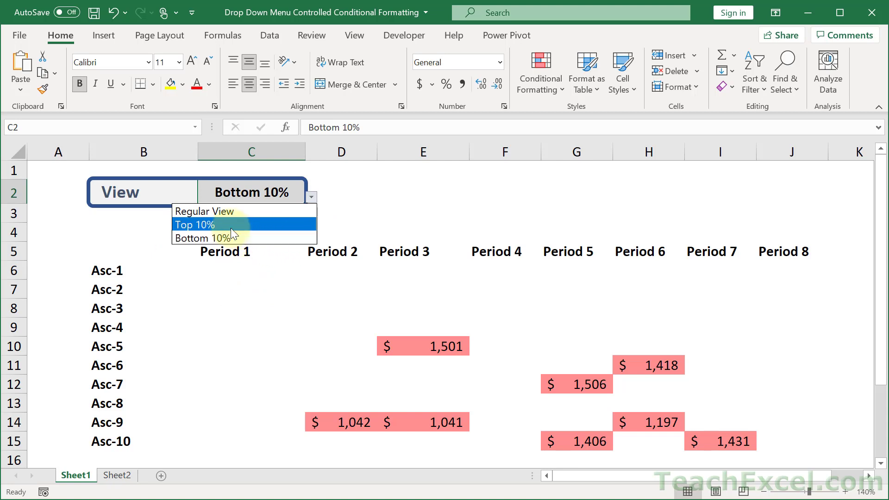
mouse_move(218, 230)
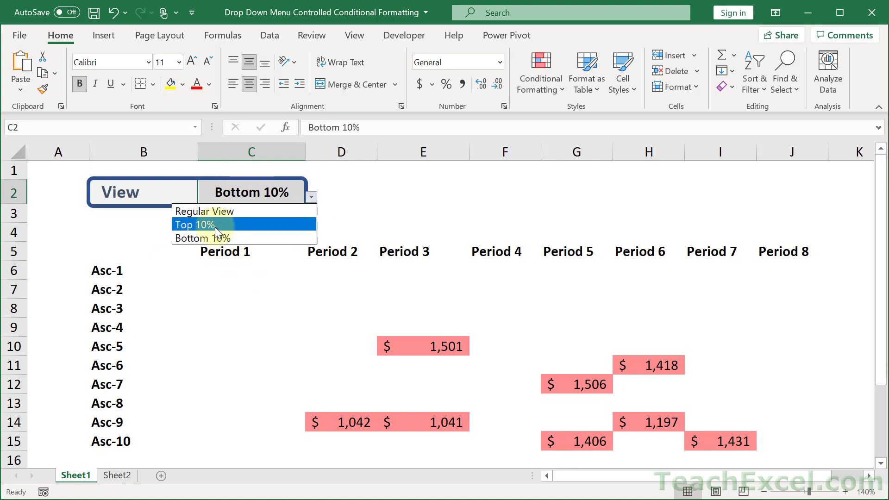
left_click(193, 224)
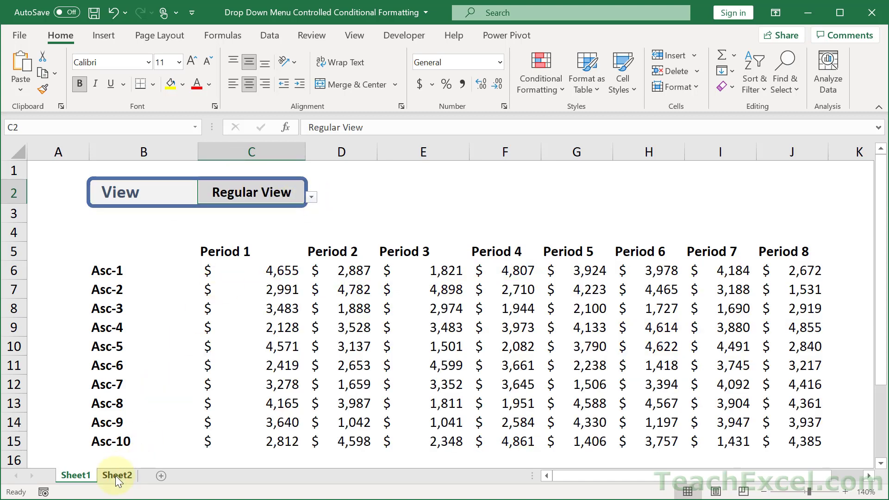
left_click(117, 475)
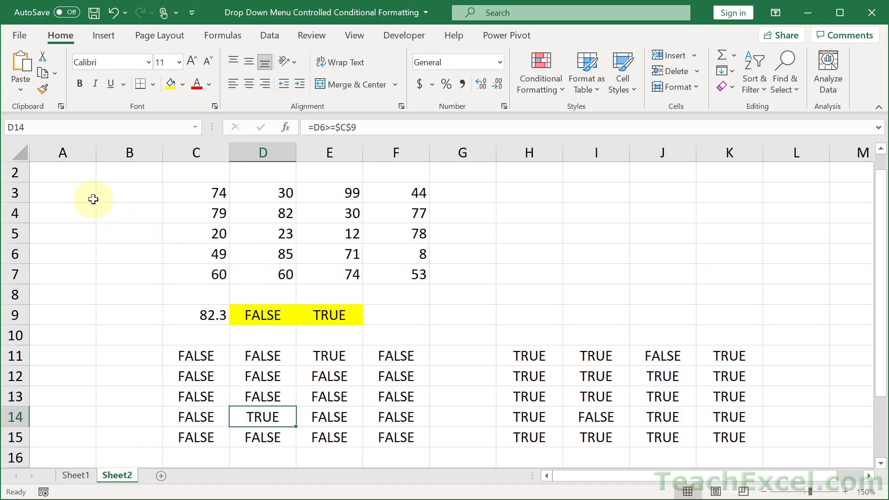
mouse_move(124, 174)
type("Top")
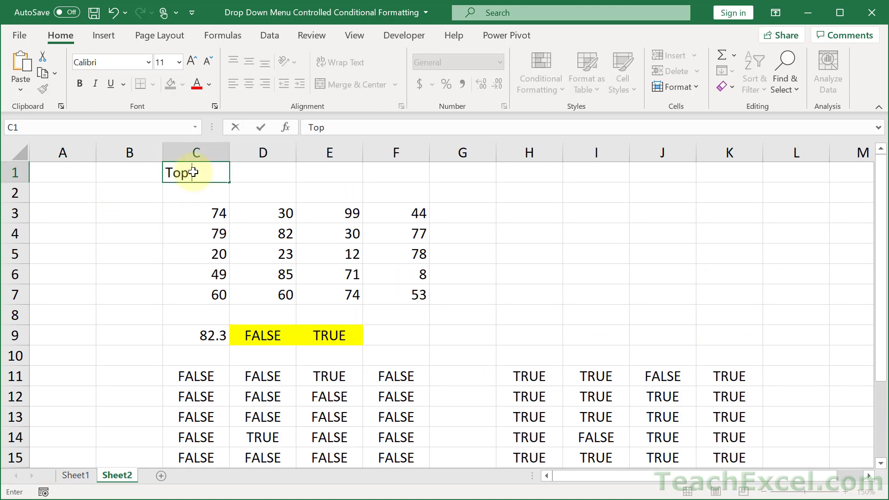
Label C1 'Top 10%' and add =$C$1="Top 10%" in D10, returning TRUE.
type("10%")
left_click(263, 354)
type("=")
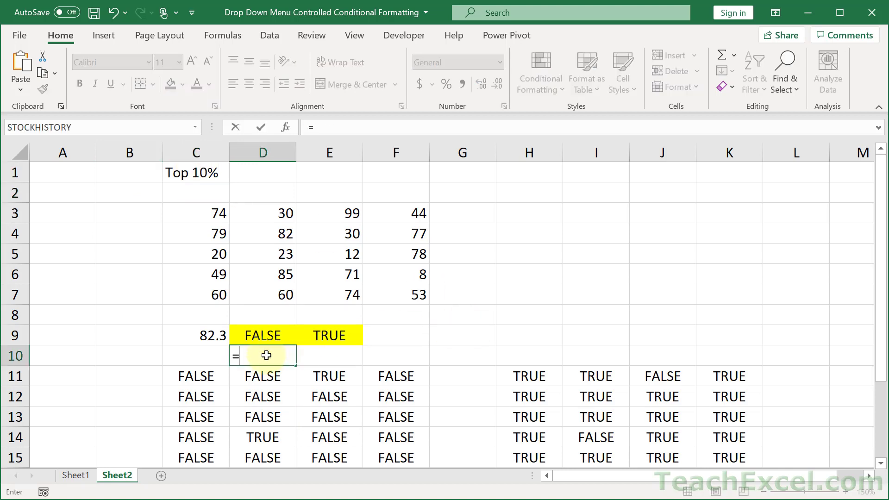
left_click(196, 173)
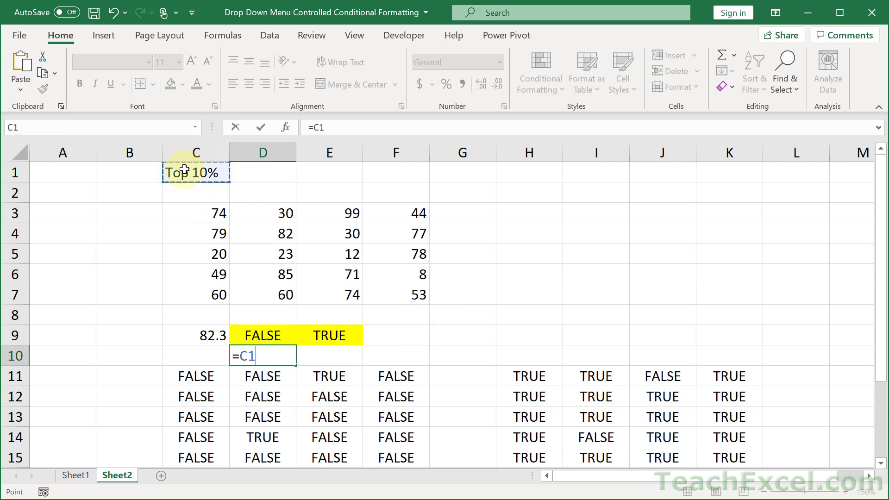
key("f4")
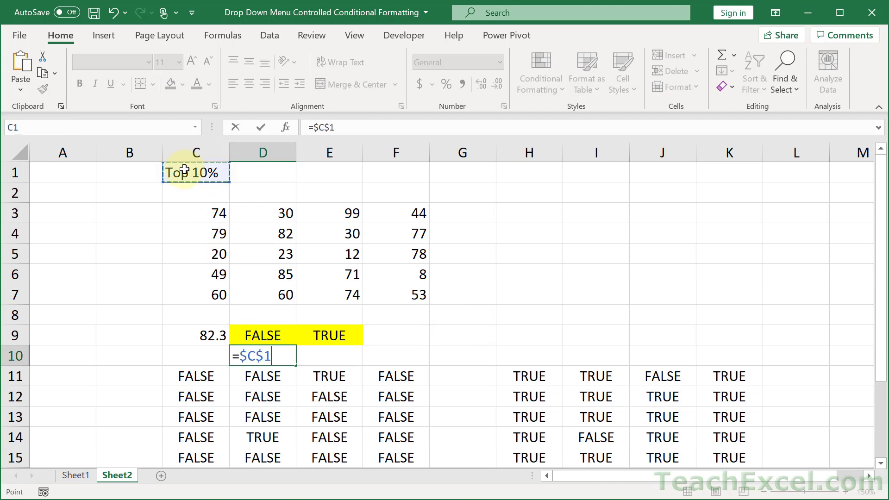
type("=")
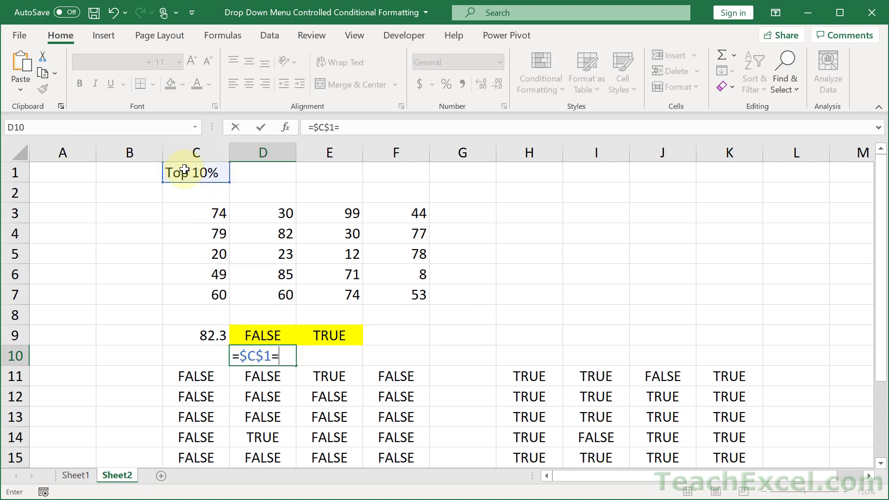
type("\"Top")
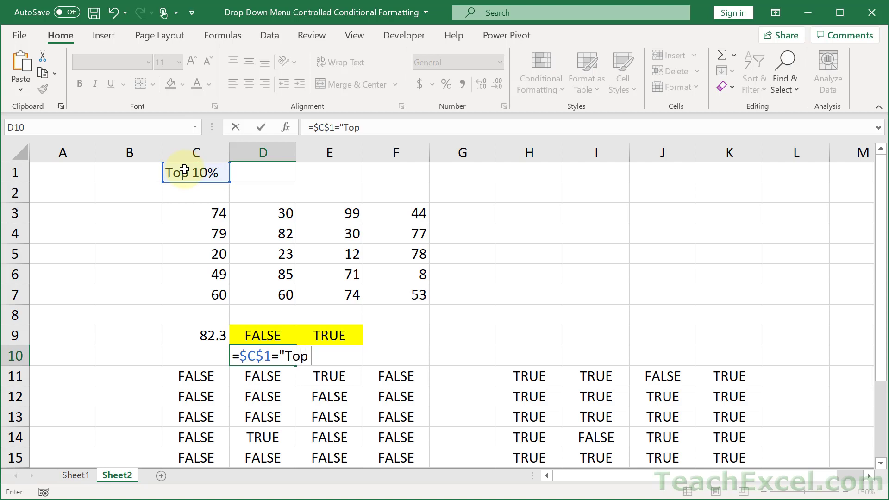
type("10%\"")
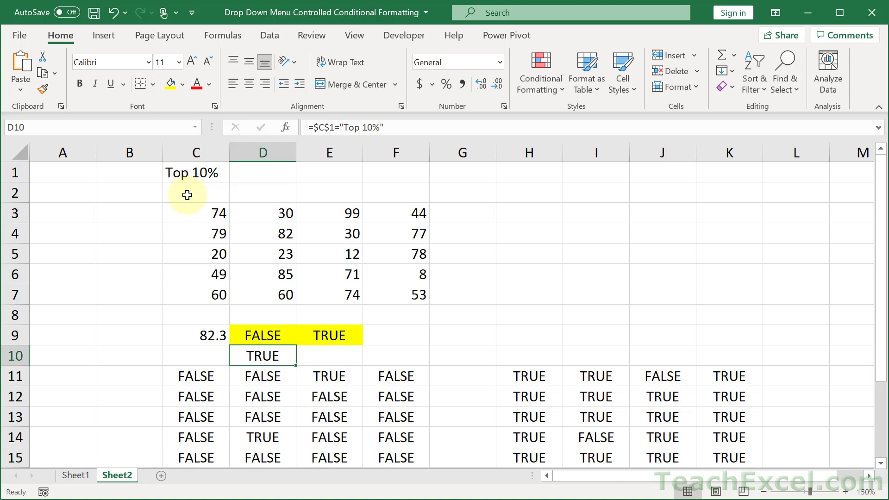
left_click(195, 172)
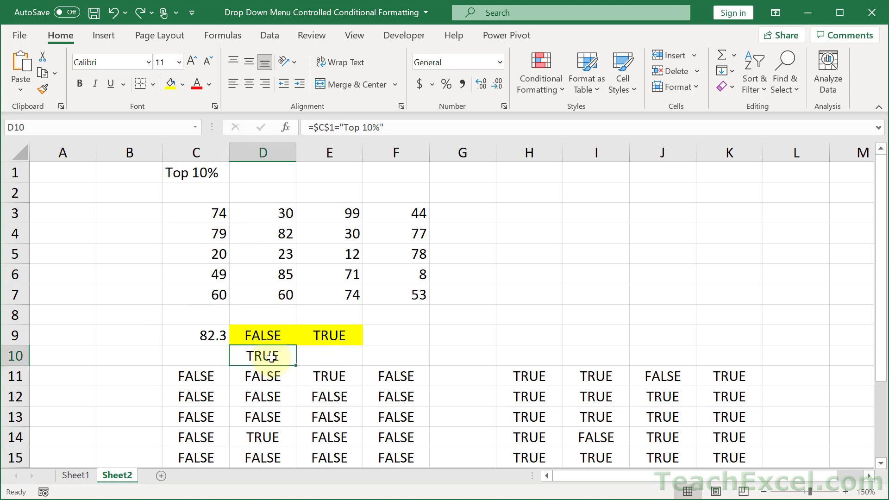
double_click(262, 356)
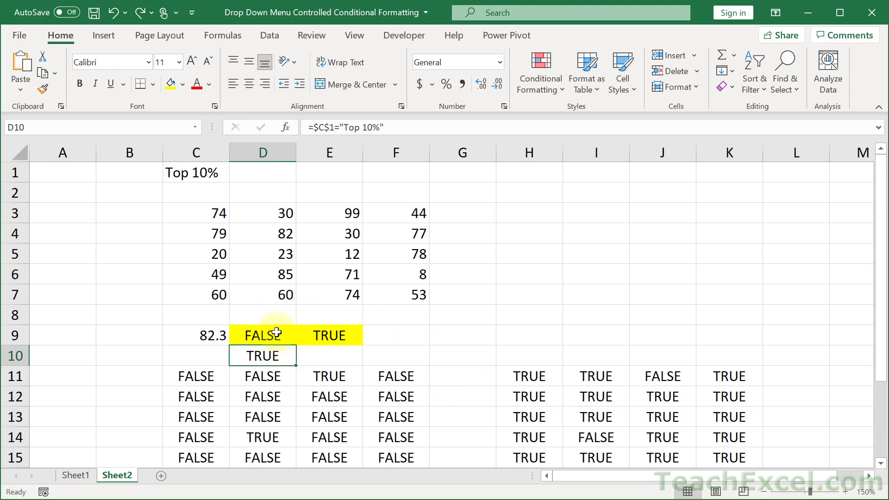
mouse_move(443, 331)
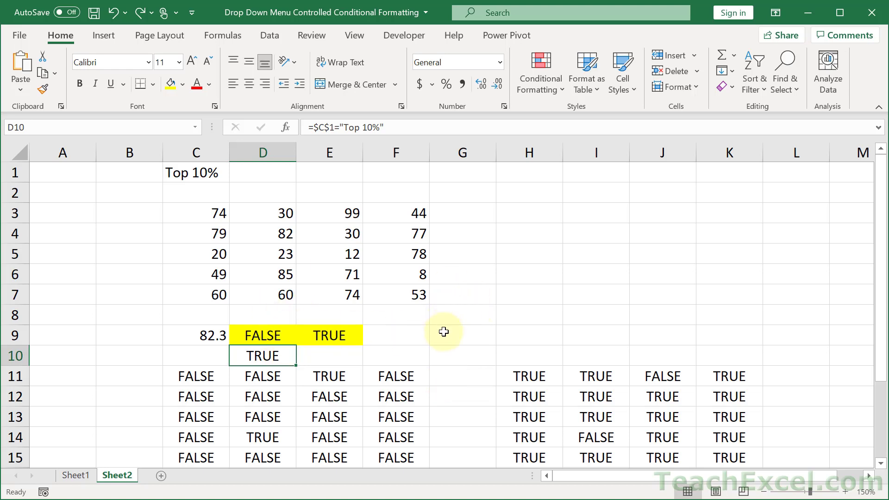
Wrap D9's percentile test in AND(...,$C$1="Top 10%").
double_click(262, 355)
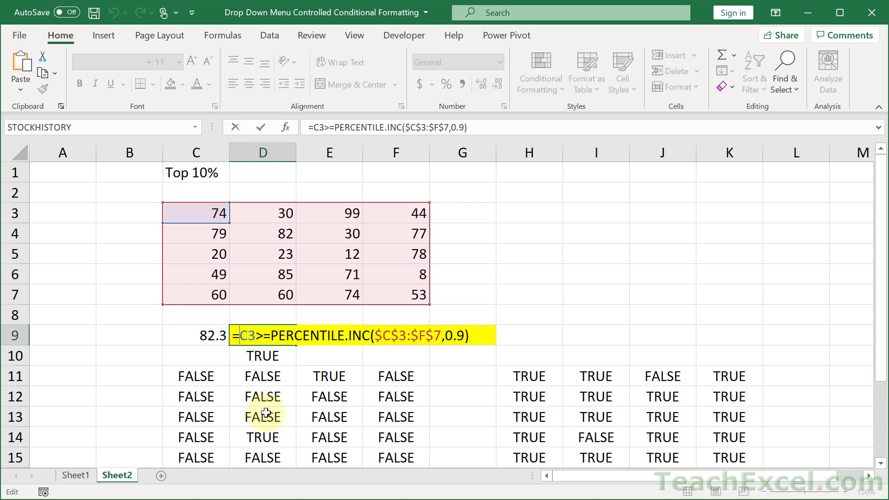
type("and(")
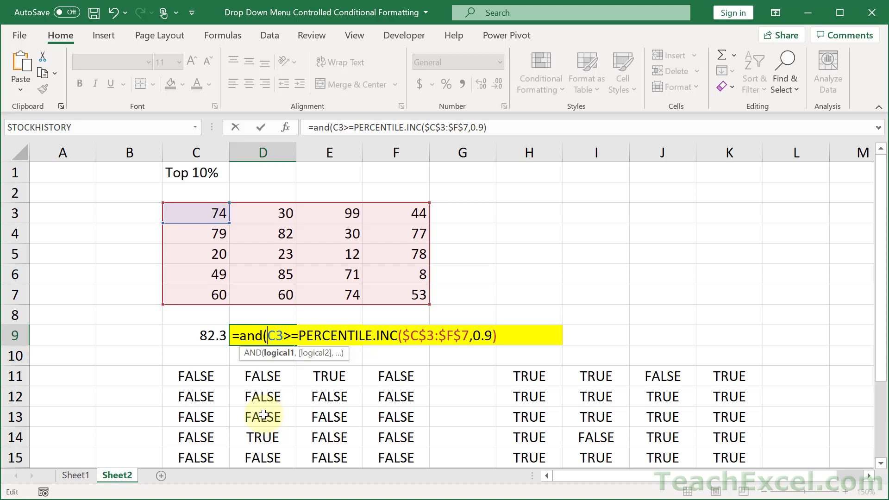
mouse_move(264, 395)
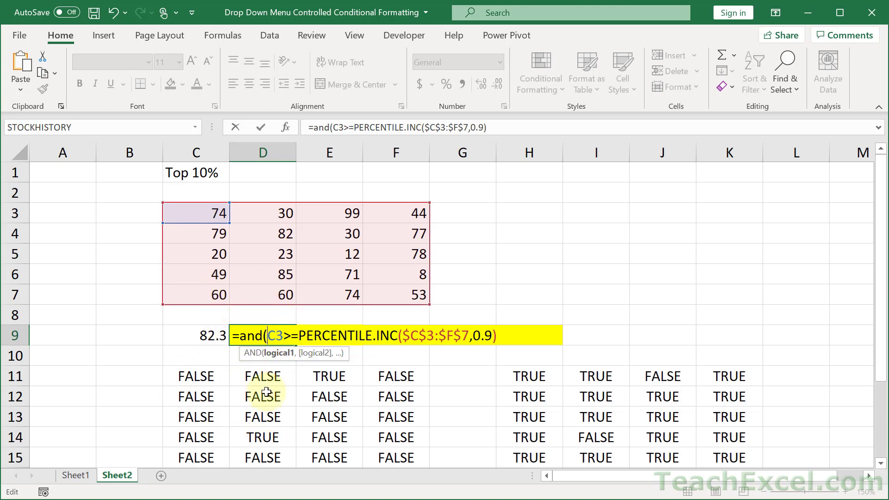
mouse_move(271, 331)
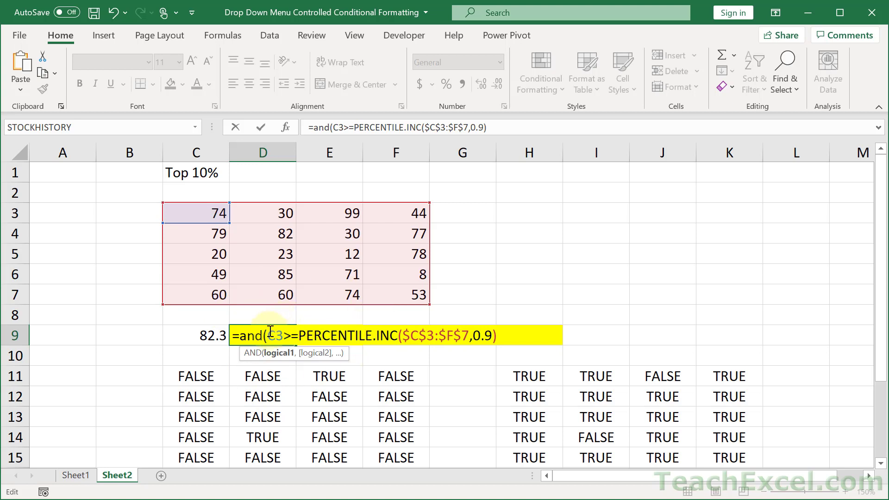
mouse_move(510, 334)
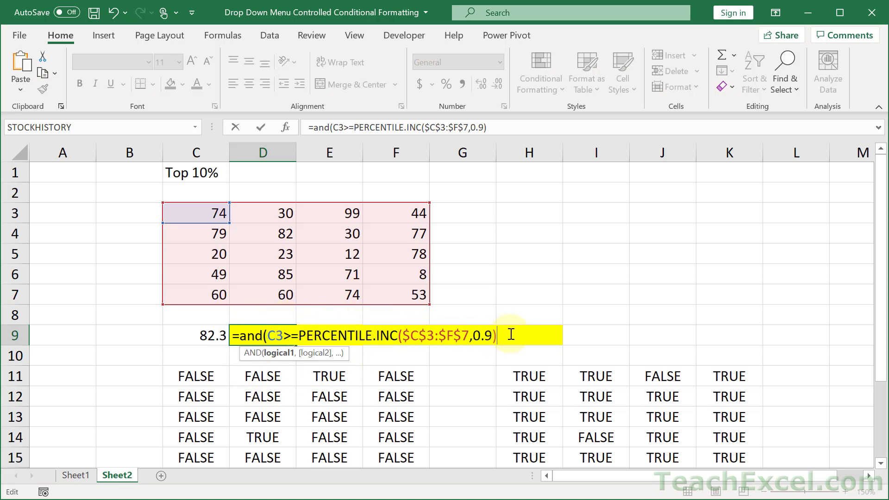
type(",$C$1=\"Top 10%\"")
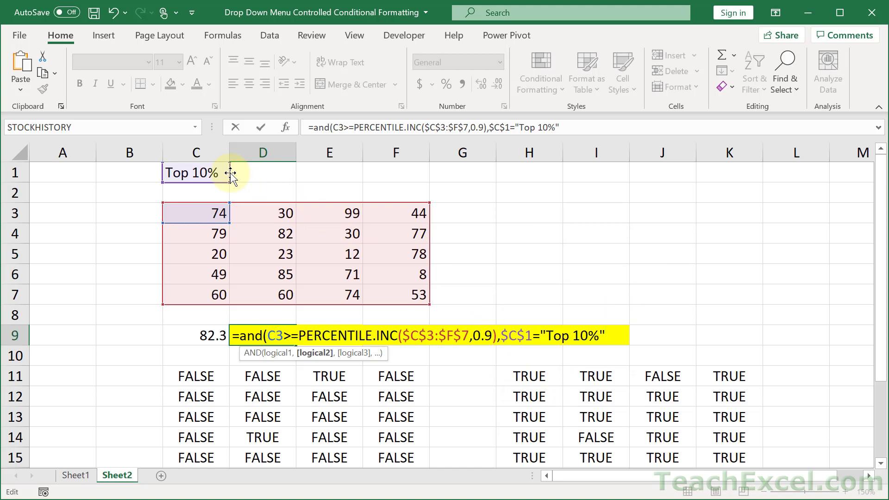
type(")")
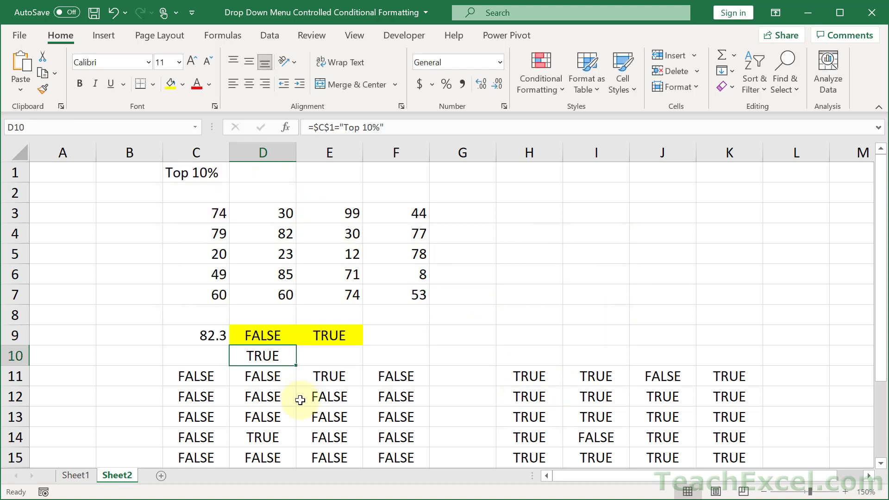
mouse_move(318, 325)
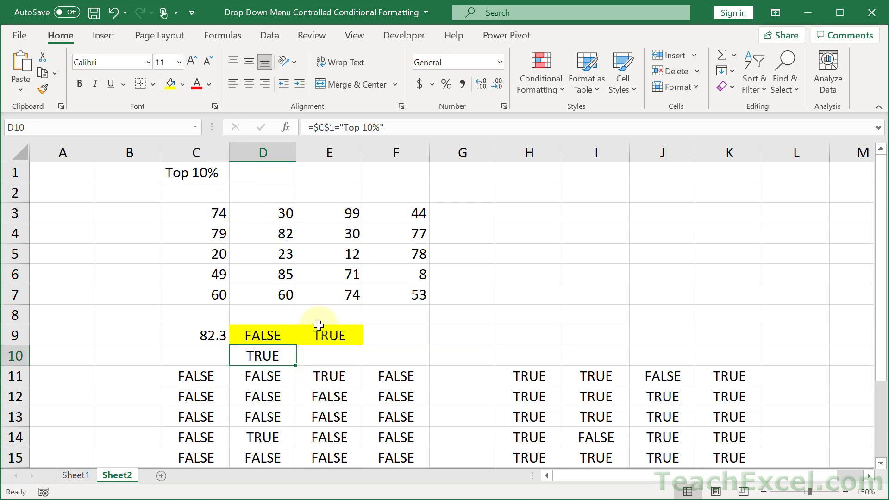
Wrap E9's below-percentile test in AND(...,$C$1="Top 10%"), showing TRUE.
double_click(328, 335)
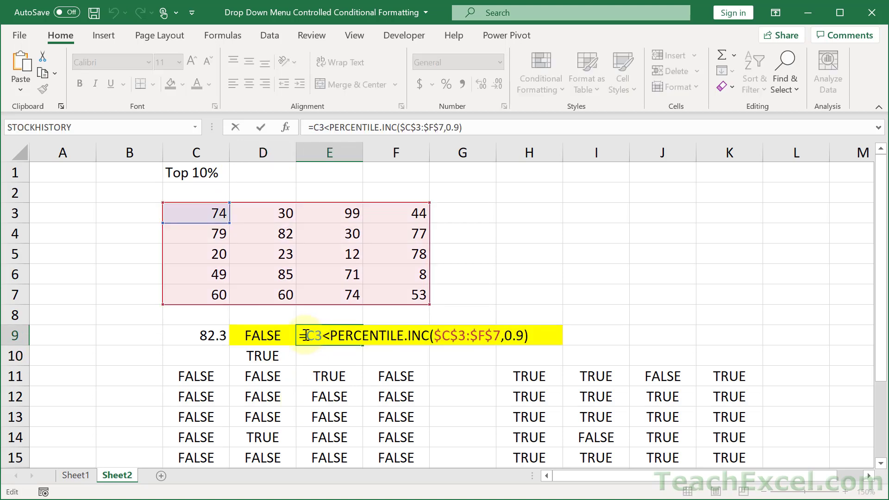
type("and(")
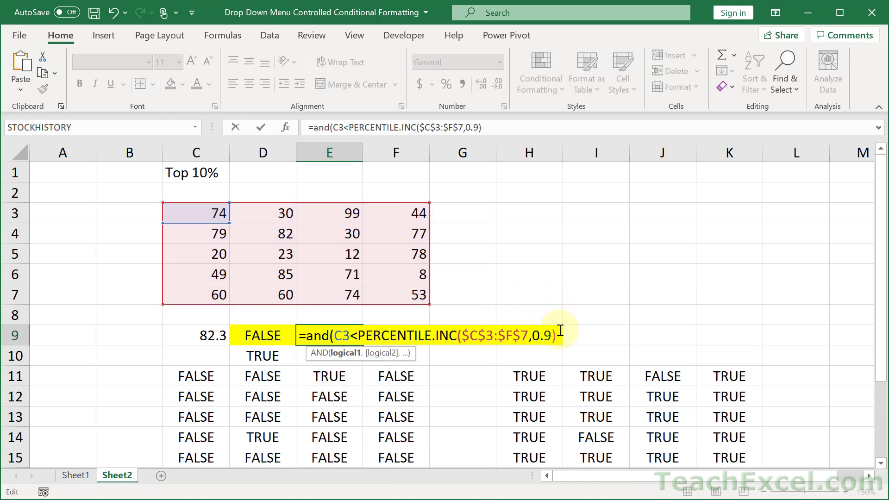
type(",$C$1=\"Top 10%\")")
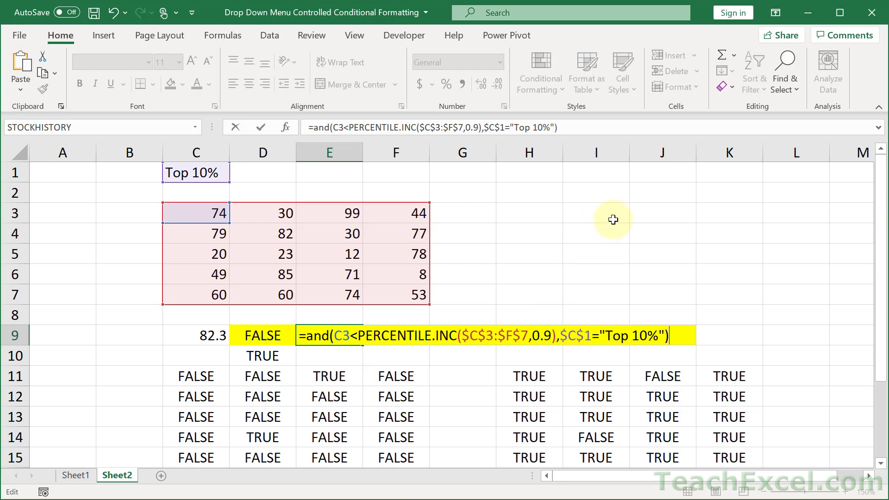
key("Return")
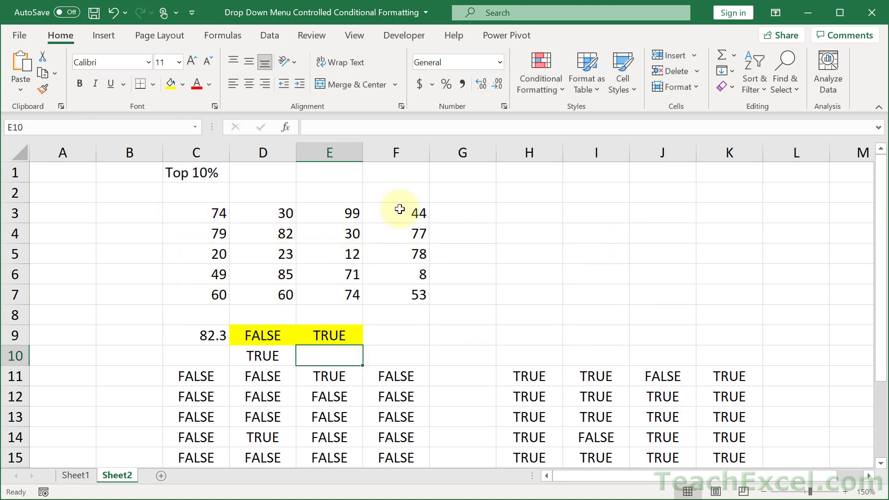
mouse_move(376, 202)
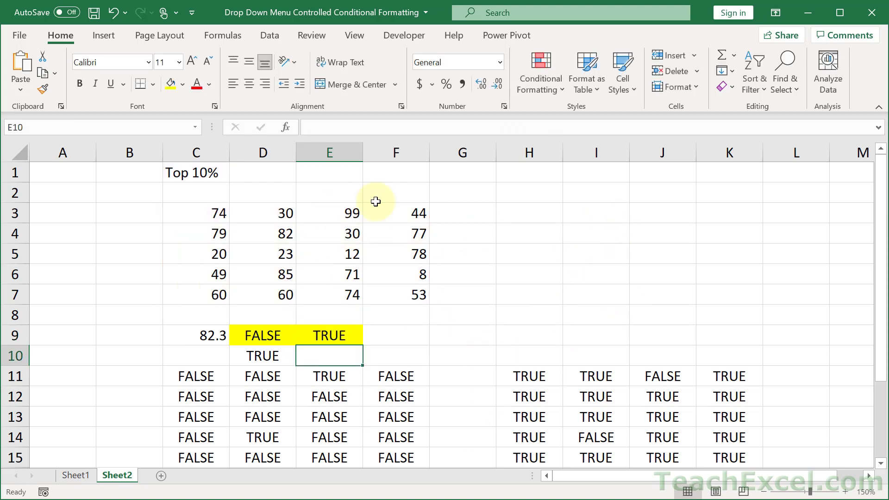
mouse_move(77, 454)
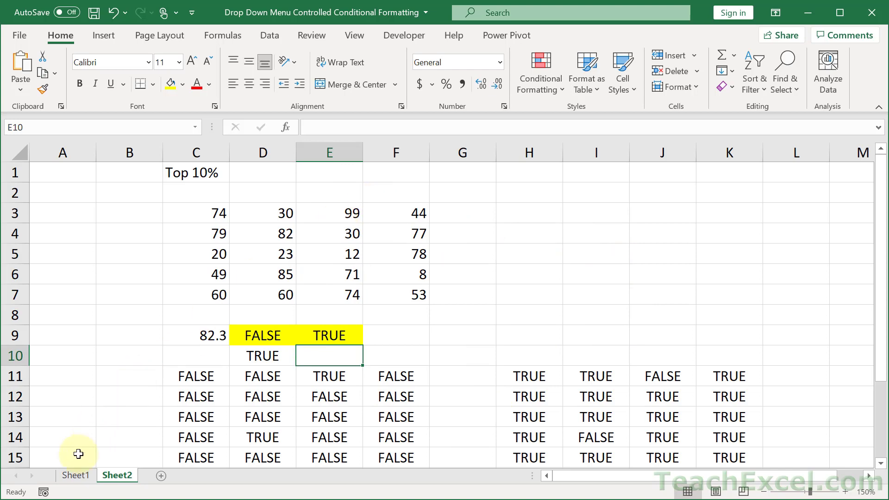
left_click(75, 475)
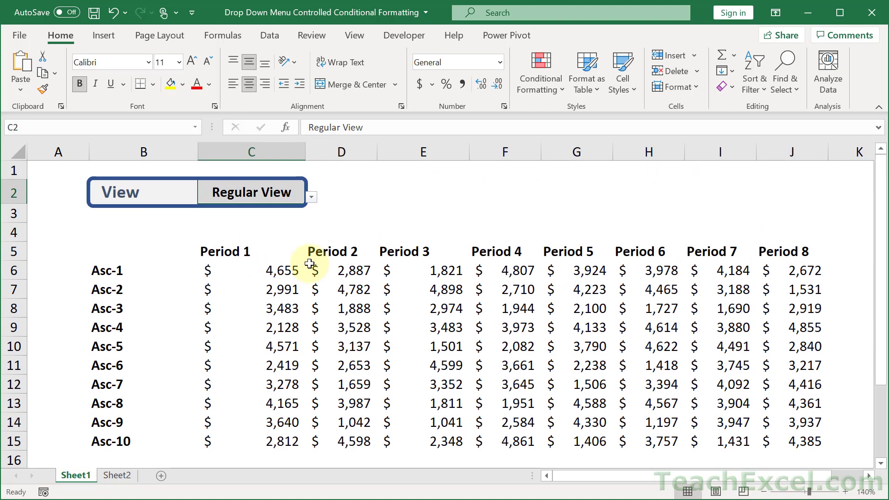
left_click(116, 475)
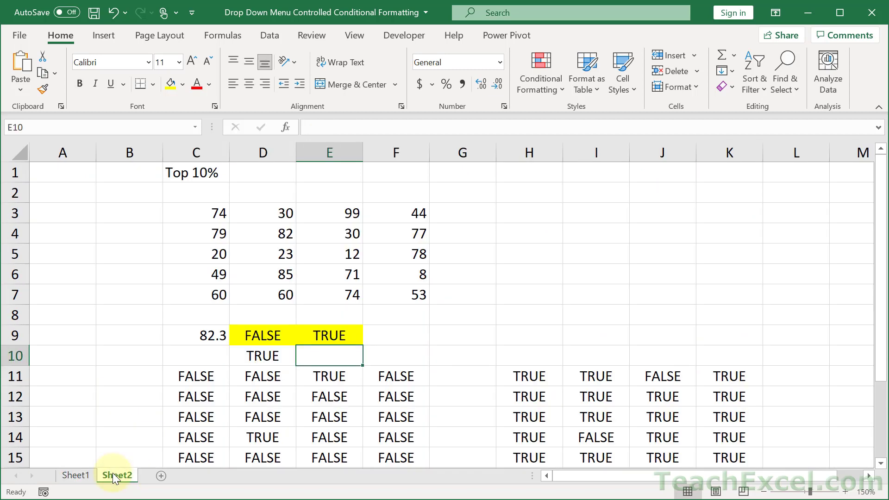
mouse_move(410, 334)
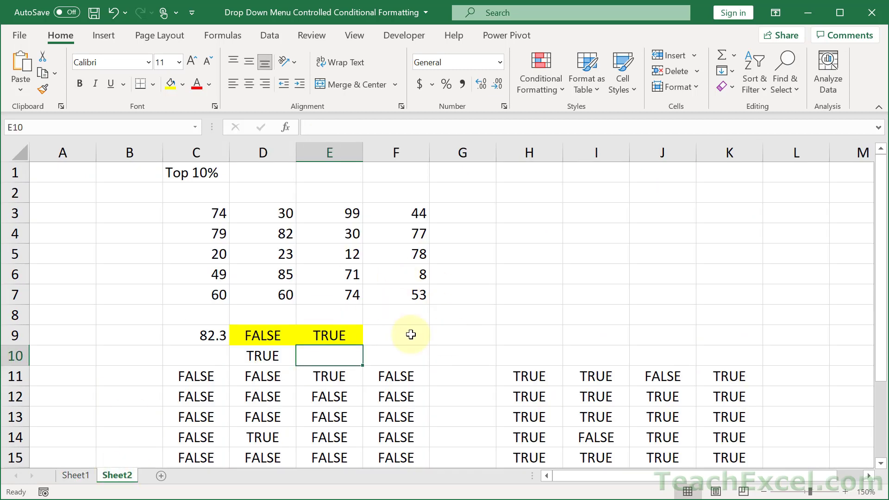
mouse_move(529, 395)
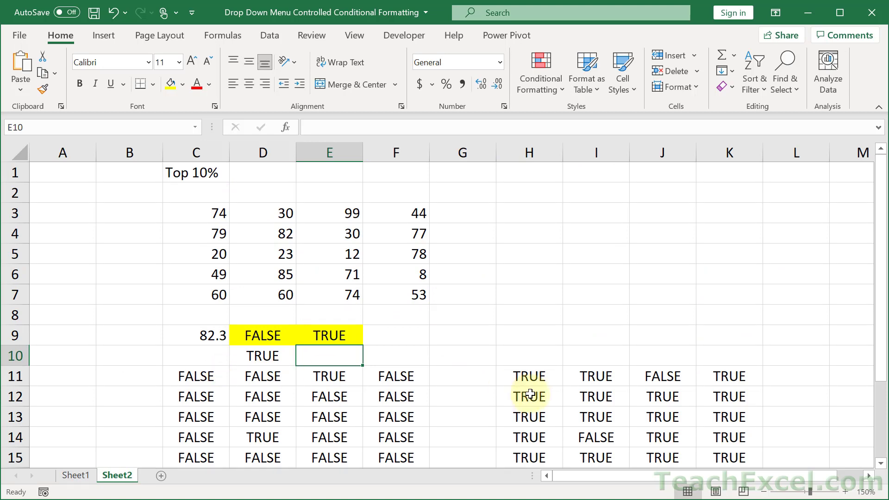
mouse_move(341, 314)
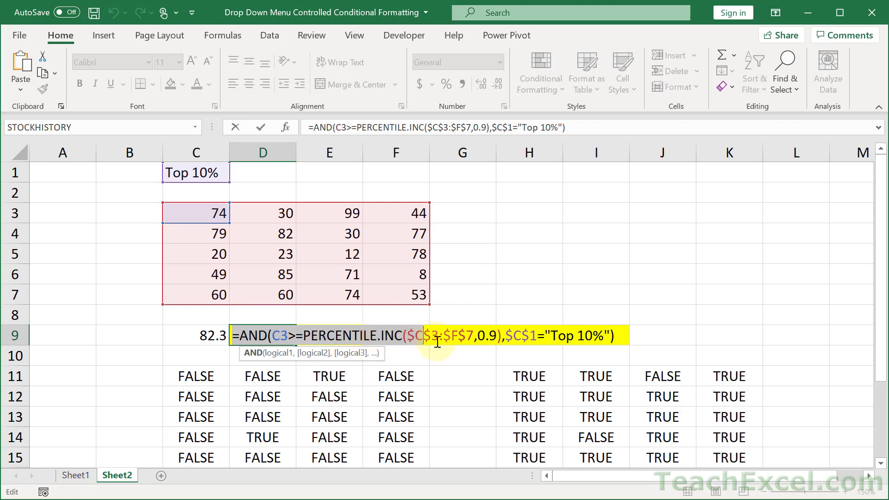
Leave the D9 formula unchanged and select the number block C3:F7.
left_click(621, 335)
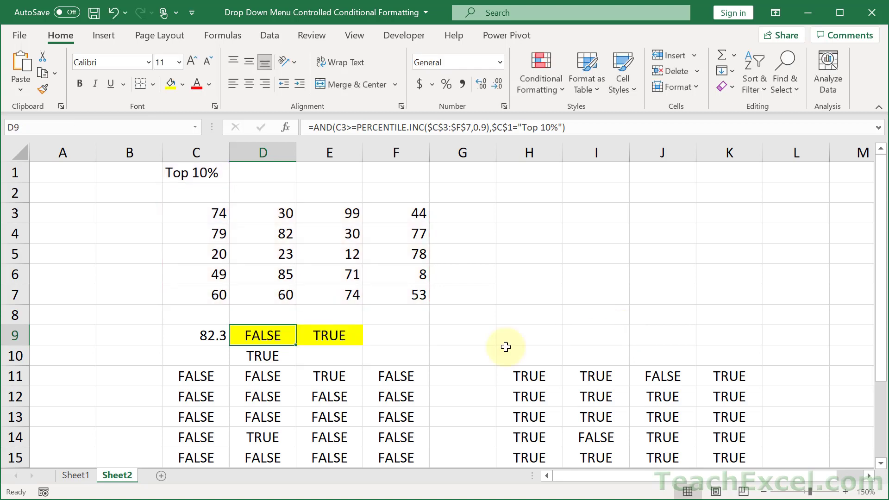
mouse_move(168, 253)
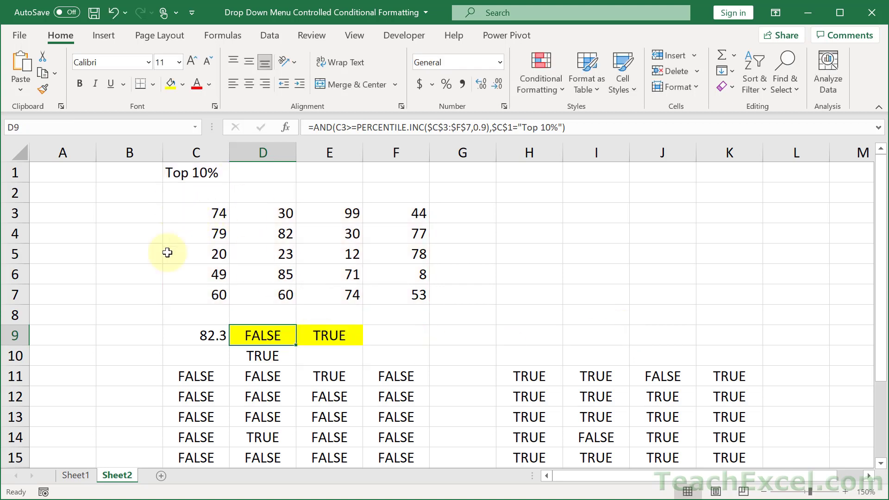
left_click(195, 213)
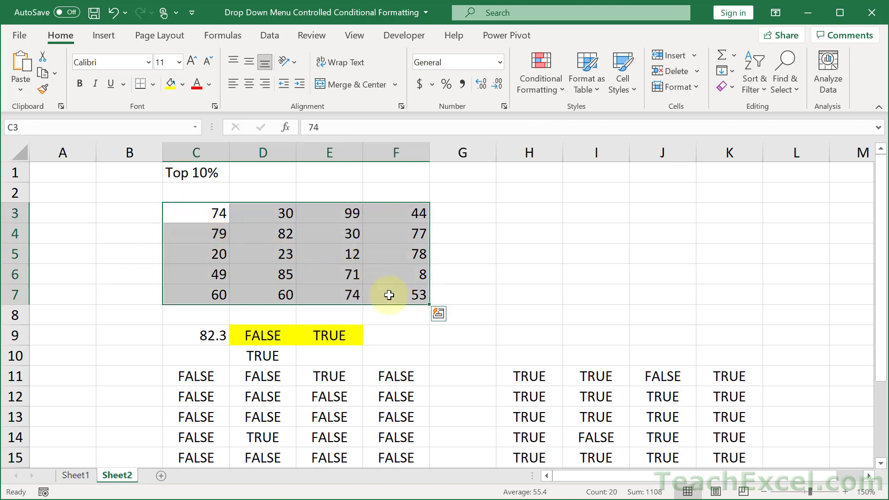
Add a formula rule =AND(C3>=PERCENTILE.INC($C$3:$F$7,0.9),$C$1="Top 10%") with a light green fill.
left_click(539, 72)
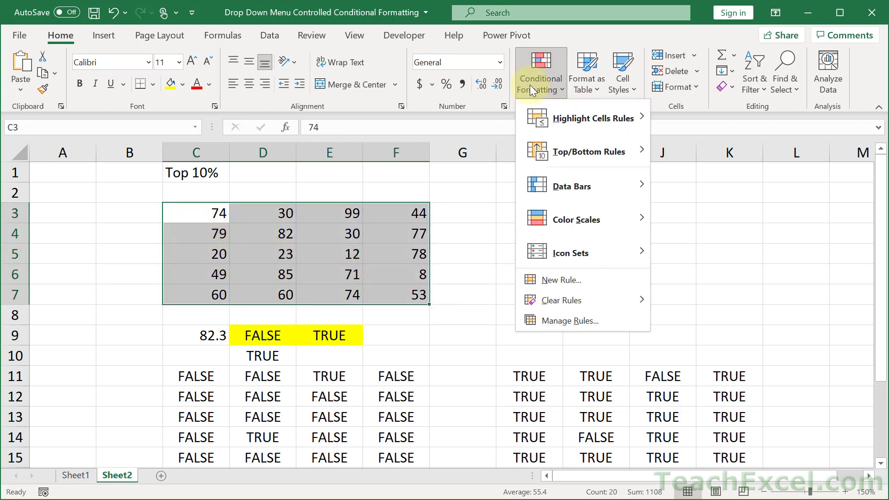
mouse_move(577, 279)
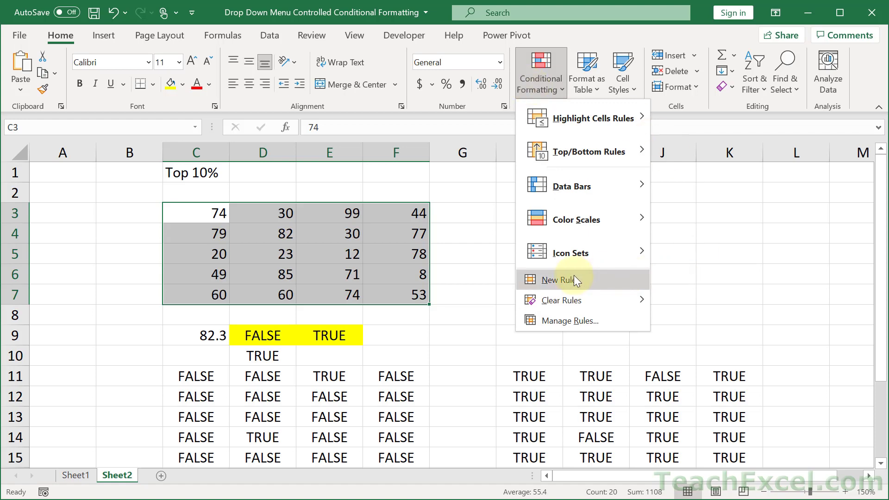
left_click(558, 280)
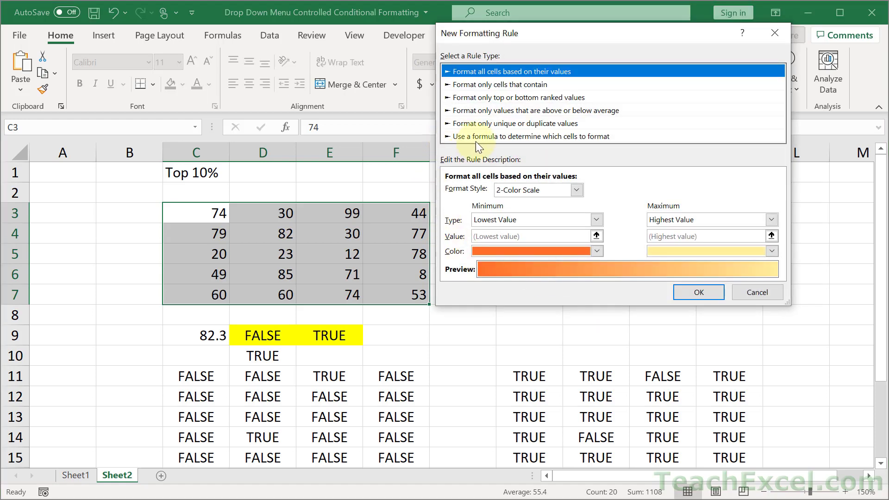
mouse_move(485, 140)
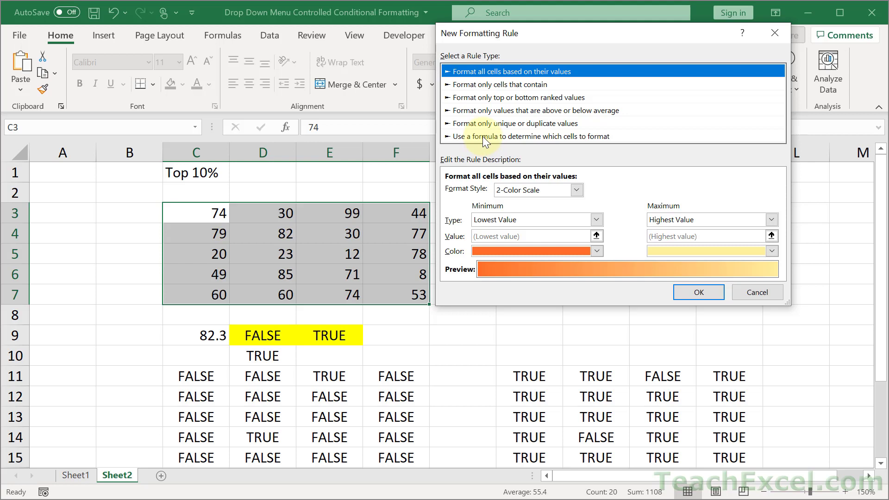
left_click(531, 136)
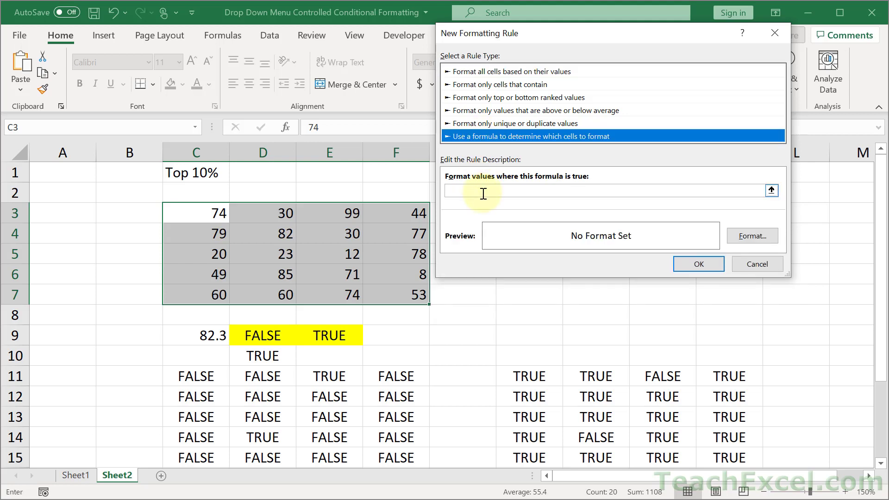
type("=AND(C3>=PERCENTILE.INC($C$3:$F$7,0.9),$C$1=\"Top 10%\")")
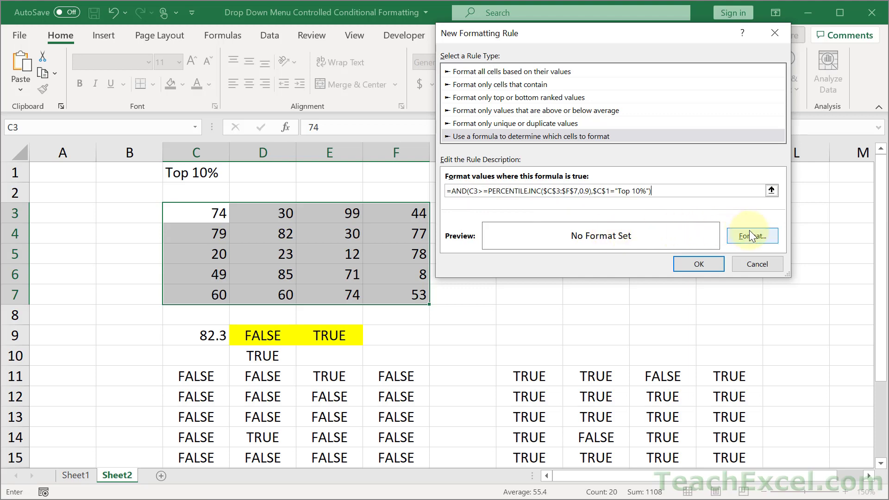
left_click(751, 236)
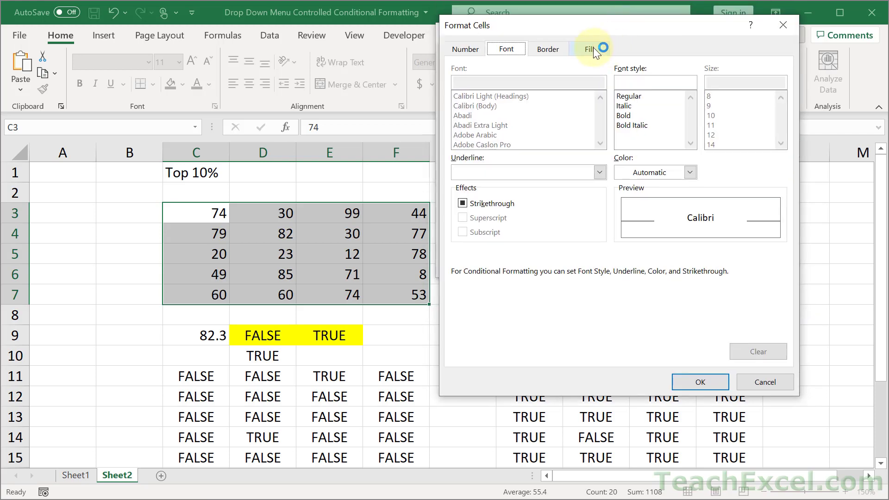
left_click(589, 48)
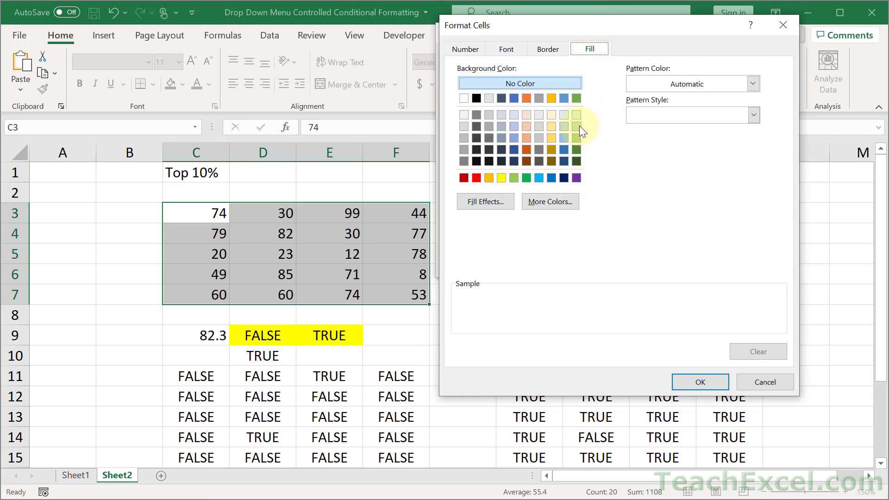
left_click(577, 125)
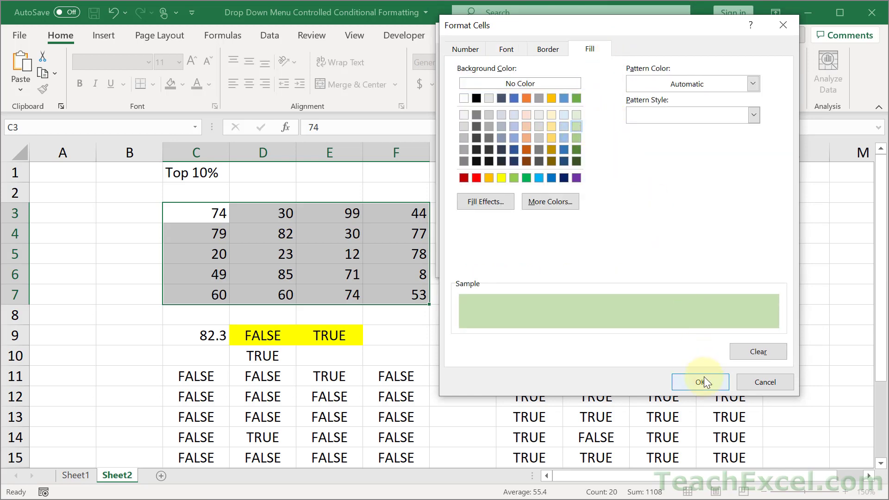
left_click(700, 382)
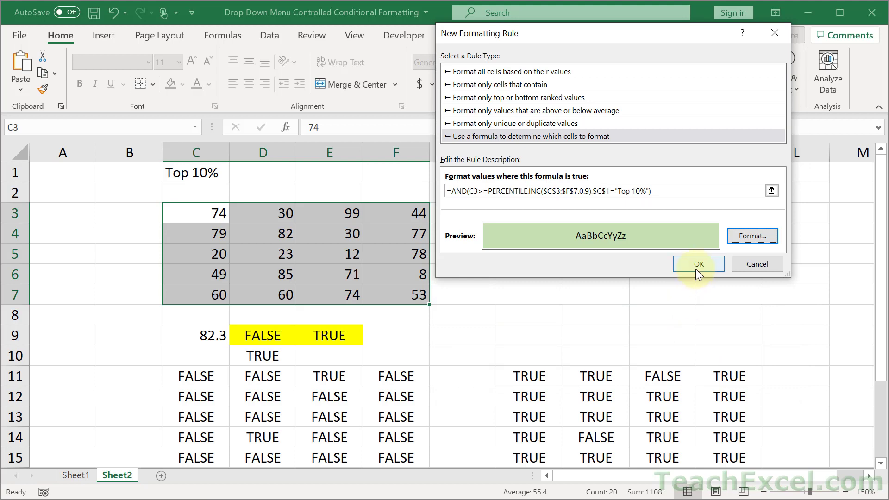
left_click(698, 264)
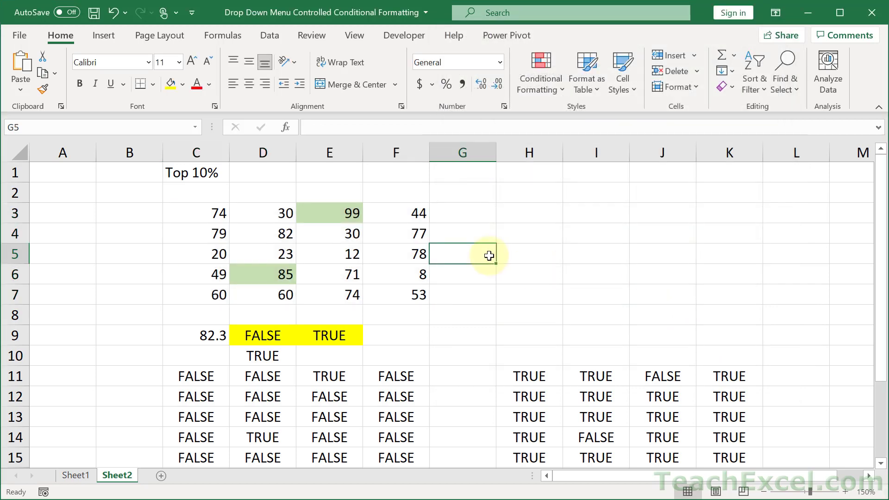
mouse_move(412, 295)
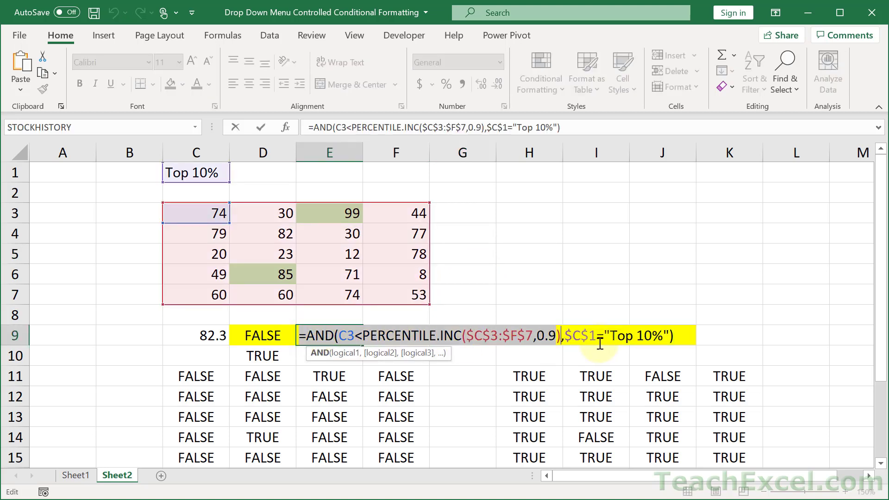
mouse_move(716, 344)
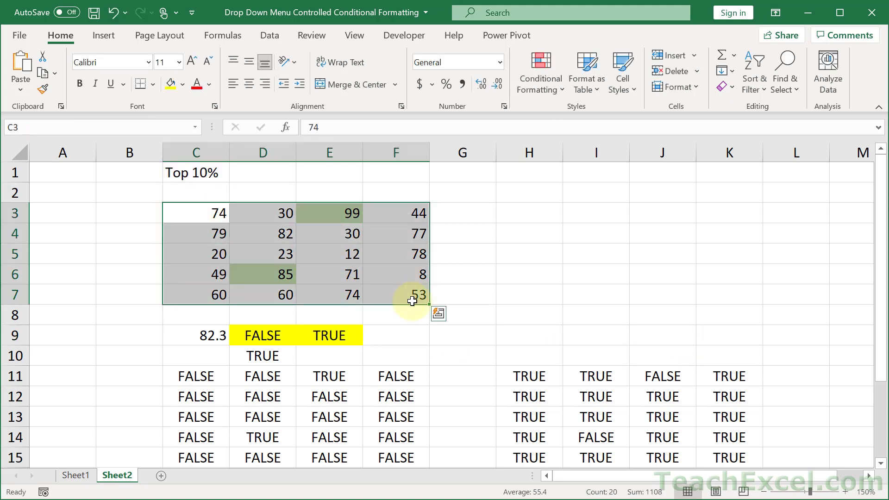
Start a second formula rule =AND(C3<PERCENTILE.INC($C$3:$F$7,0.9),$C$1="Top 10%").
left_click(539, 73)
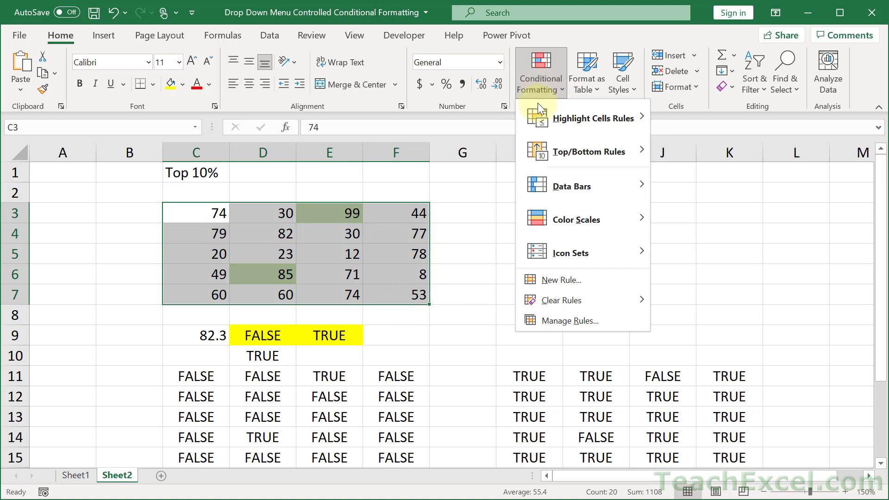
left_click(560, 279)
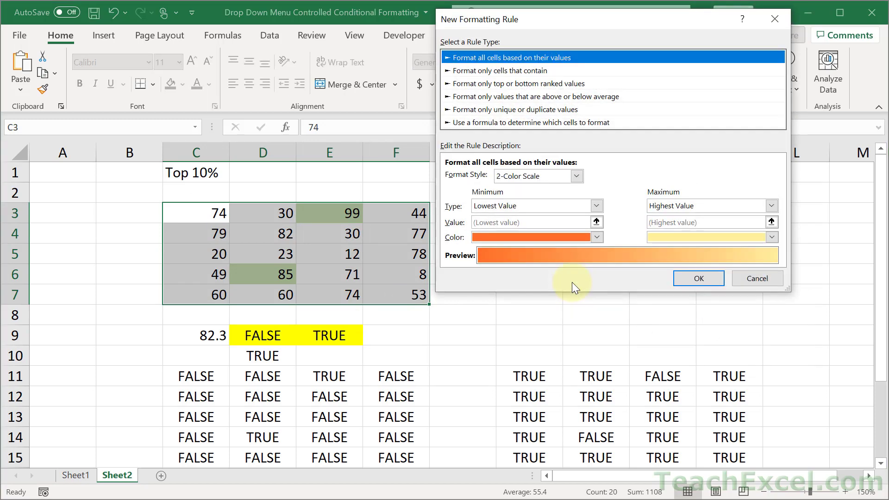
left_click(529, 122)
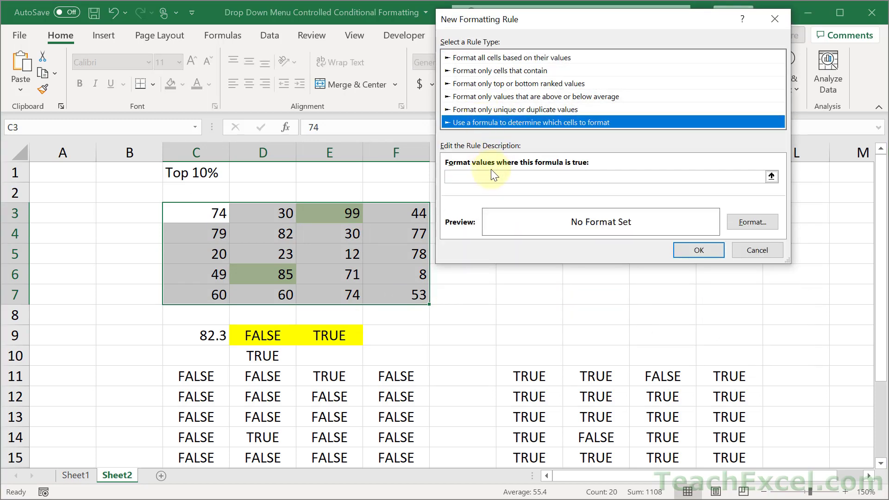
type("=AND(C3<PERCENTILE.INC($C$3:$F$7,0.9),$C$1=\"Top 10%\")")
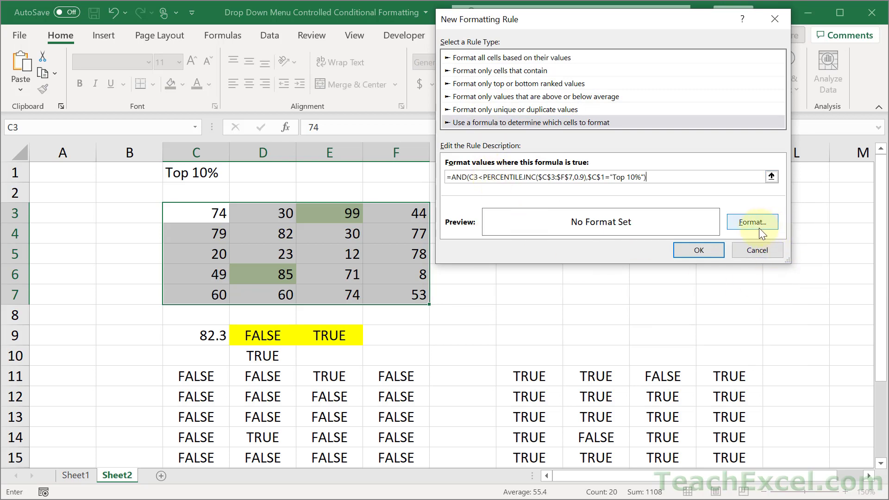
left_click(751, 221)
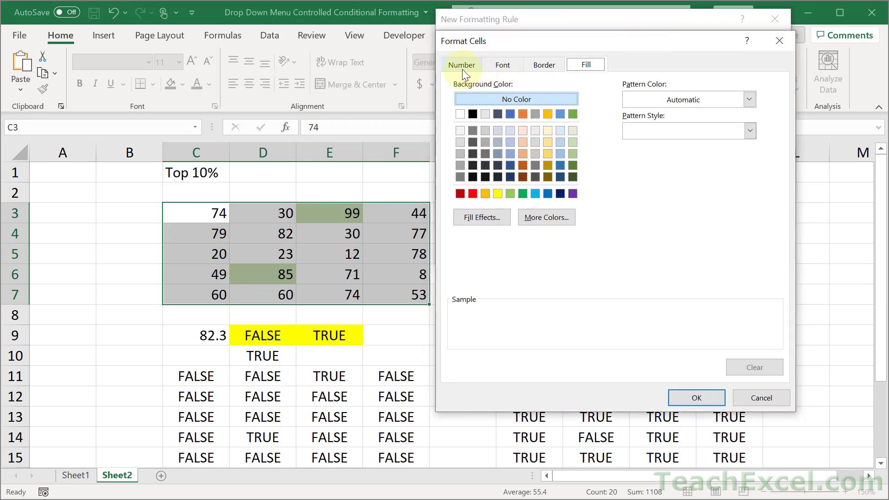
Give that rule a ;;; custom number format so below-percentile values are hidden, leaving 99 and 85.
left_click(462, 64)
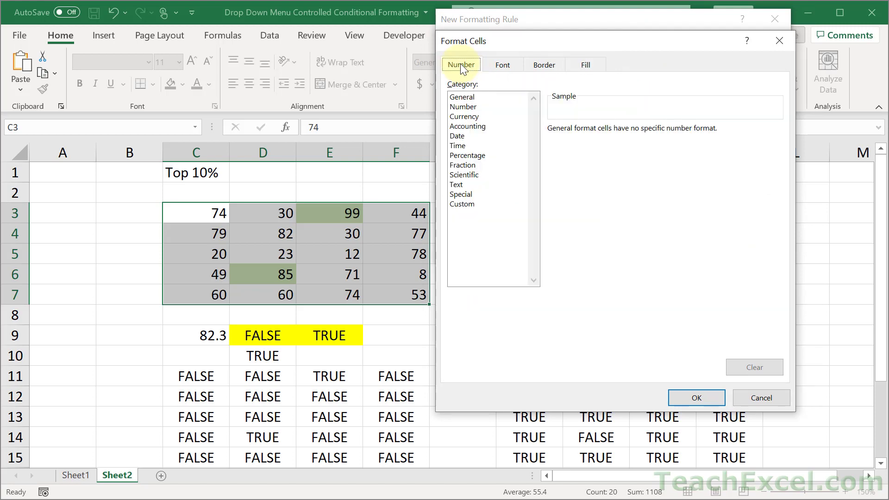
left_click(461, 203)
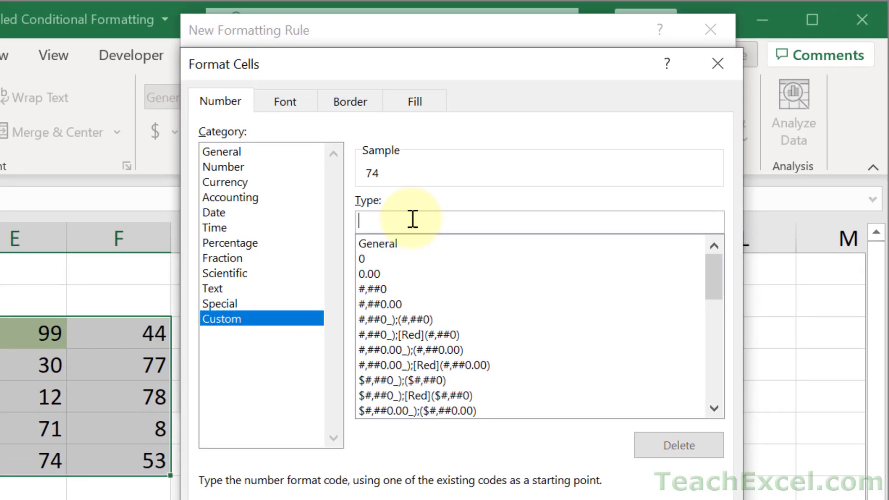
type(";")
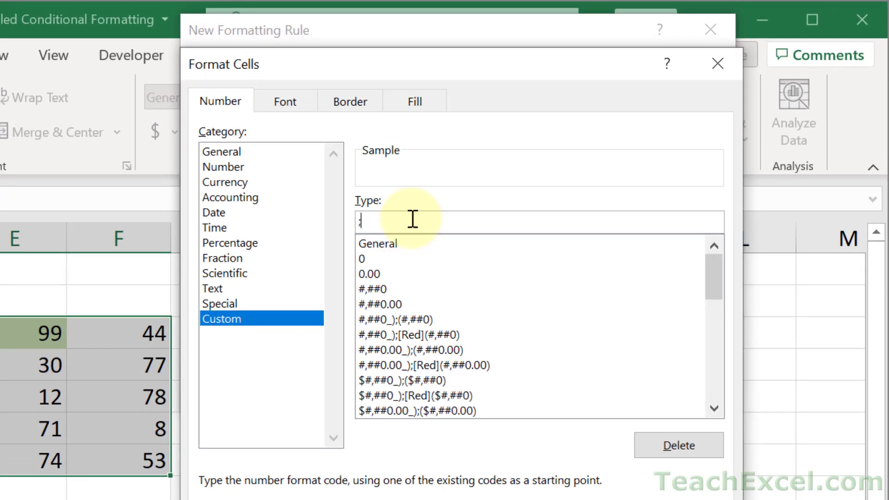
type(";;;")
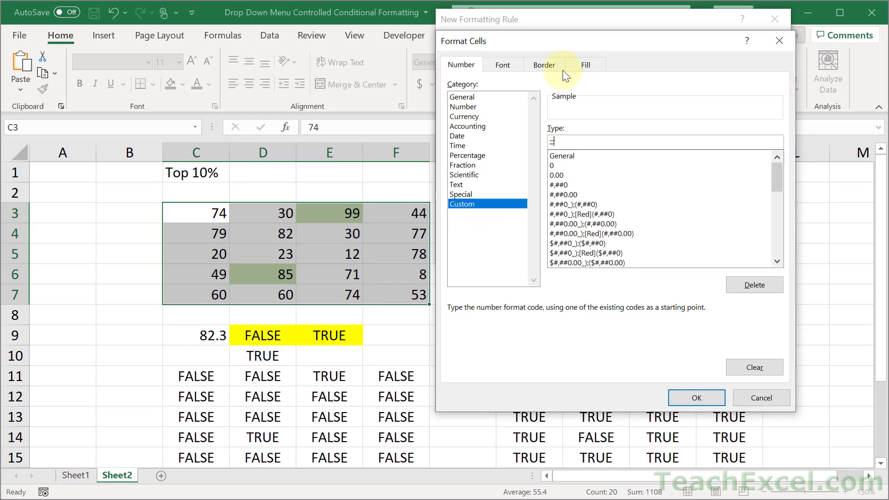
mouse_move(588, 123)
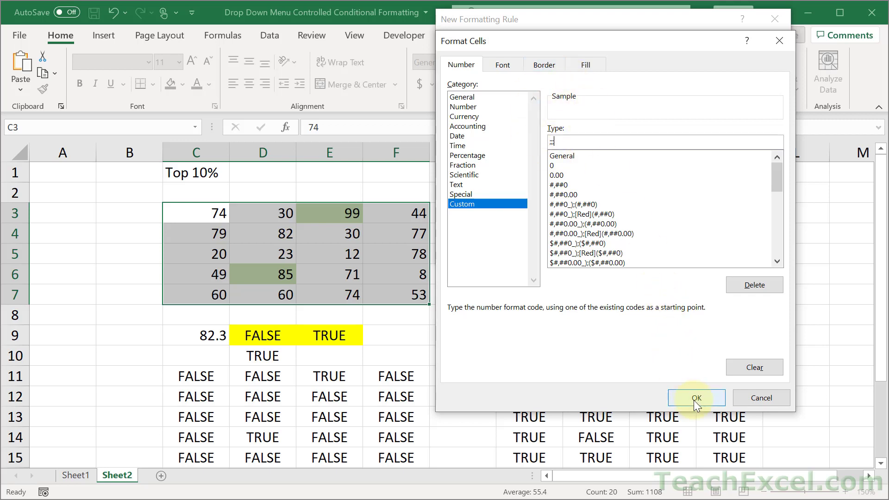
left_click(697, 397)
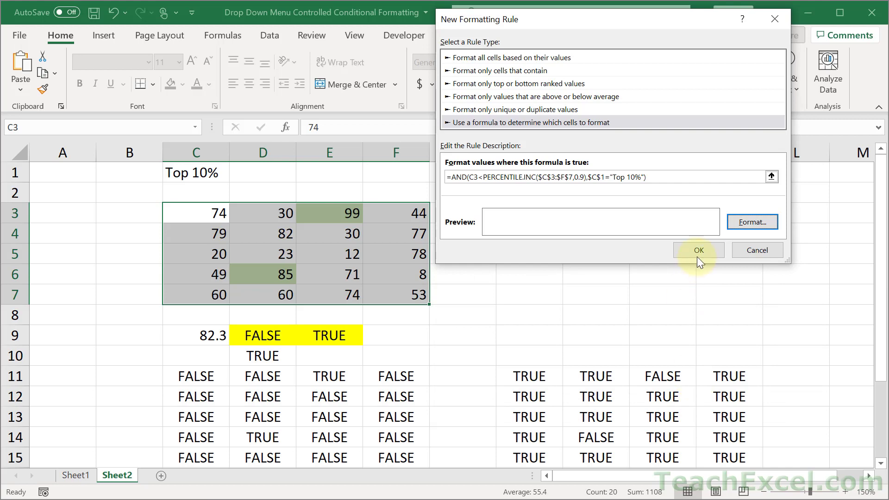
left_click(698, 250)
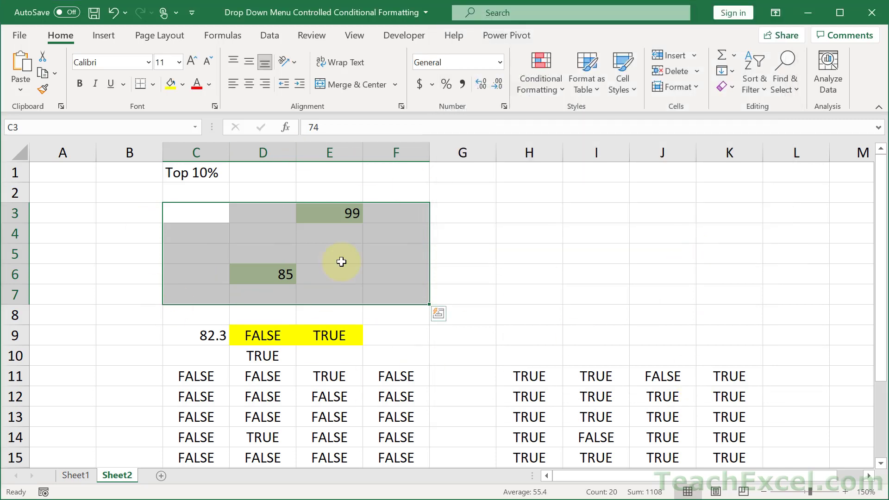
left_click(528, 233)
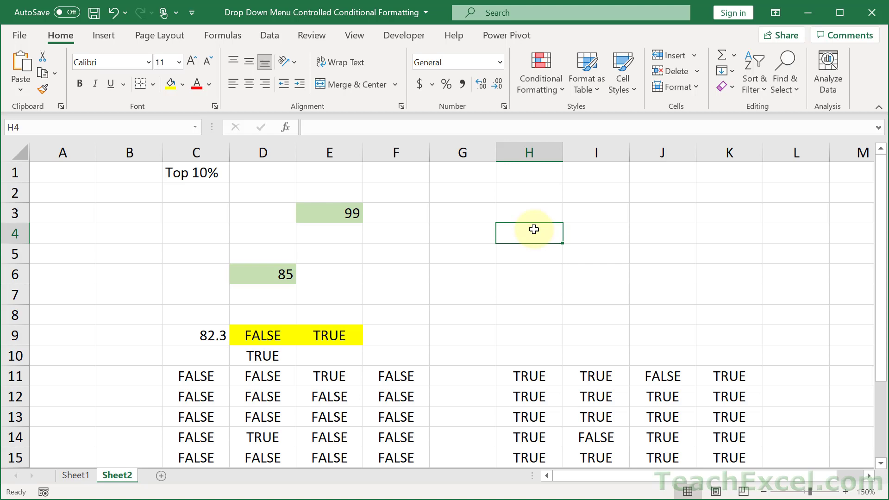
mouse_move(402, 229)
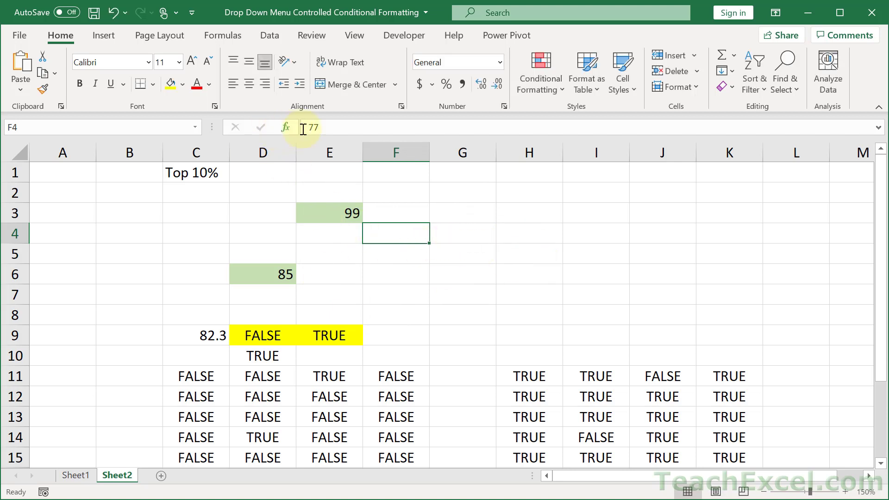
mouse_move(317, 123)
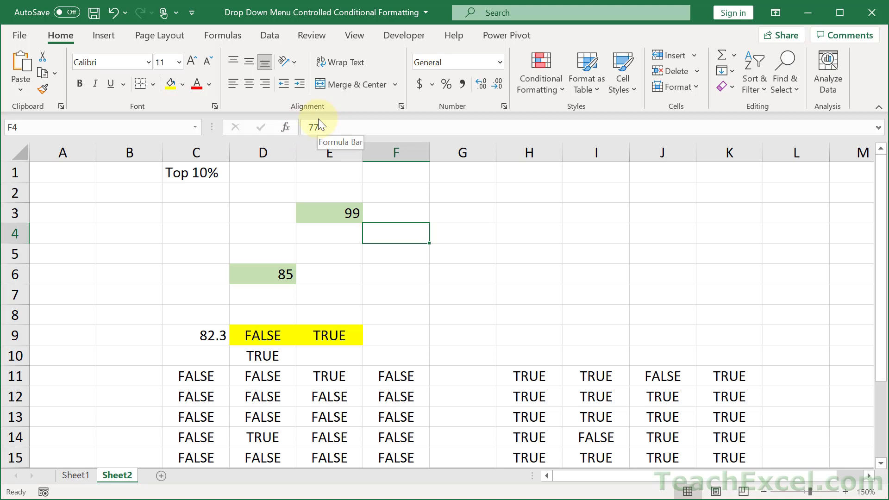
Show the formula bar again from the View display options.
left_click(353, 35)
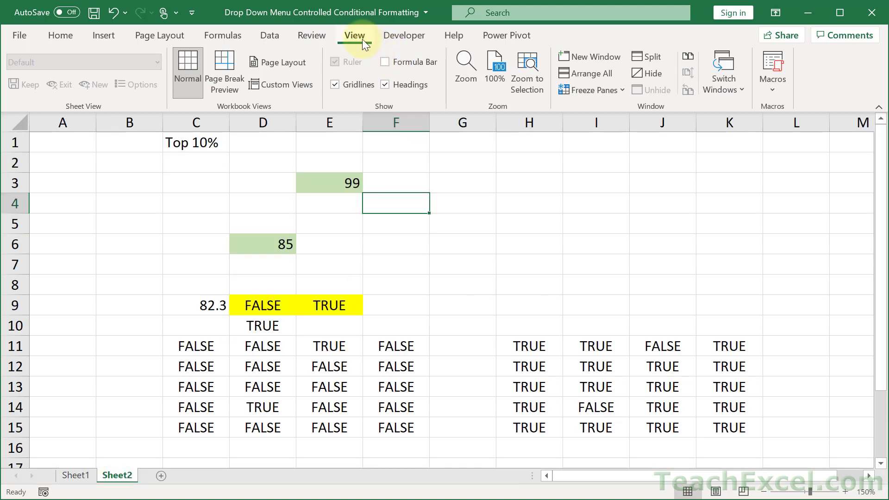
mouse_move(558, 213)
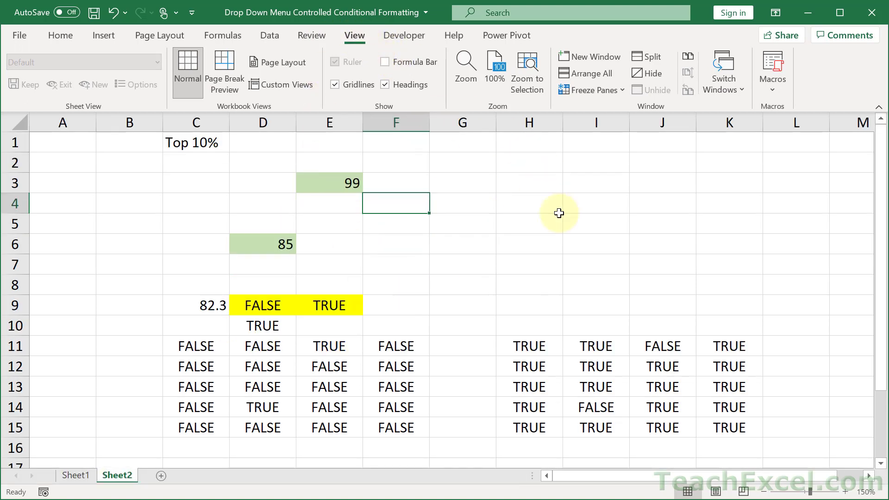
mouse_move(239, 272)
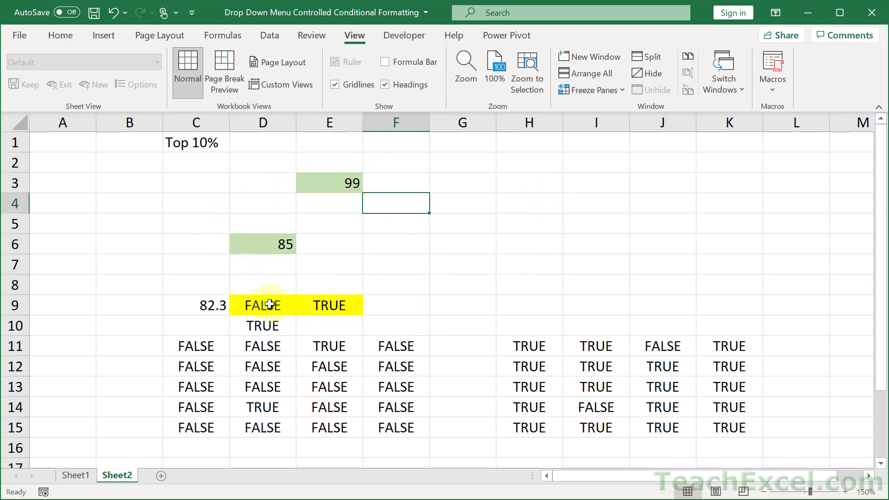
mouse_move(525, 192)
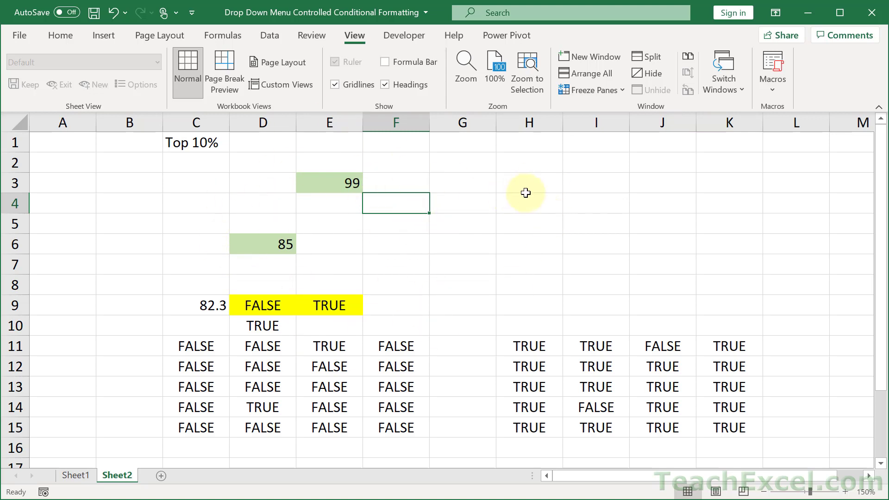
mouse_move(453, 196)
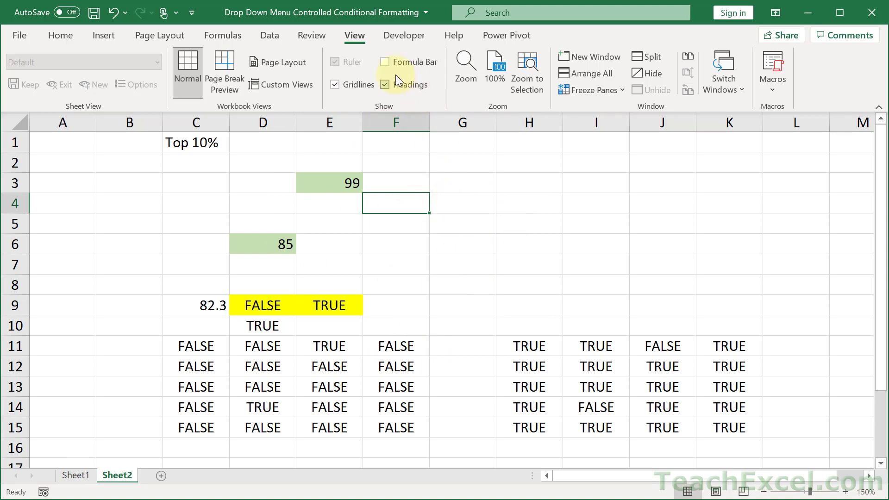
left_click(385, 62)
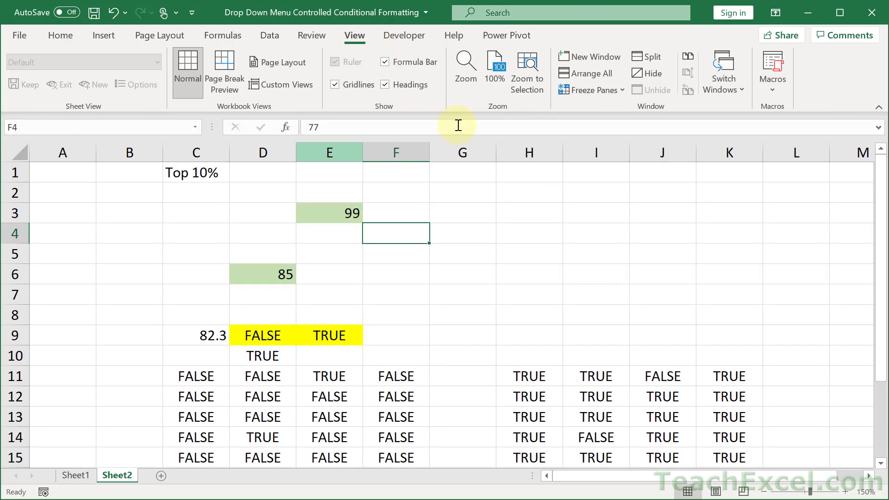
mouse_move(186, 173)
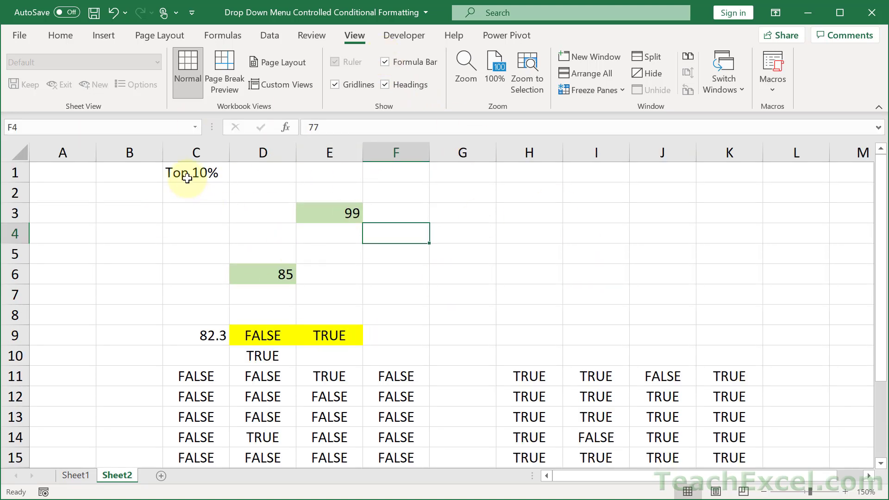
Clear C1 and add yellow G9:H9 tests of =AND(C3<=PERCENTILE.INC($C$3:$F$7,0.1),$C$1="Bottom 10%").
left_click(195, 173)
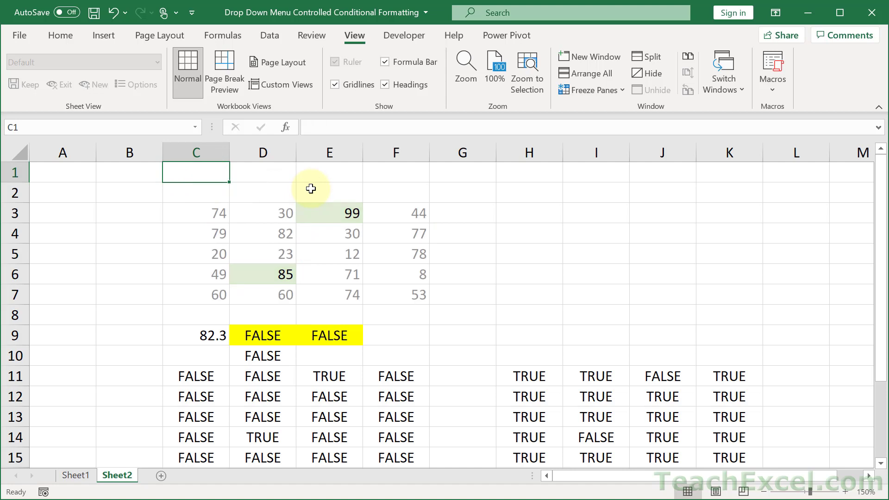
left_click(262, 335)
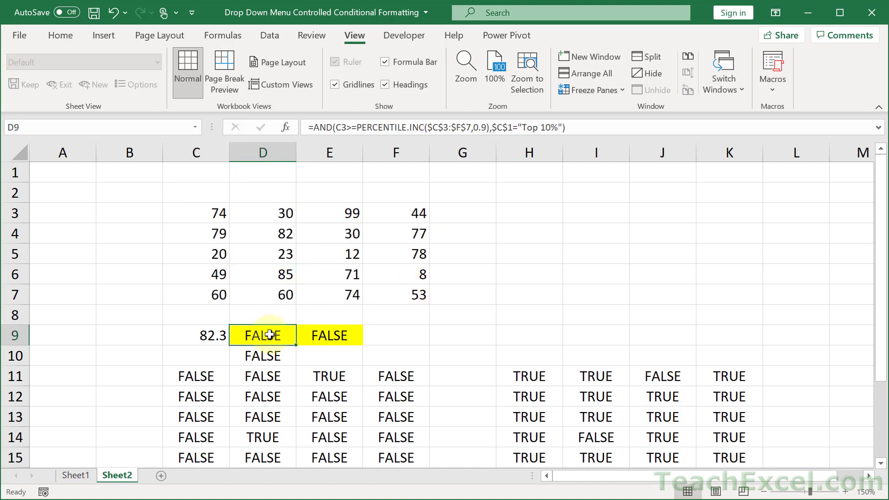
double_click(262, 335)
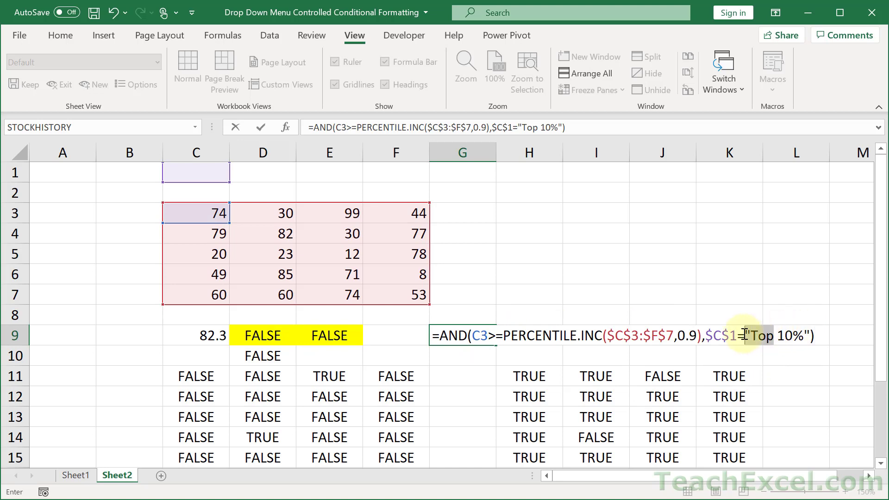
type("Bot")
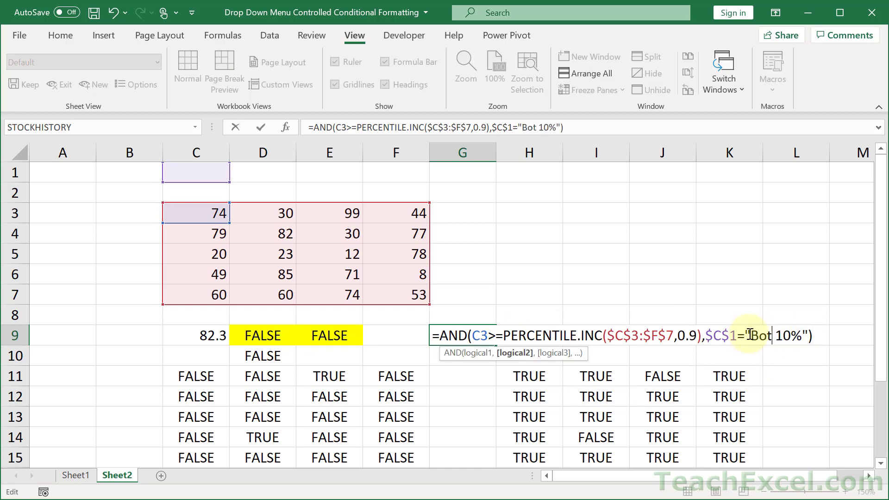
type("tom")
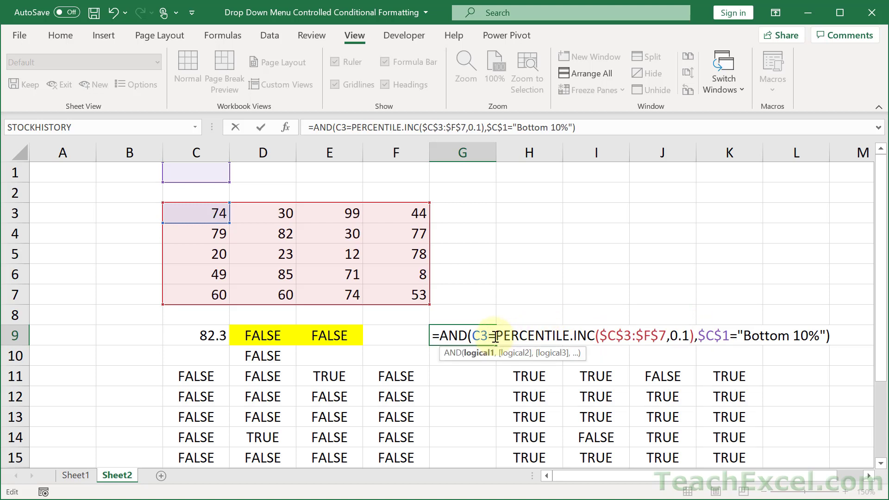
type("<")
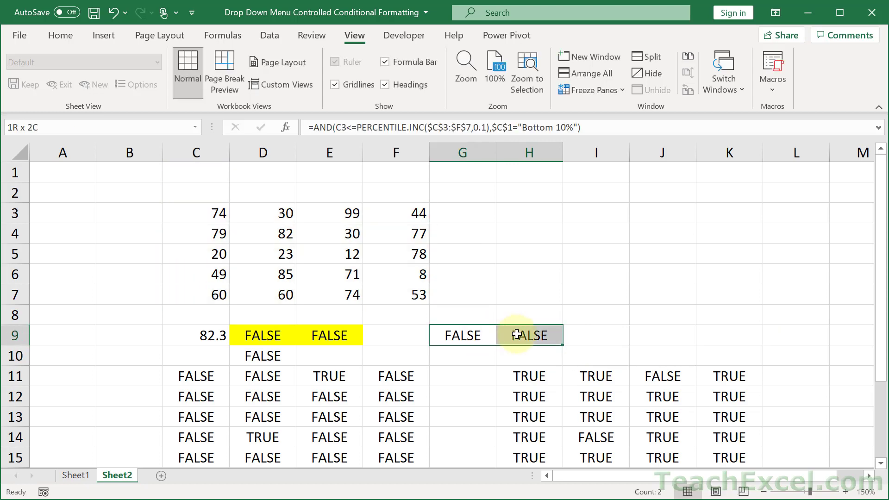
left_click(61, 35)
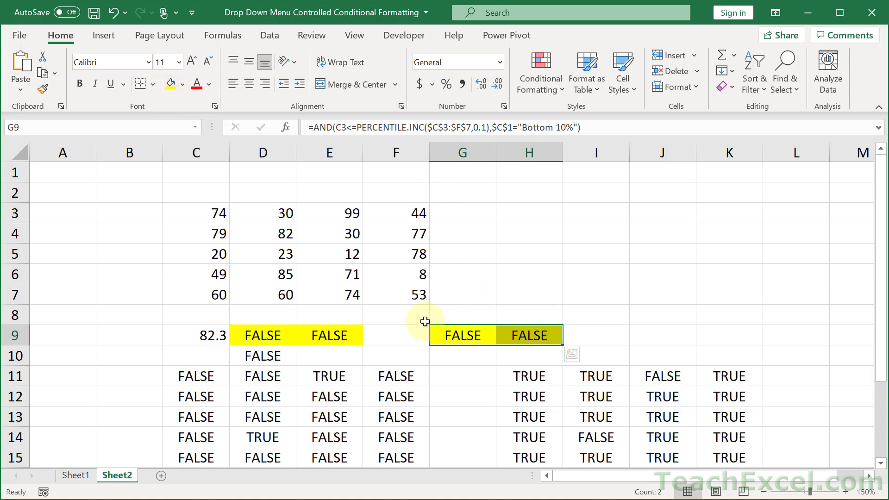
double_click(462, 336)
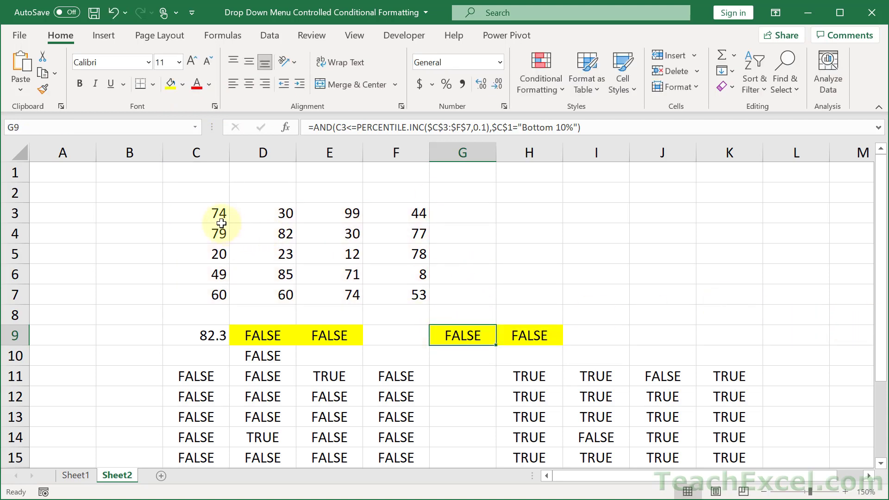
Create a formula rule for C3:F7: =AND(C3<=PERCENTILE.INC($C$3:$F$7,0.1),$C$1="Bottom 10%").
left_click(539, 72)
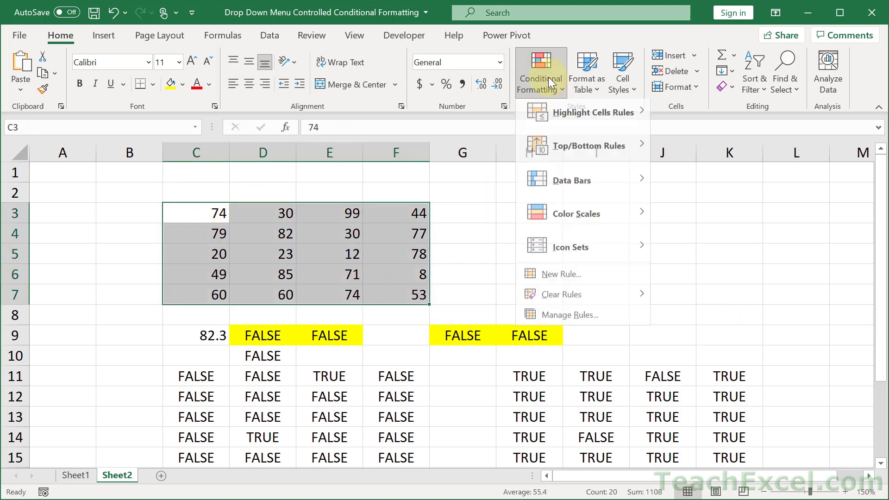
left_click(558, 274)
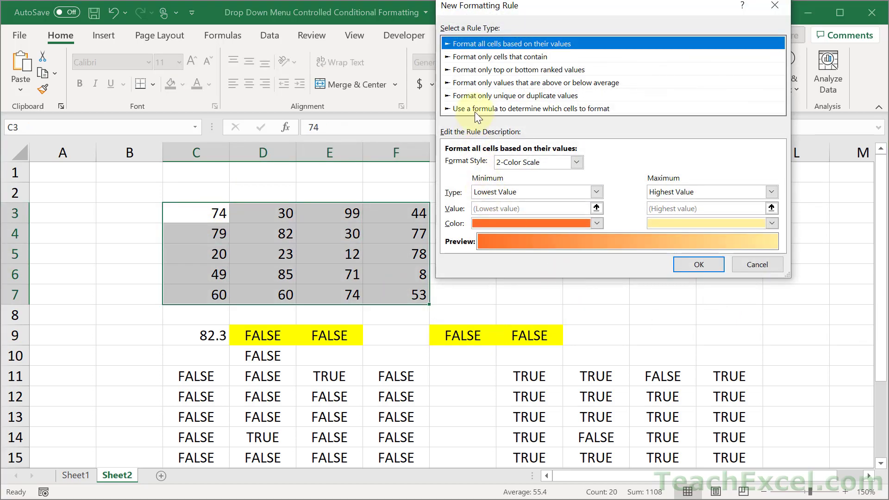
left_click(530, 108)
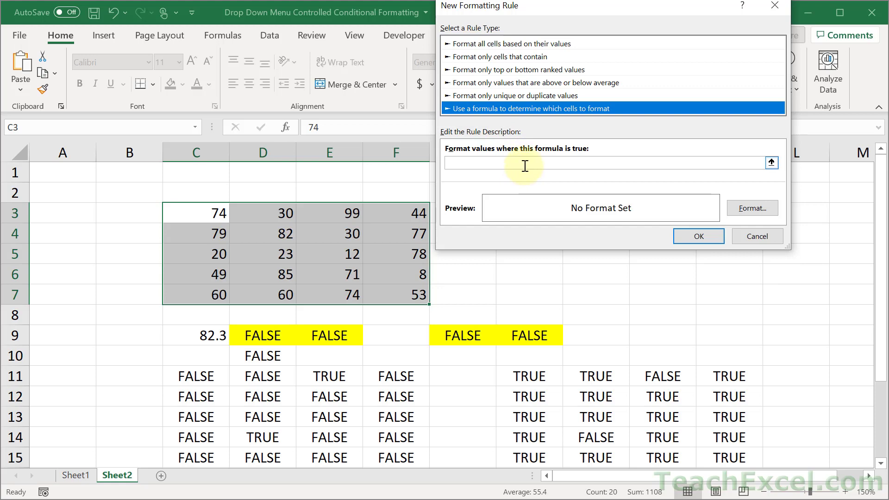
type("=AND(C3<=PERCENTILE.INC($C$3:$F$7,0.1),$C$1=\"Bottom 10%\")")
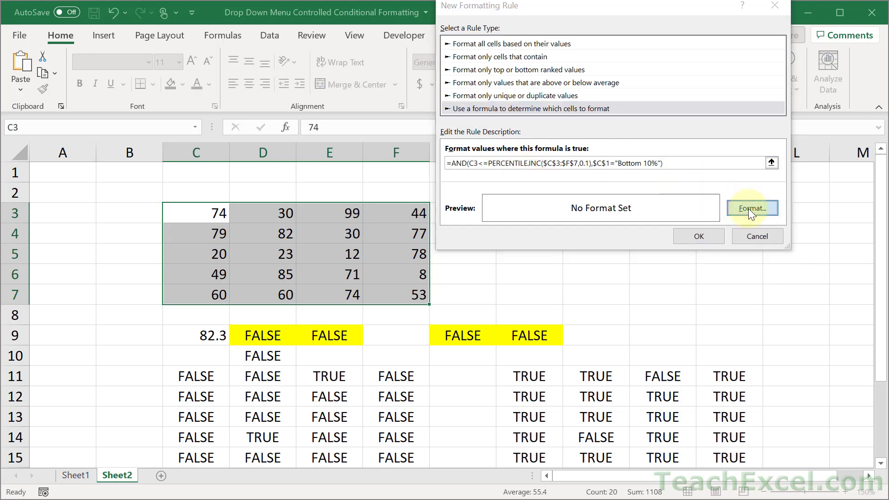
Give the rule a custom light red fill (RGB 255,175,175) and enter Bottom 10% in C1.
left_click(751, 209)
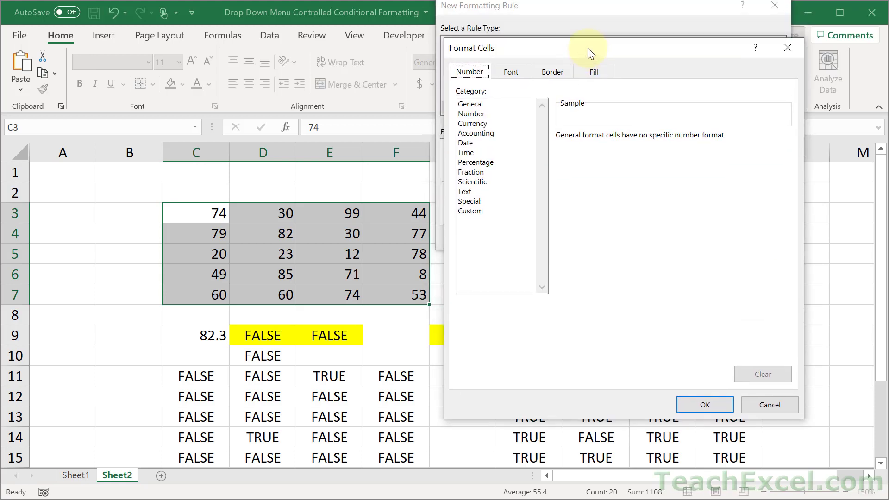
left_click(593, 71)
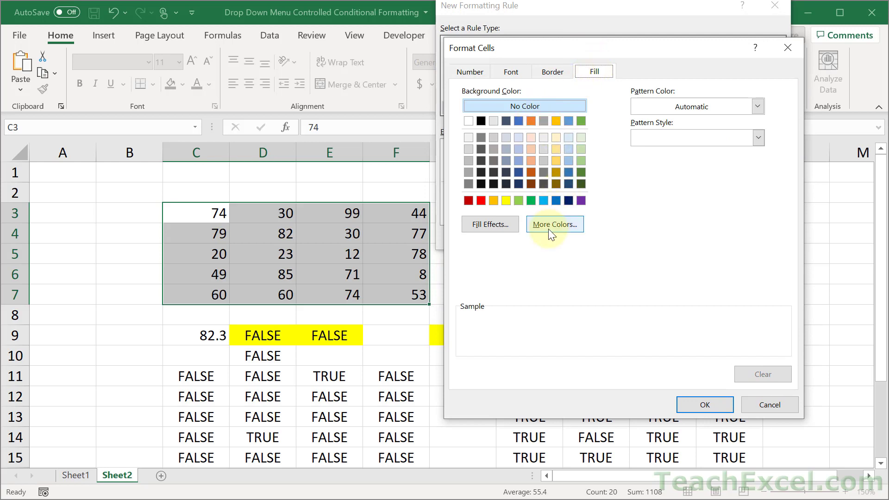
left_click(553, 224)
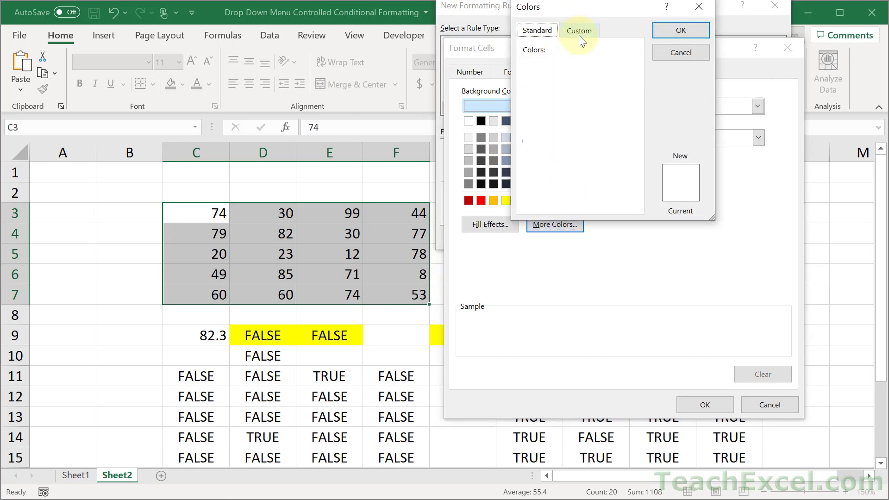
left_click(578, 30)
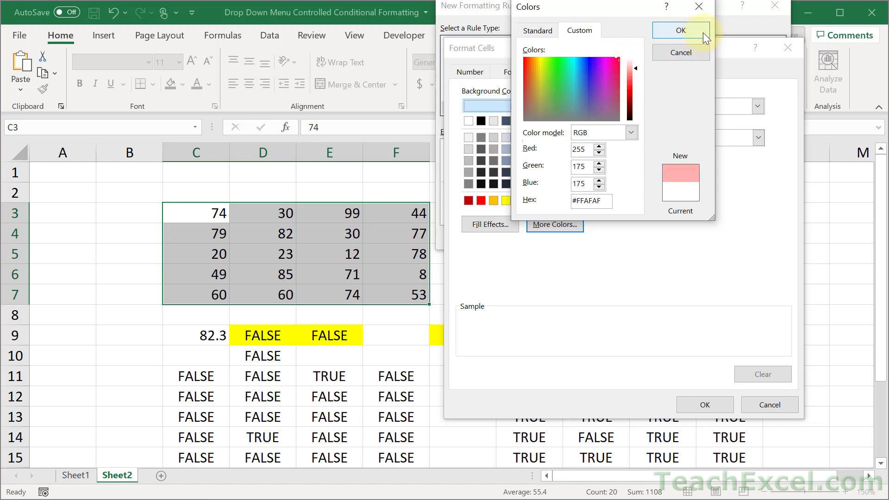
left_click(680, 30)
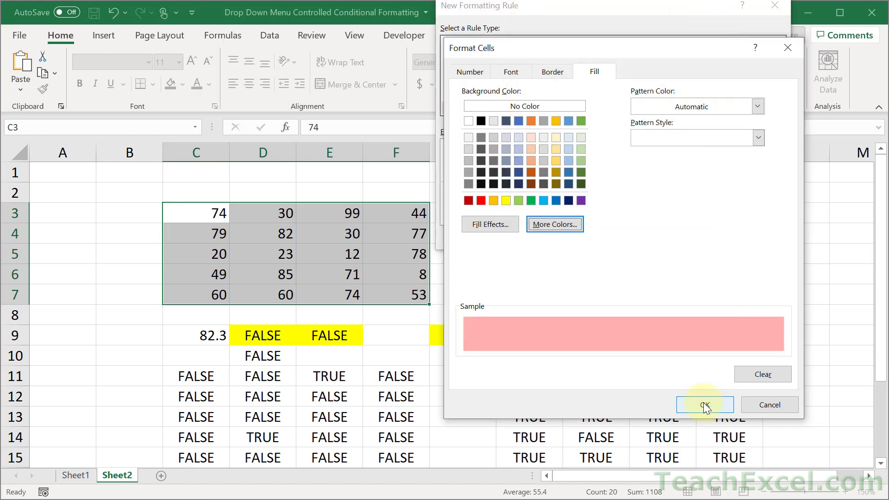
left_click(704, 405)
type("B")
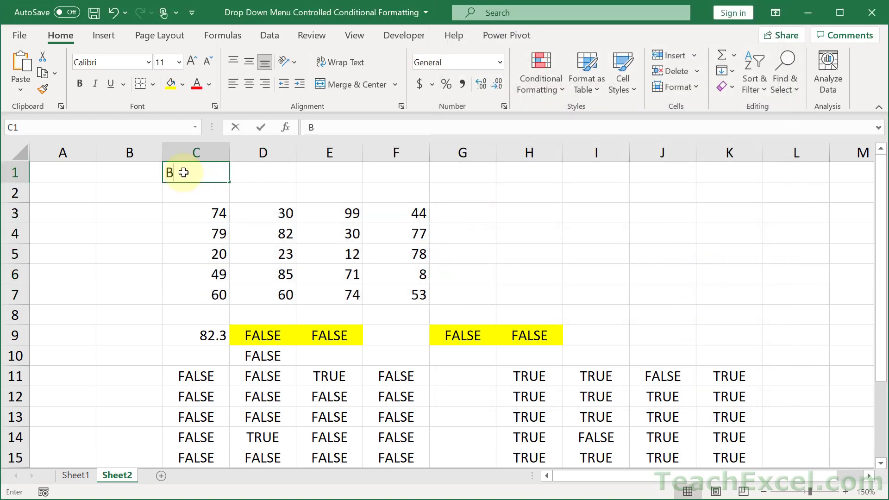
type("ottom 10%")
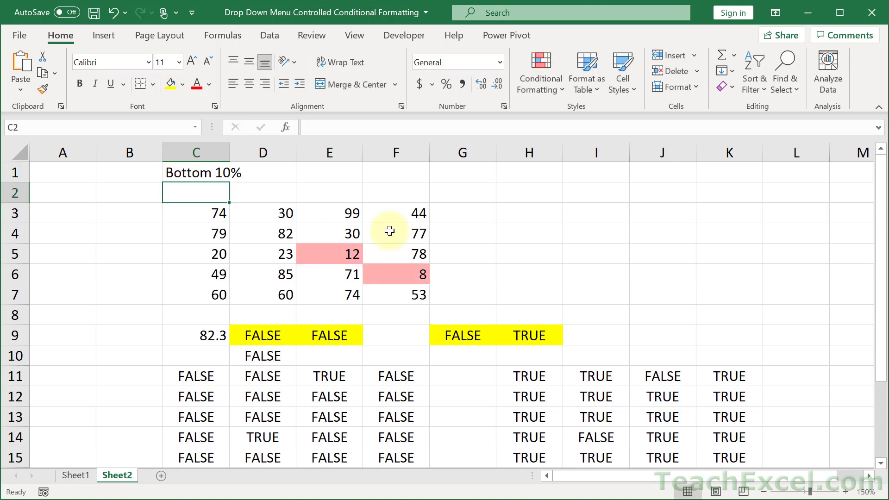
mouse_move(524, 335)
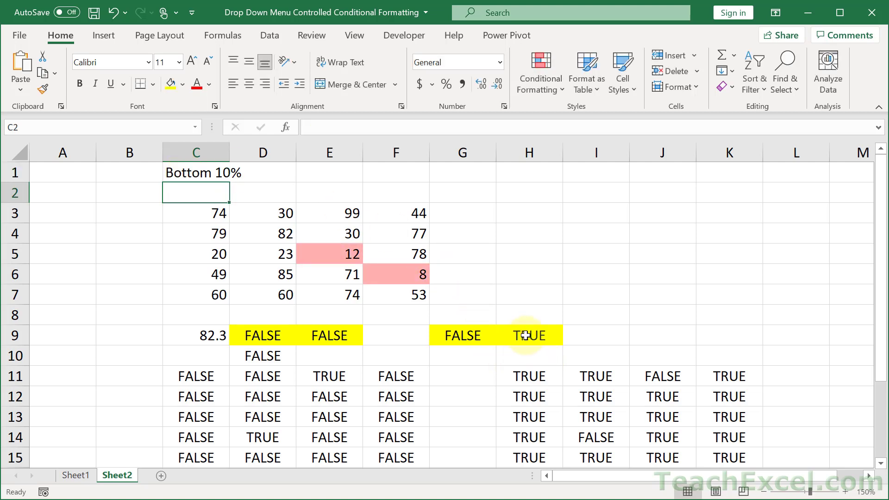
Add a second formula rule: =AND(C3>PERCENTILE.INC($C$3:$F$7,0.1),$C$1="Bottom 10%").
double_click(527, 335)
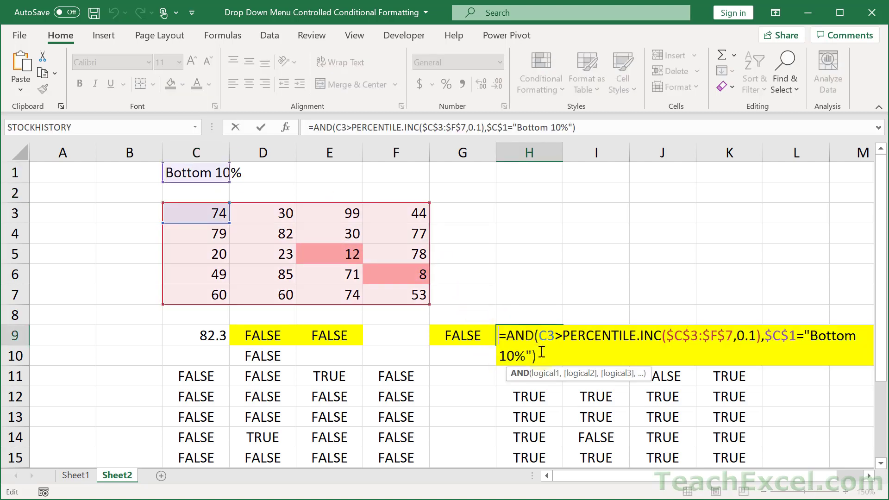
key("Return")
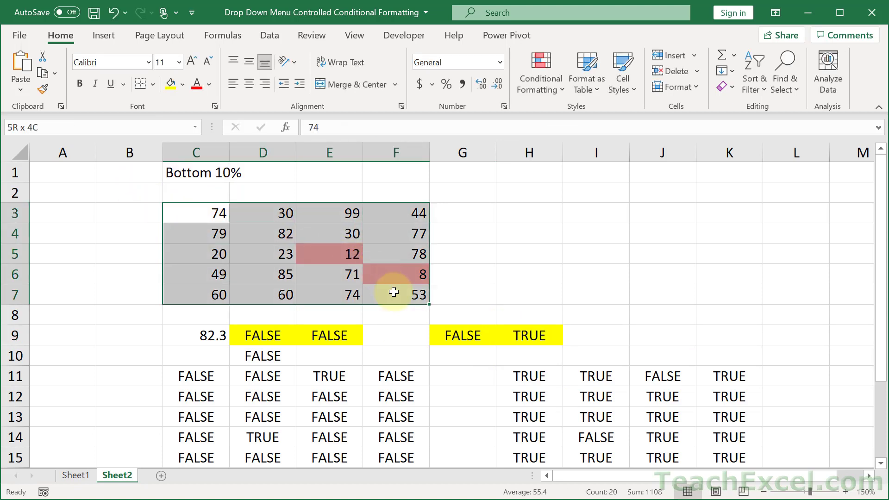
left_click(539, 72)
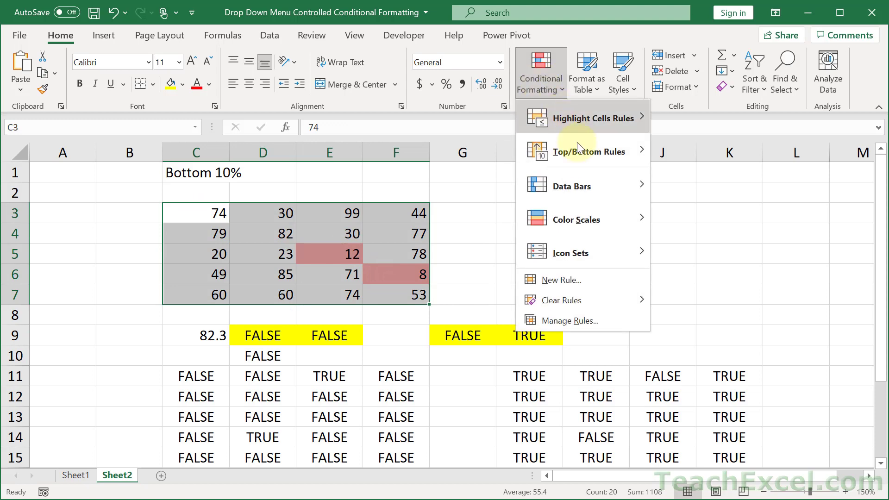
left_click(561, 280)
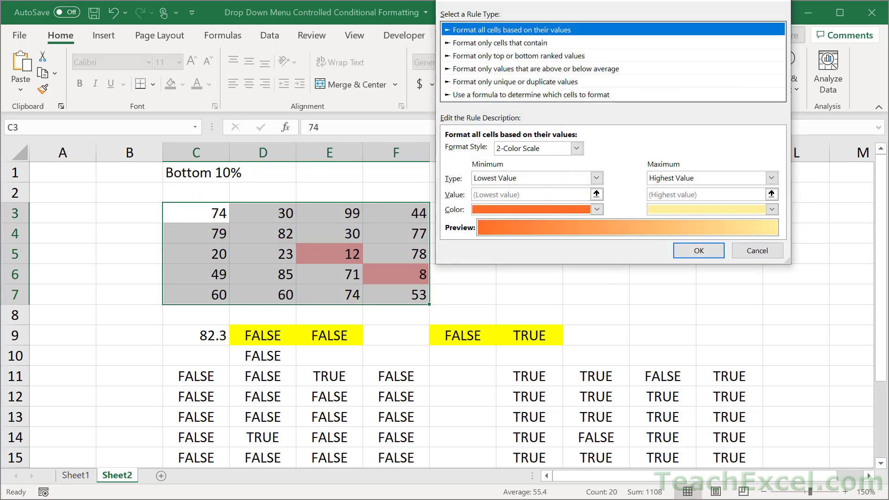
left_click(535, 154)
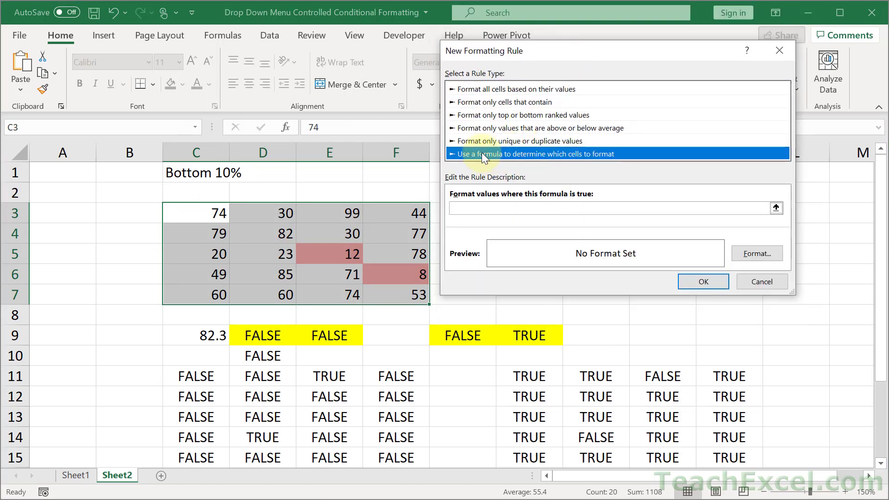
type("=AND(C3>PERCENTILE.INC($C$3:$F$7,0.1),$C$1=\"Bottom 10%\")")
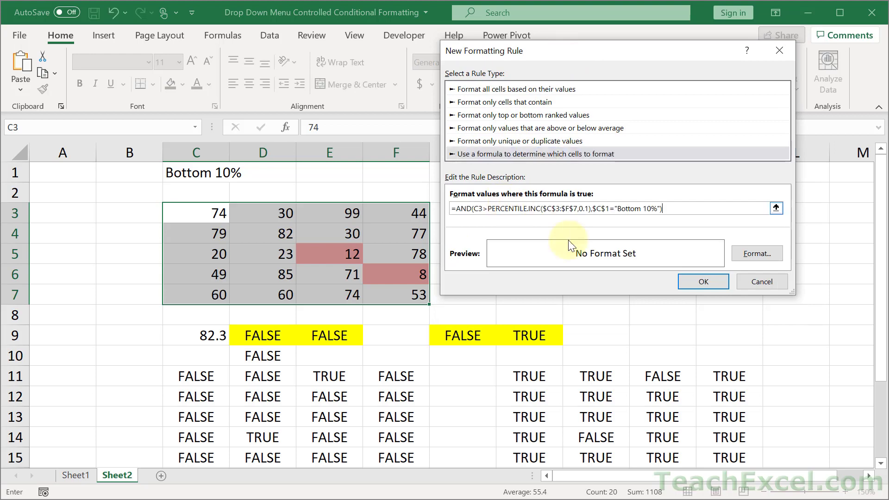
Format that rule with custom number format ;;; so values above the 10th percentile are hidden.
left_click(756, 254)
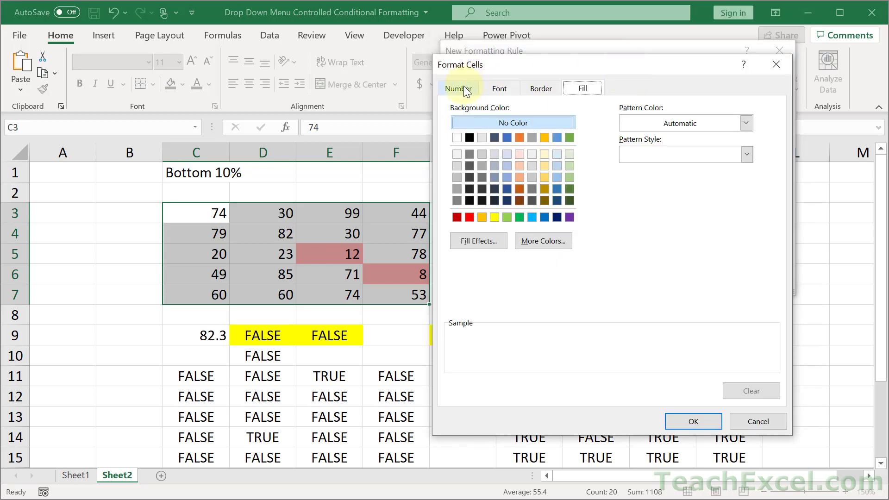
left_click(458, 88)
type(";;;")
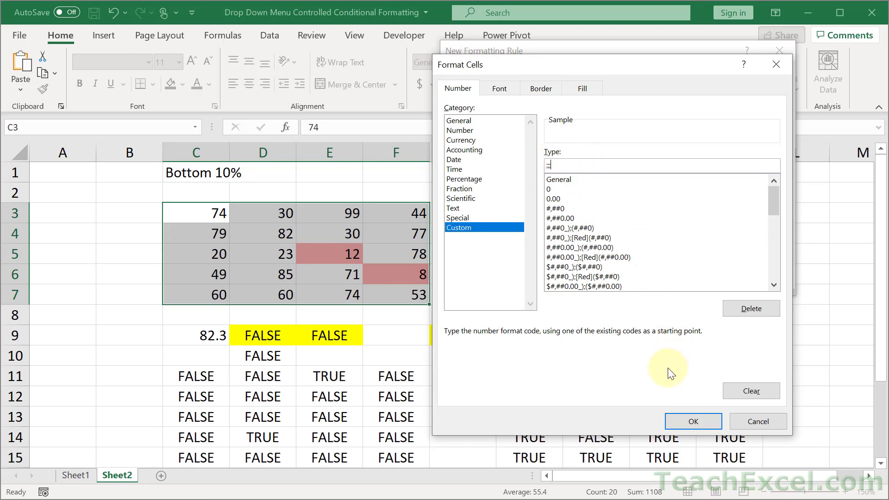
left_click(693, 421)
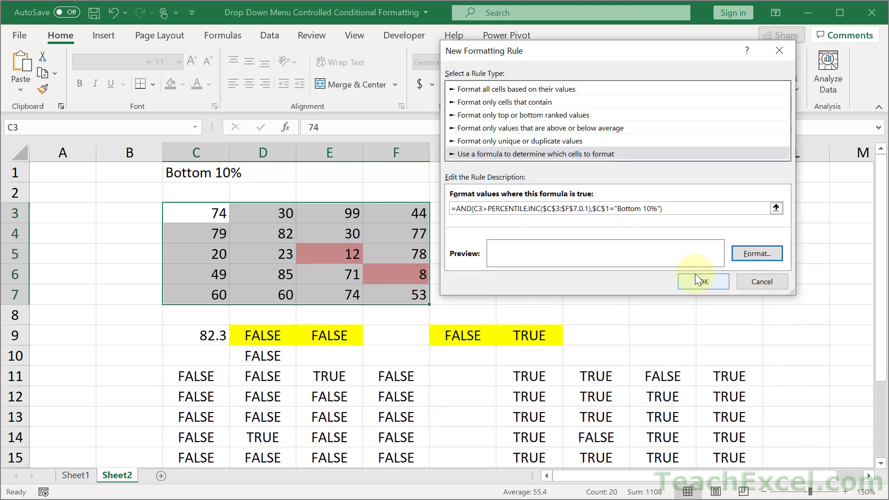
left_click(702, 281)
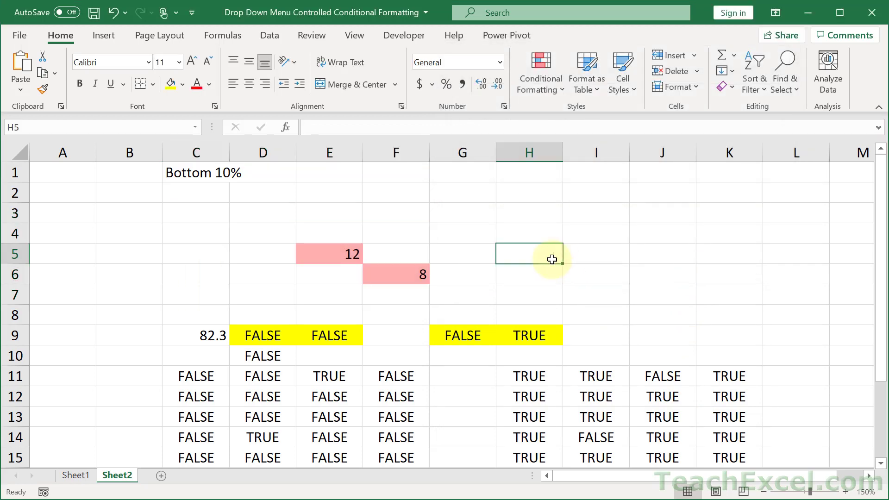
mouse_move(187, 173)
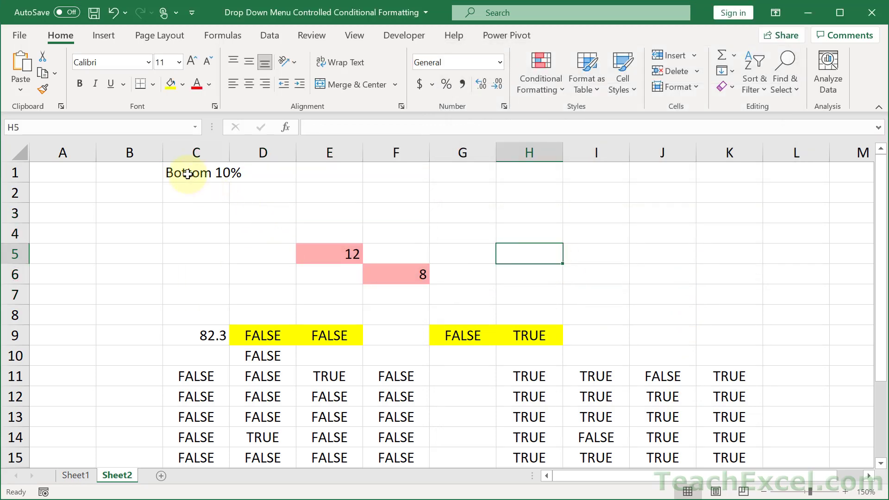
left_click(196, 173)
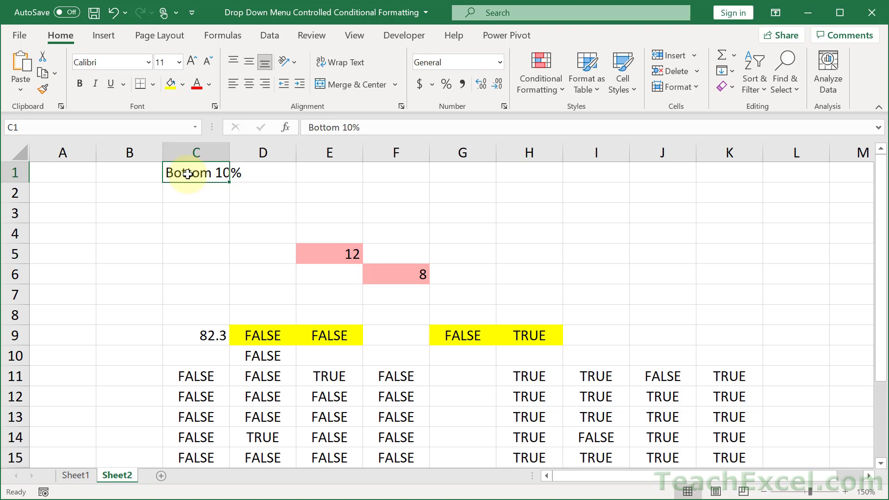
mouse_move(291, 137)
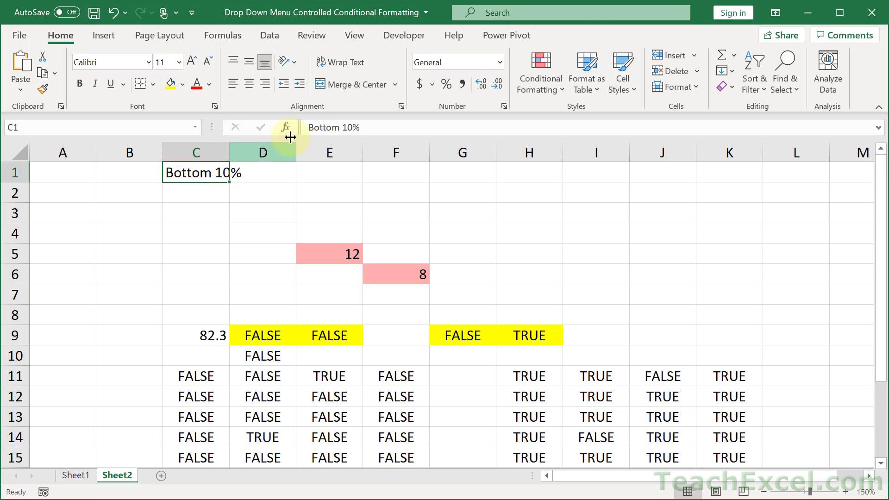
Validate C1 as a list with source Regular View,Top 10%,Bottom 10%.
left_click(269, 35)
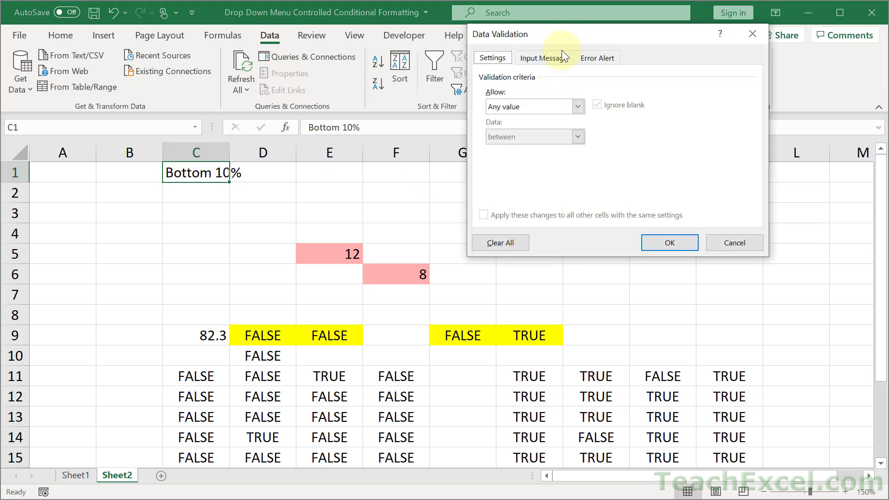
left_click(379, 190)
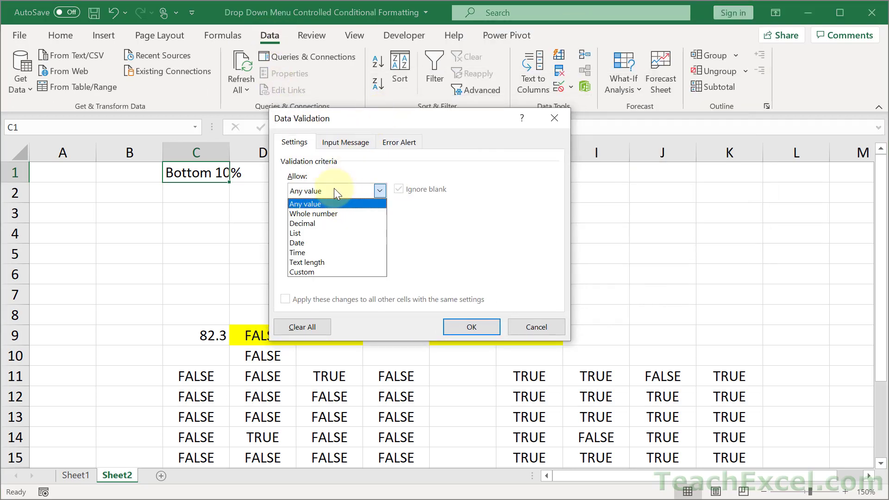
left_click(295, 234)
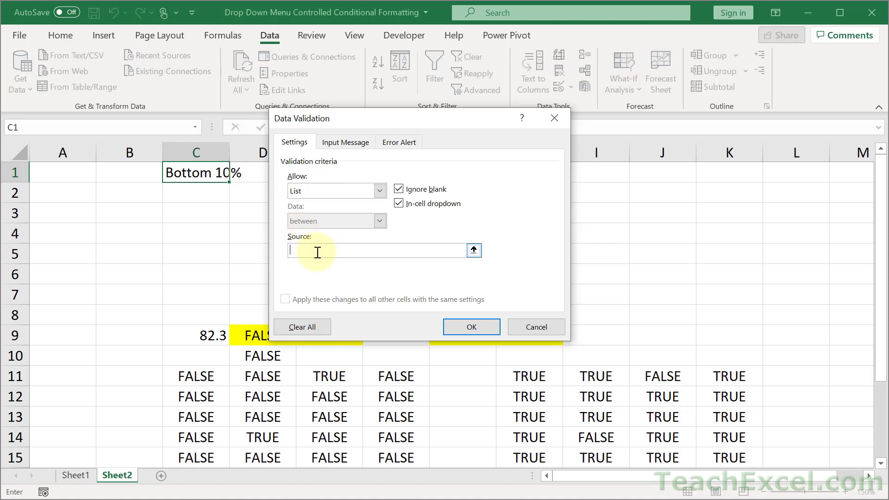
type("Regular")
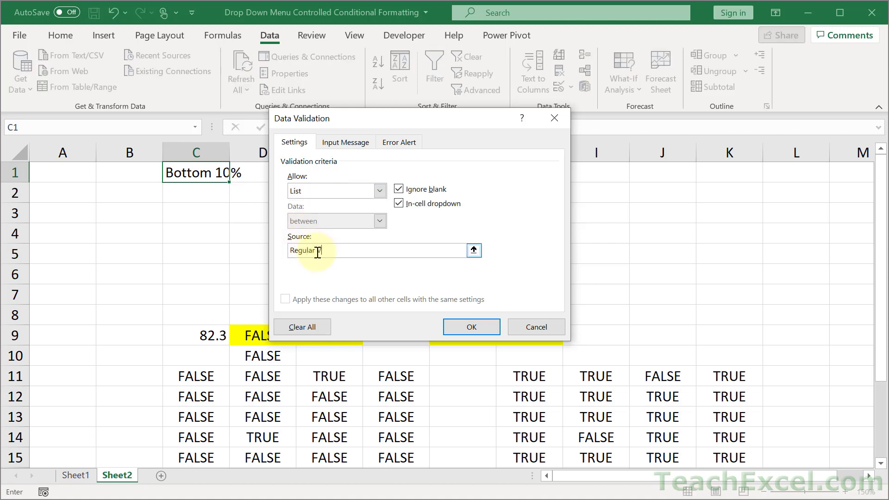
type("View,T")
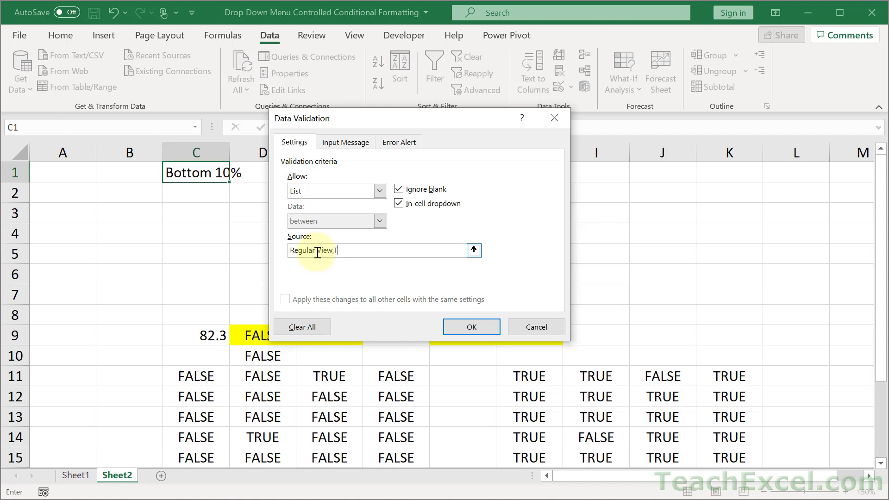
type("op 10%")
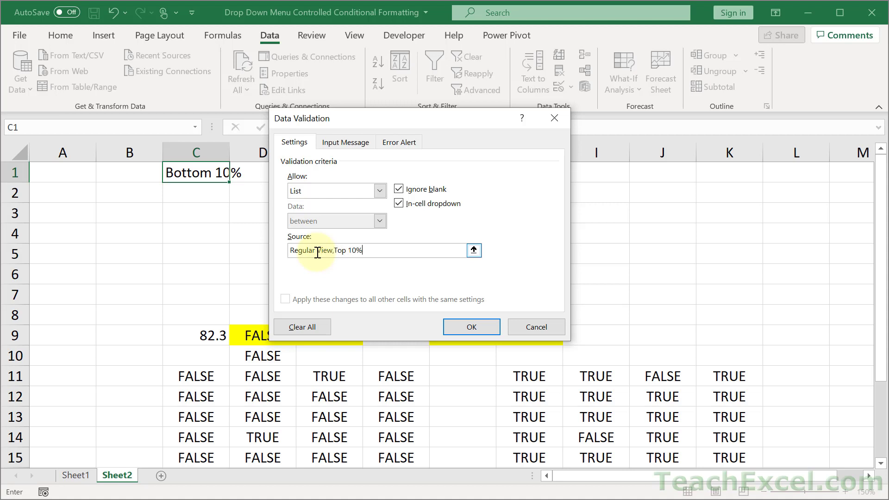
type(",Bottom")
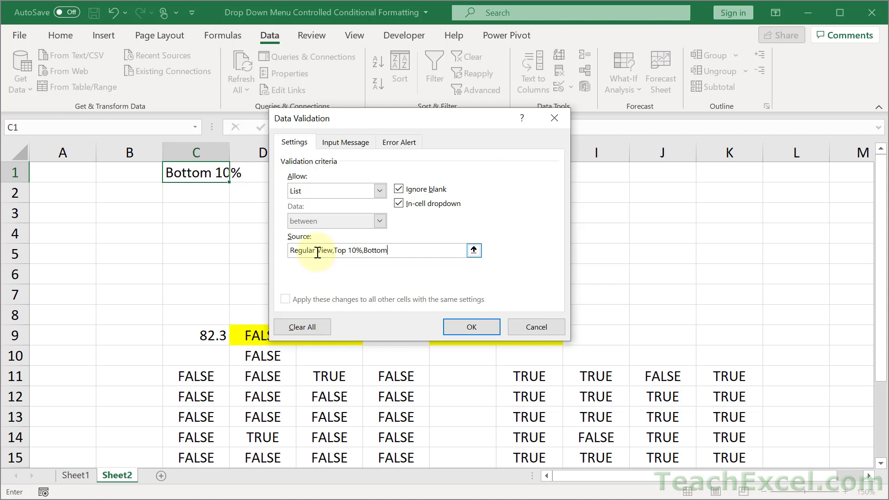
type("10%")
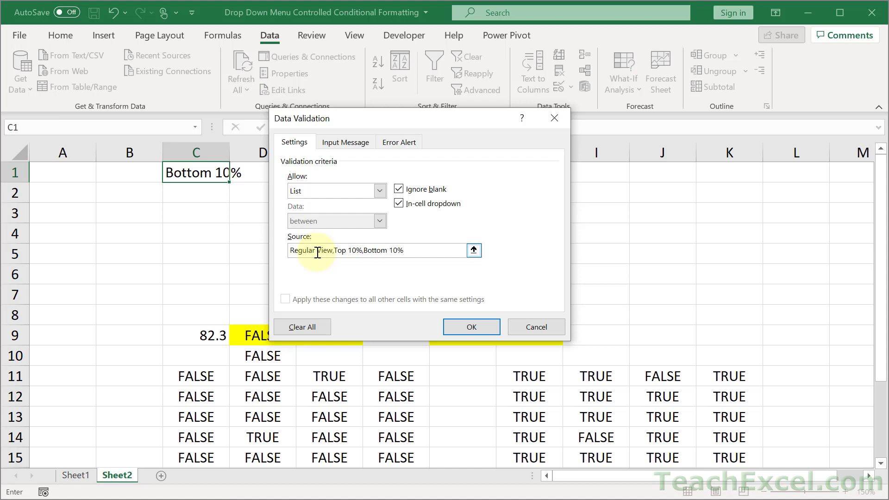
left_click(471, 327)
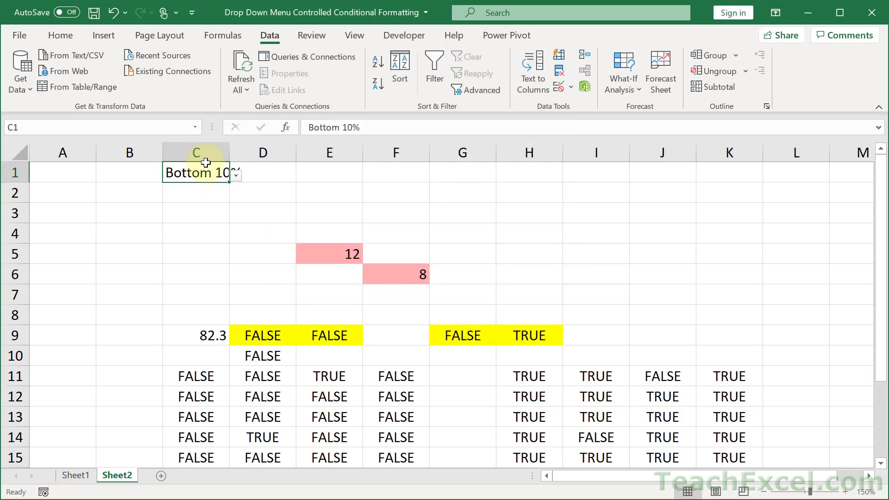
Test the C1 drop-down through Regular View, Top 10% and Bottom 10%, ending on Regular View.
left_click(234, 173)
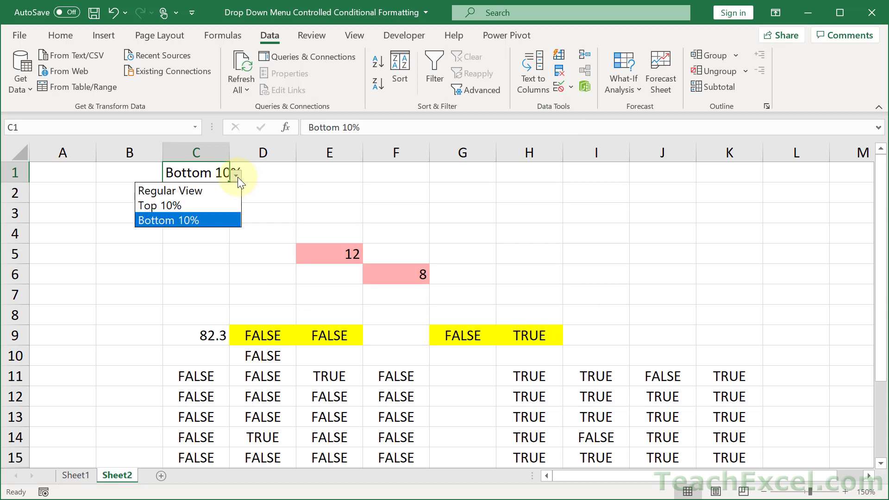
left_click(170, 190)
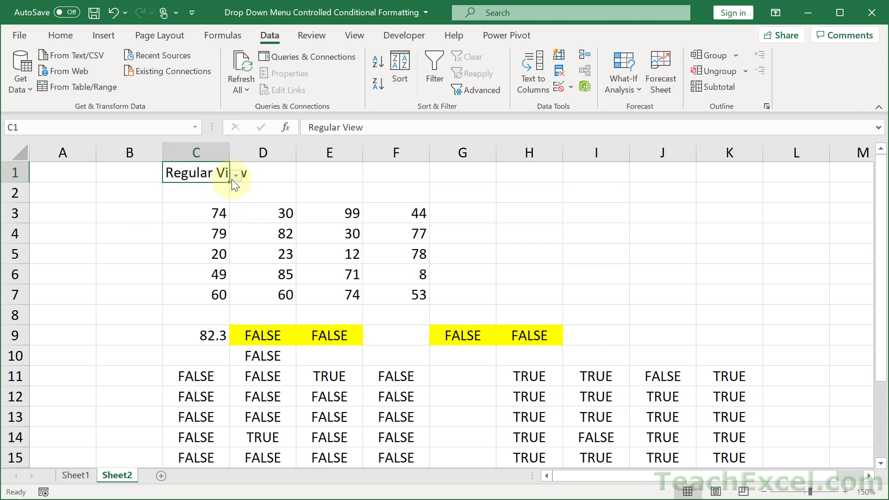
left_click(235, 175)
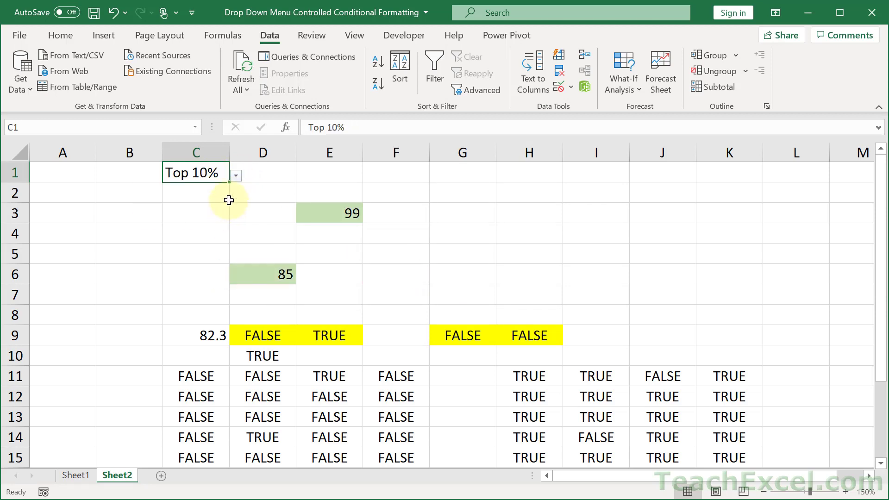
mouse_move(223, 221)
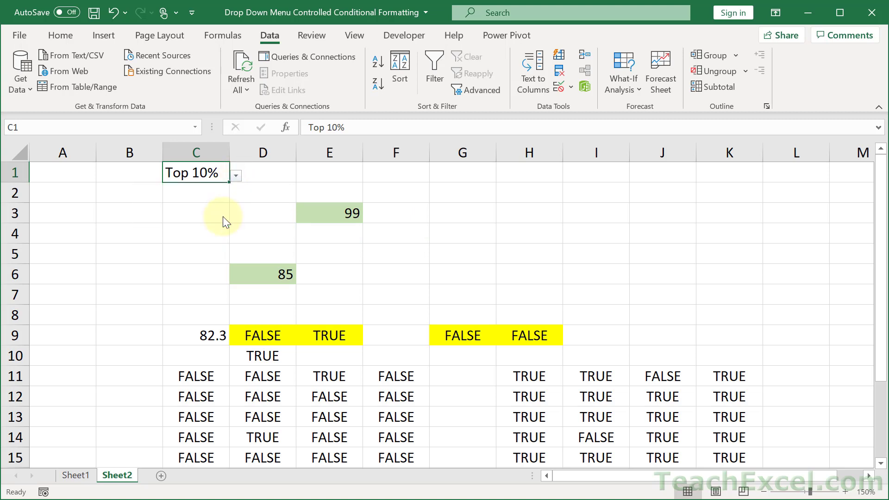
left_click(234, 175)
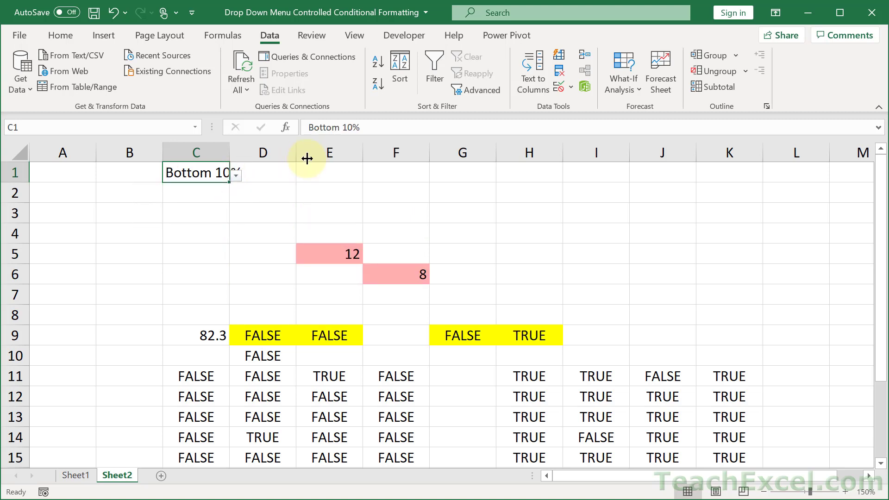
left_click(235, 173)
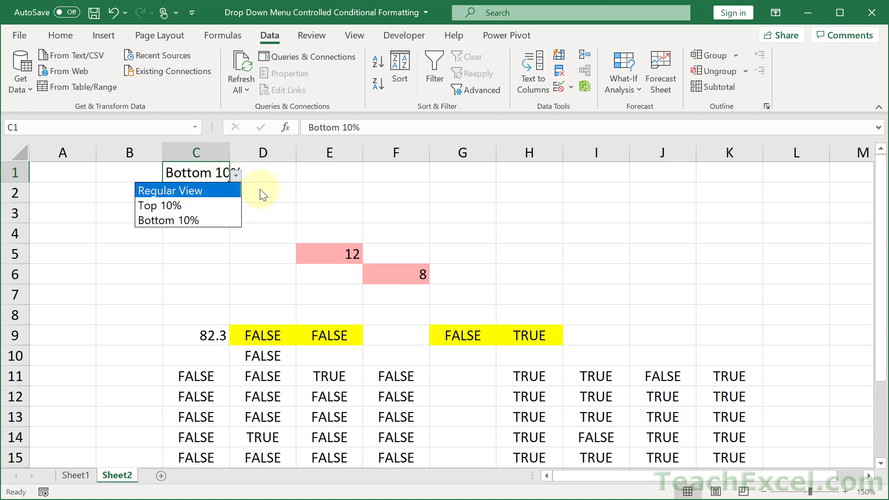
mouse_move(198, 190)
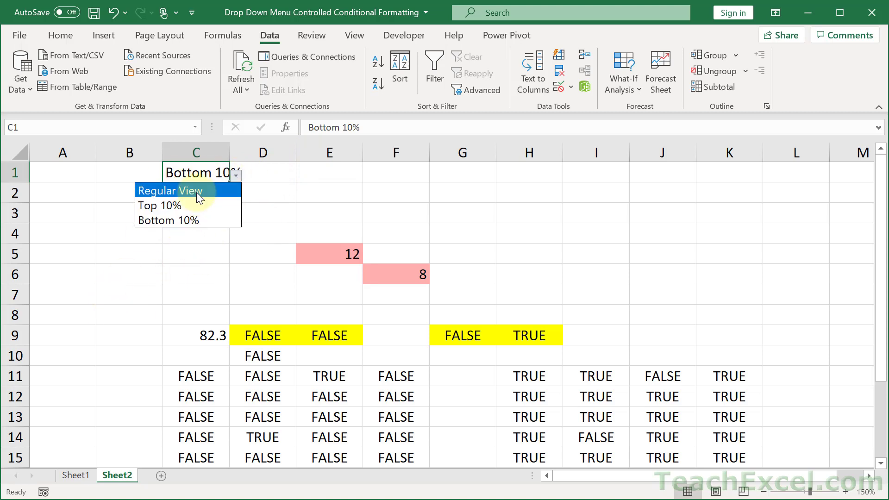
left_click(170, 190)
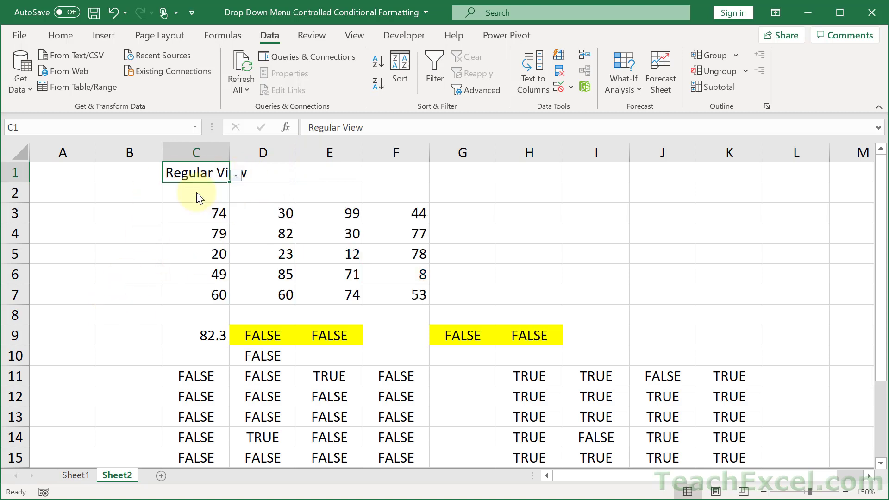
mouse_move(404, 272)
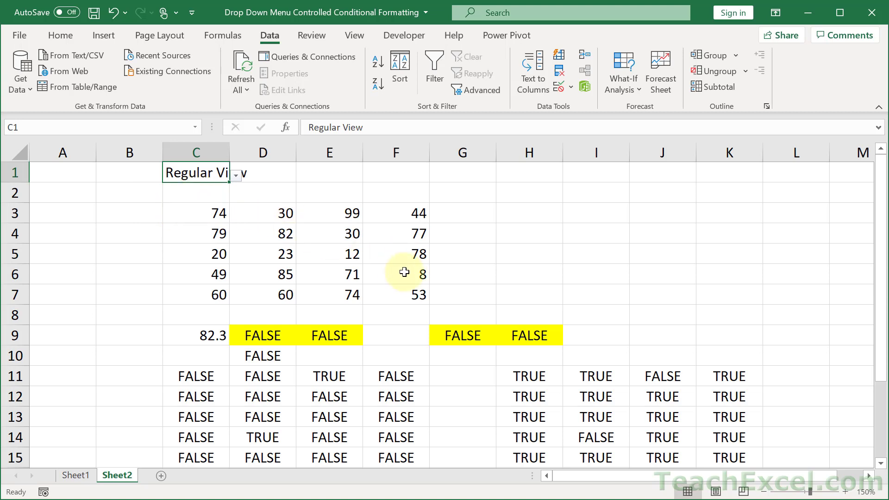
mouse_move(274, 233)
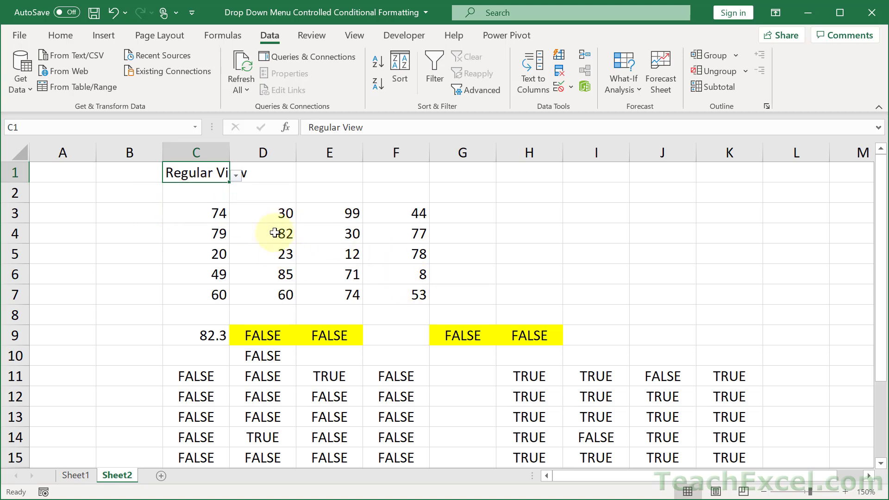
mouse_move(143, 214)
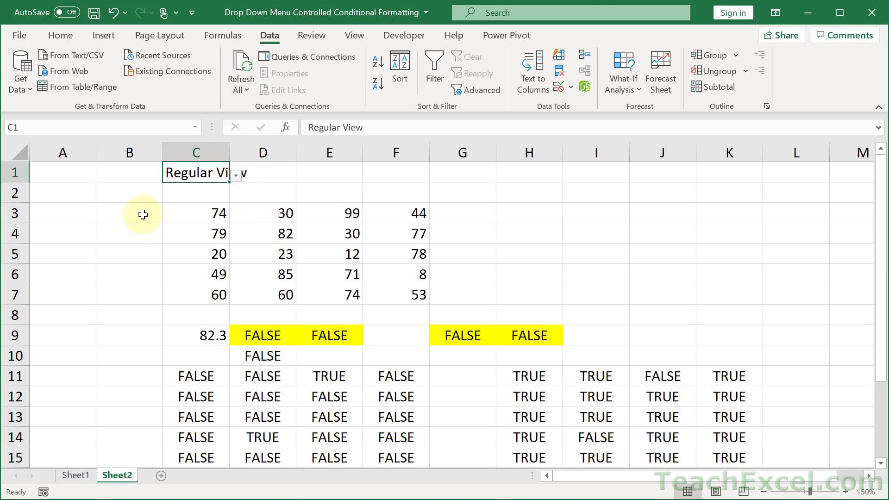
mouse_move(258, 217)
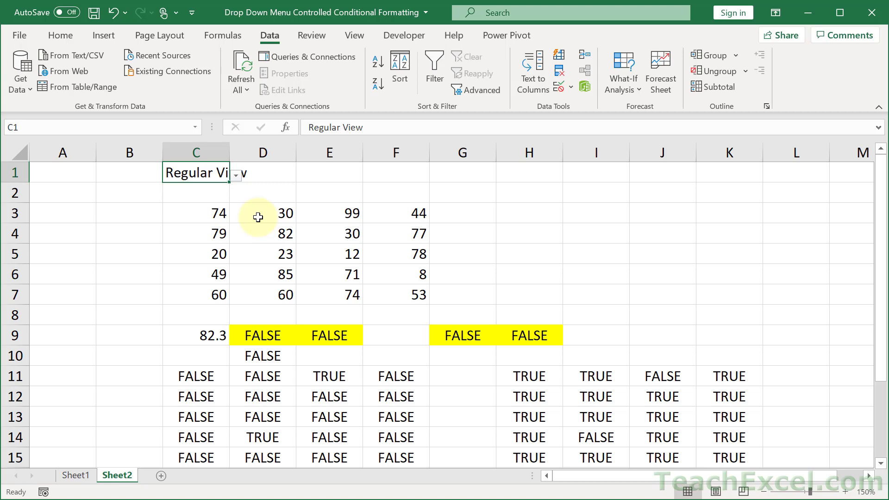
mouse_move(336, 346)
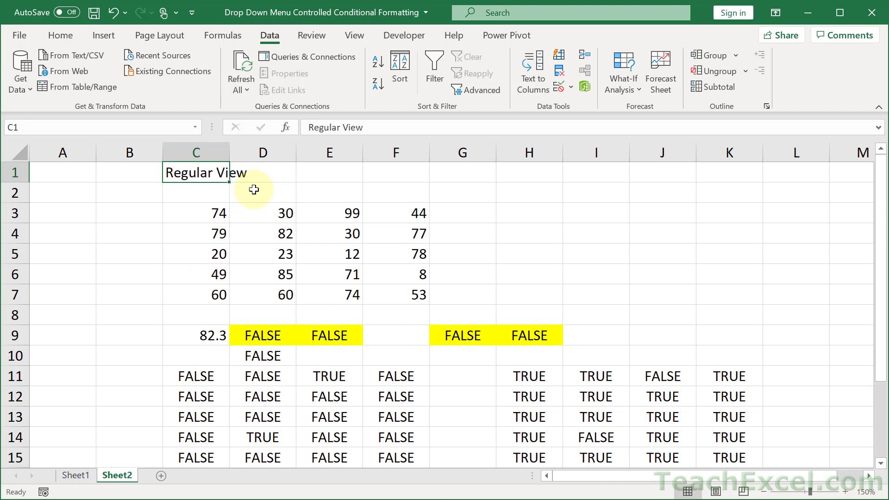
mouse_move(371, 198)
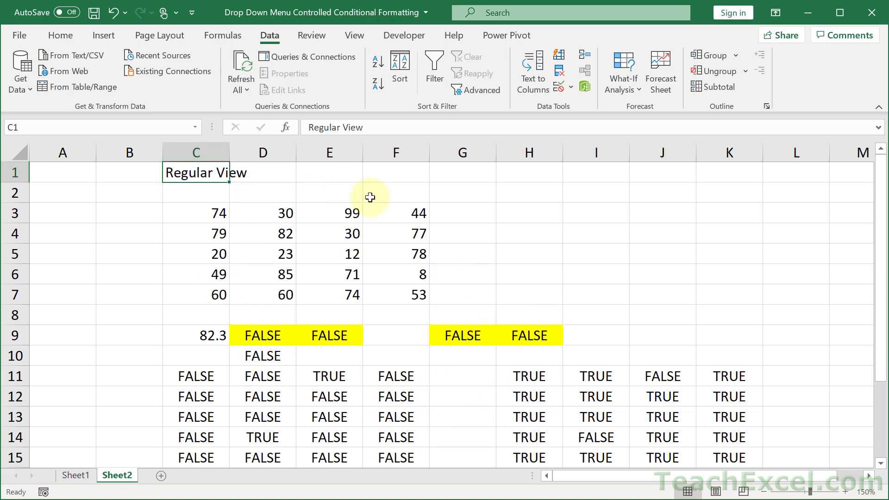
mouse_move(218, 213)
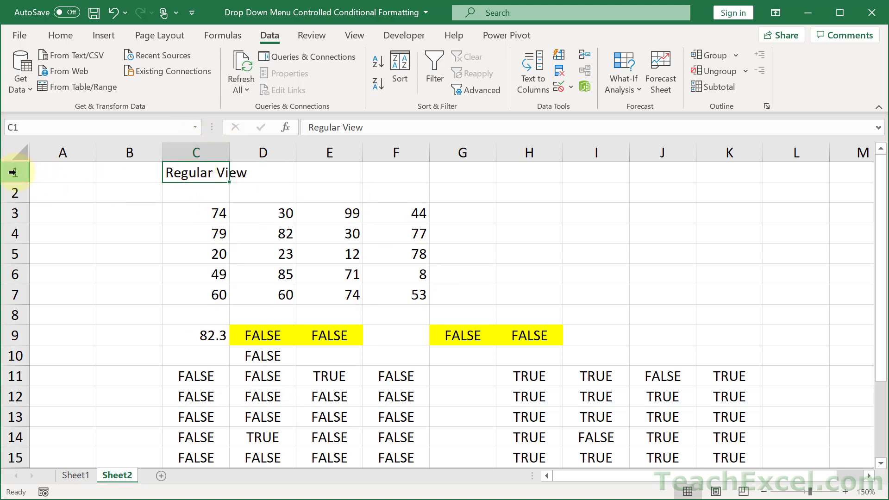
Insert a blank row above the view cell and label B2 with View.
right_click(12, 172)
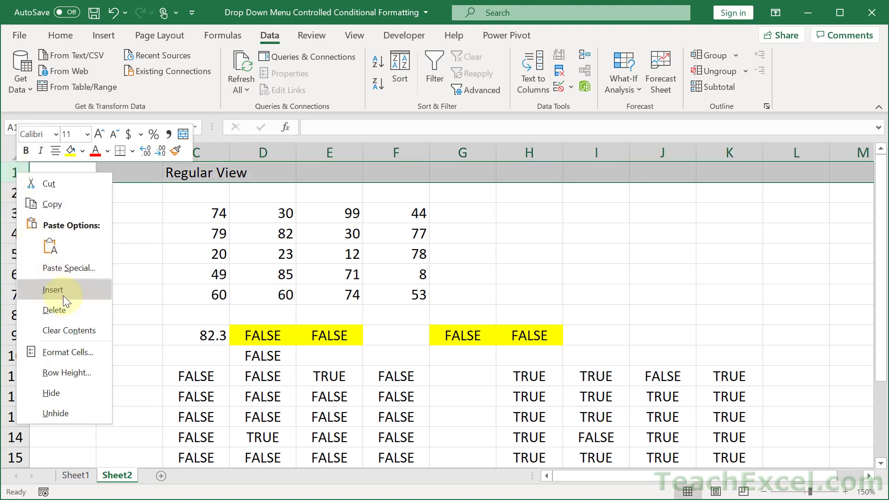
left_click(53, 290)
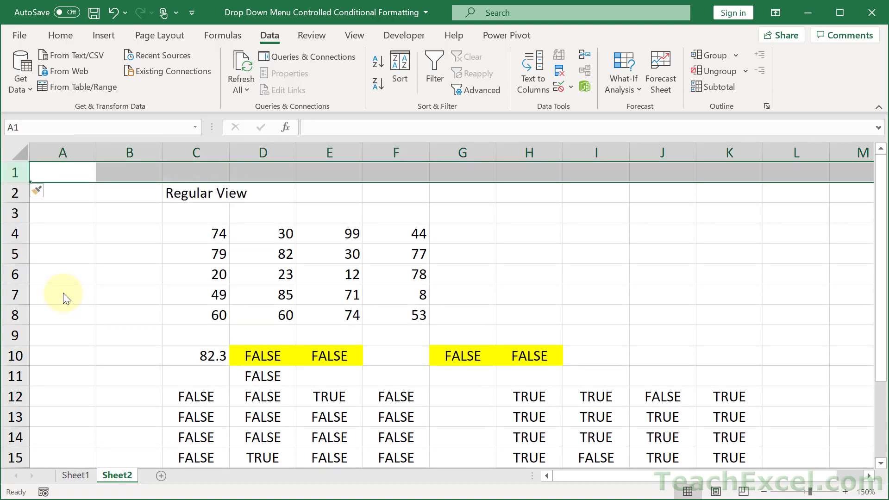
left_click(130, 192)
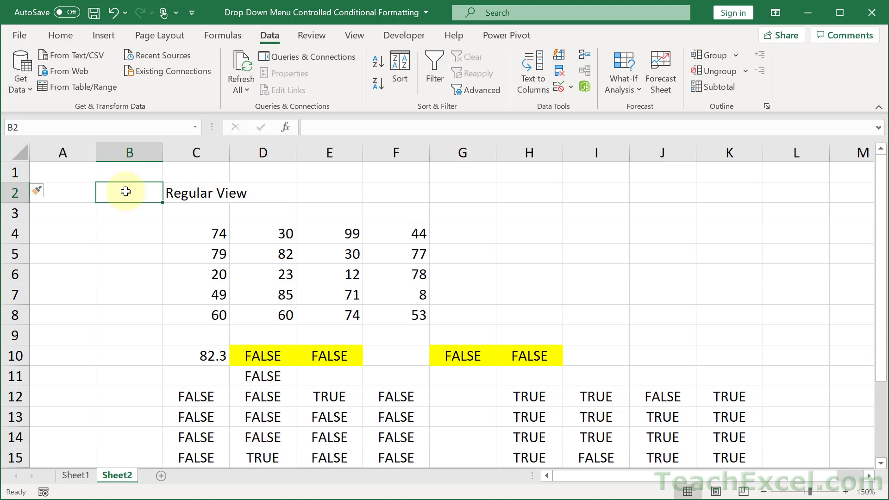
type("View")
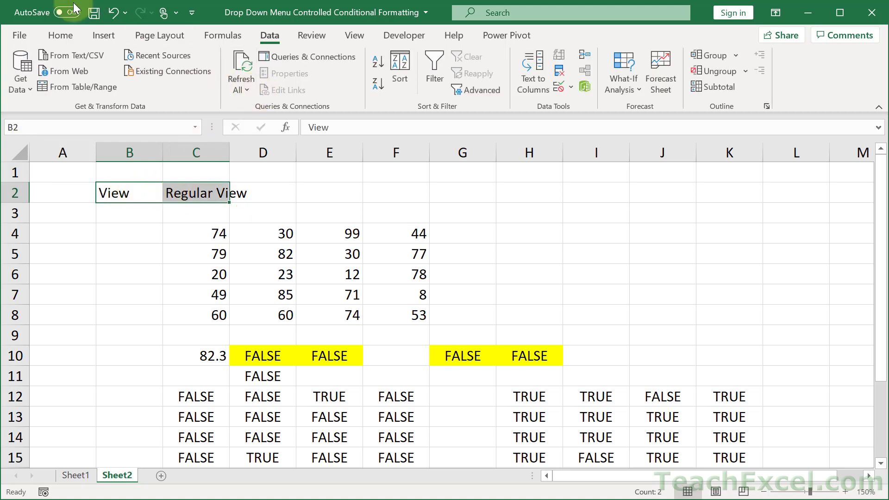
Shade the View label and Regular View cells grey.
left_click(60, 35)
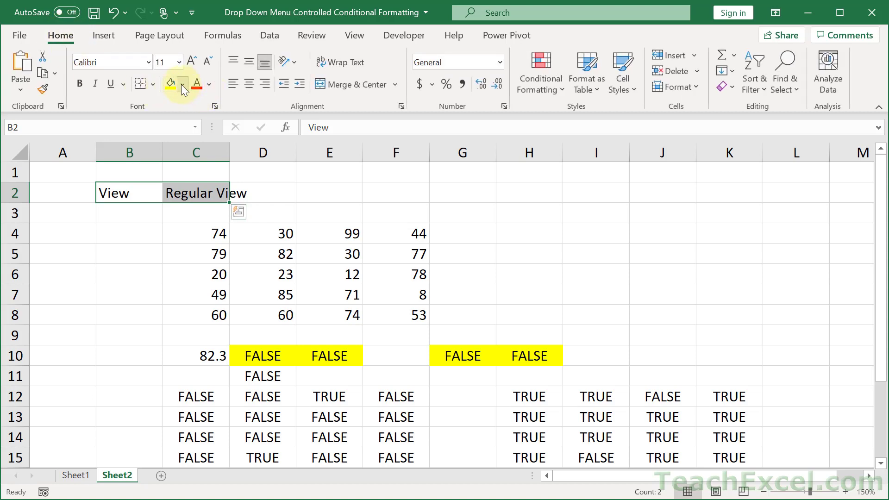
left_click(184, 84)
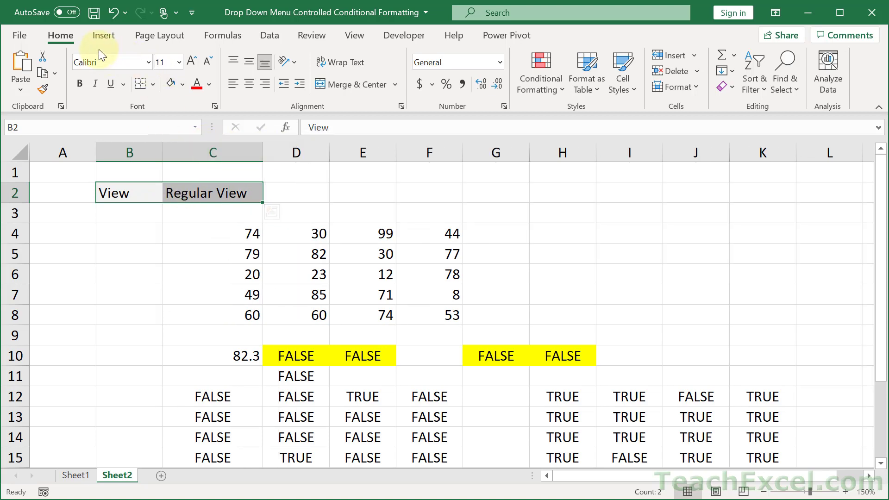
Draw a rounded rectangle over B2:C2 with no fill and a coloured outline.
left_click(103, 35)
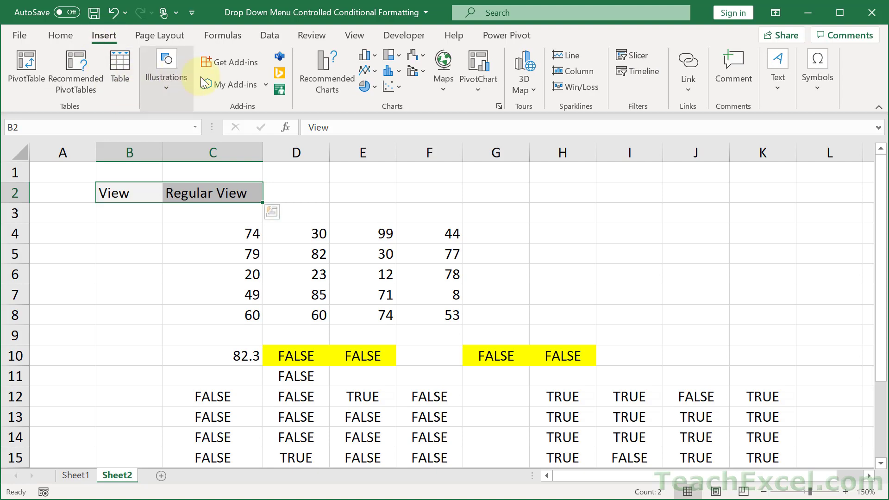
left_click(166, 68)
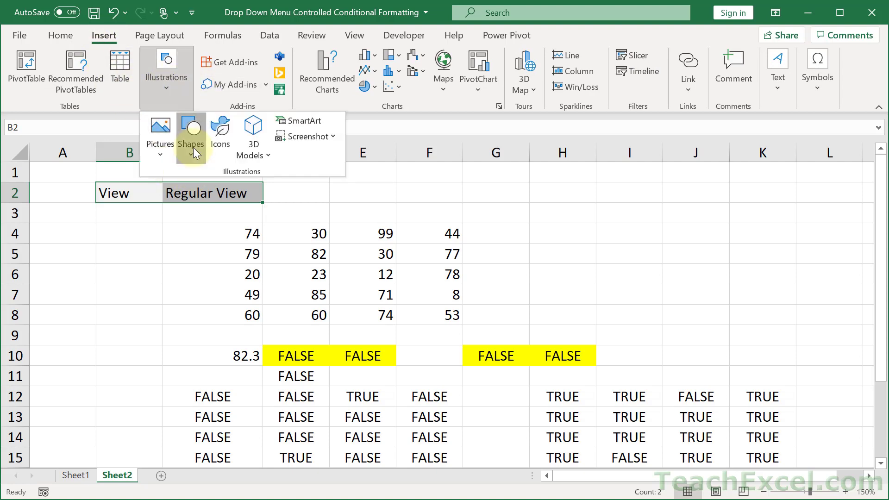
left_click(191, 136)
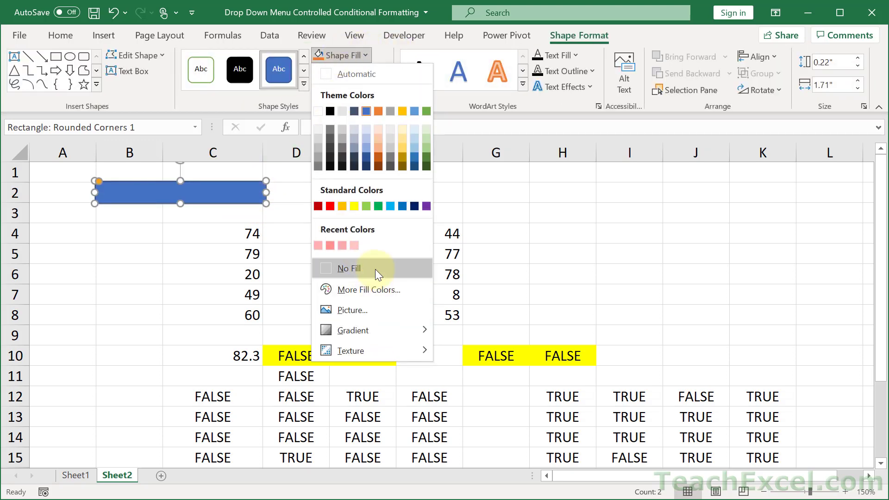
left_click(349, 268)
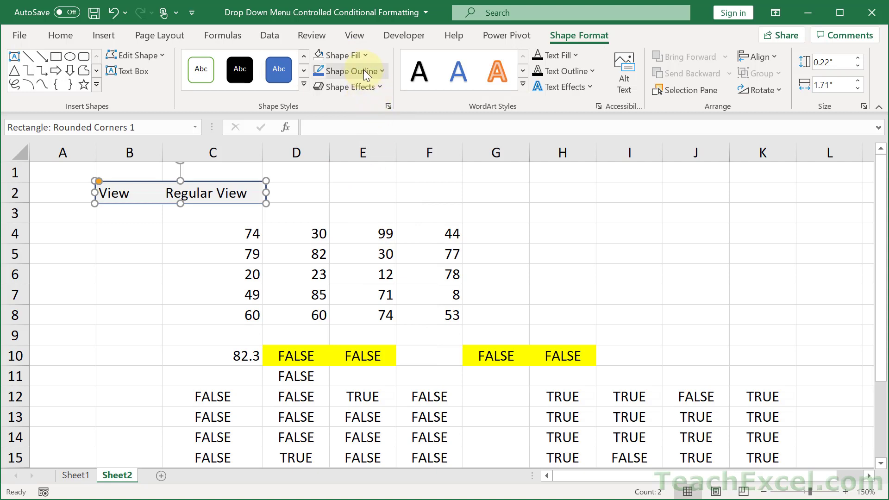
left_click(350, 71)
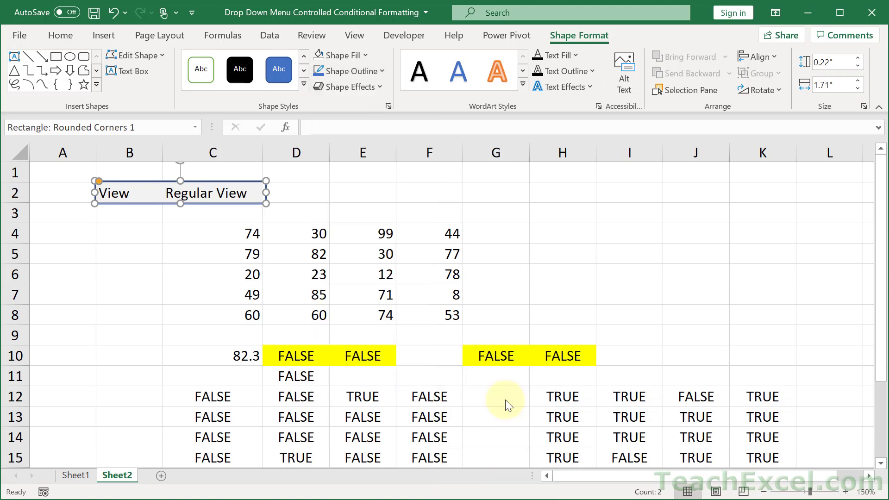
mouse_move(49, 360)
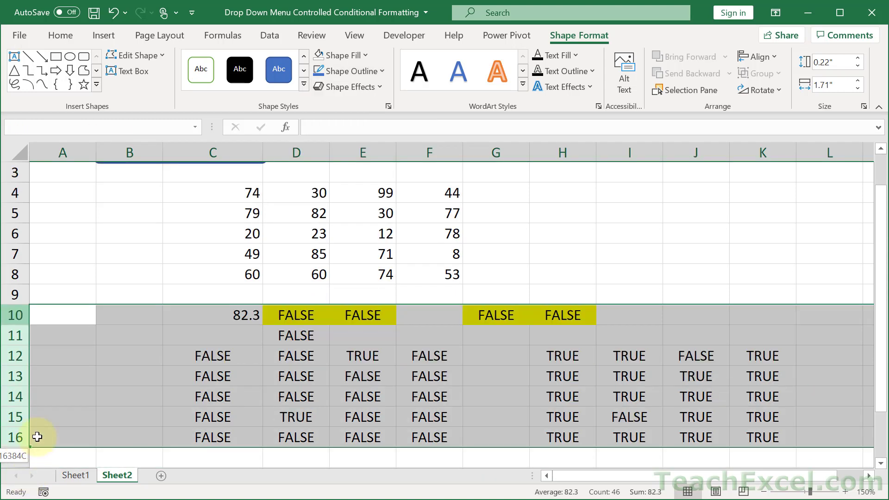
Delete the TRUE/FALSE helper rows 10–16 below the data.
left_click(62, 315)
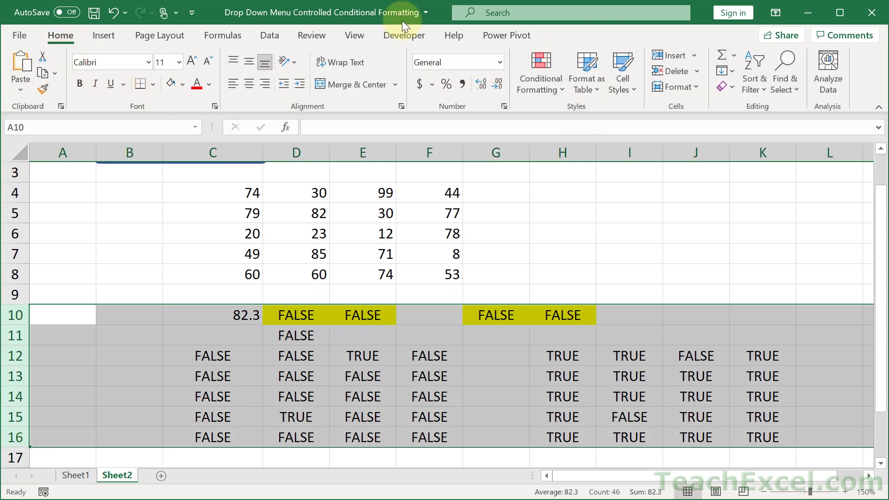
mouse_move(729, 112)
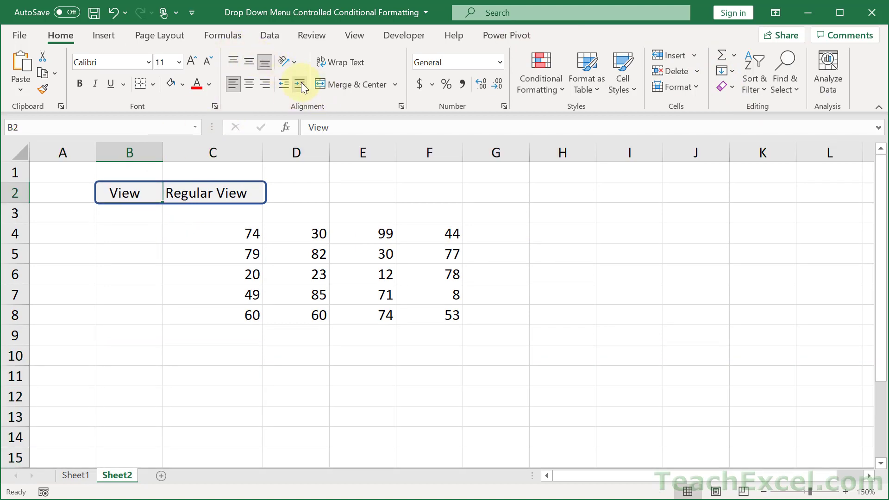
mouse_move(301, 43)
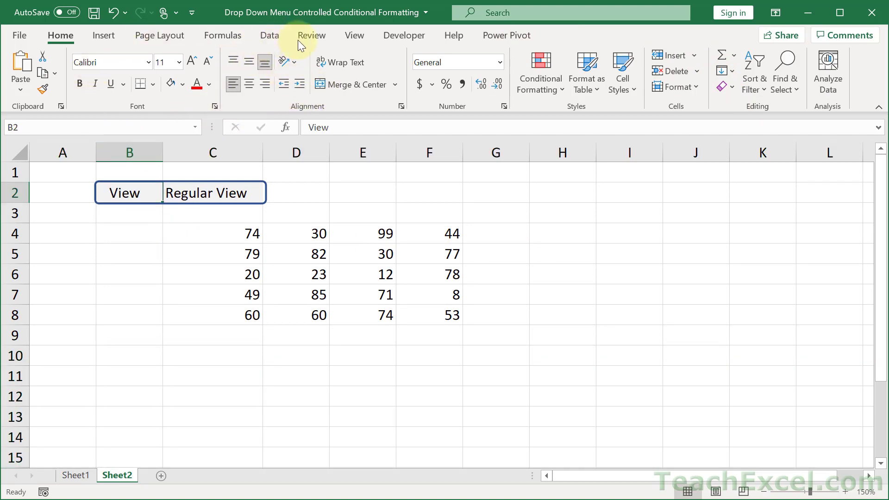
Hide the sheet's gridlines and formula bar from the View display options.
left_click(354, 35)
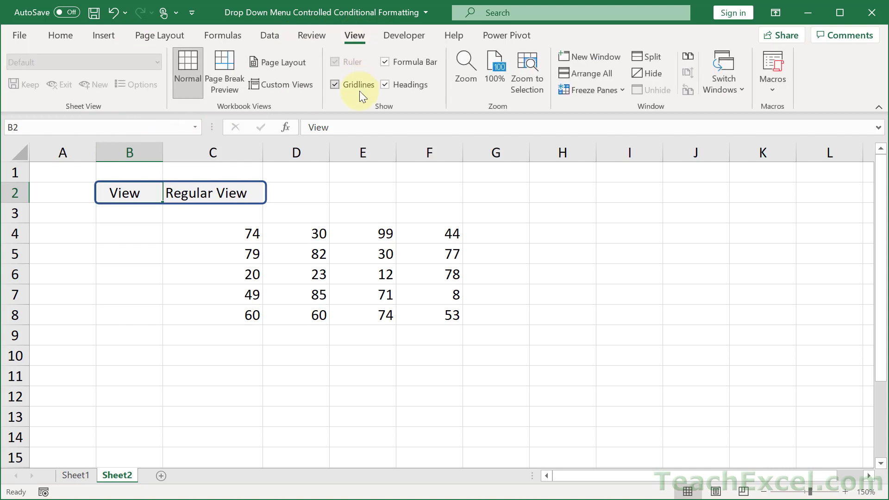
left_click(334, 84)
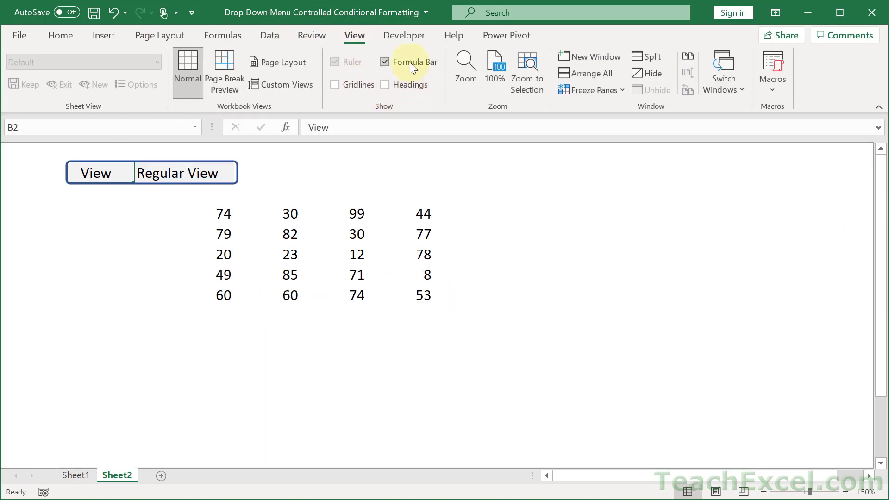
left_click(385, 62)
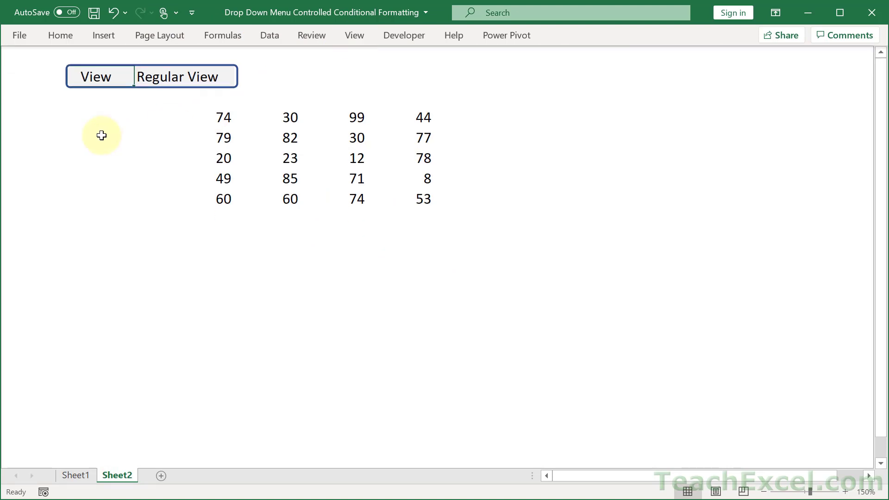
mouse_move(170, 77)
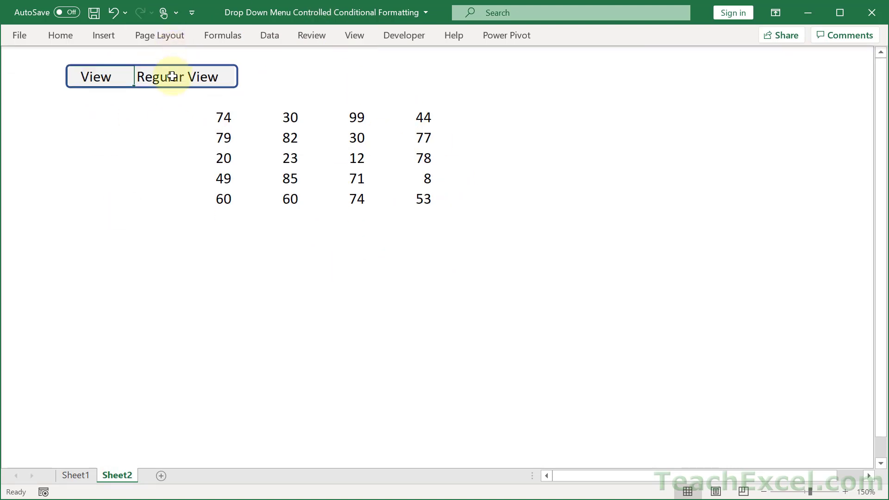
Switch the C2 View choice to Top 10% to show only 99 and 85 in green.
left_click(240, 78)
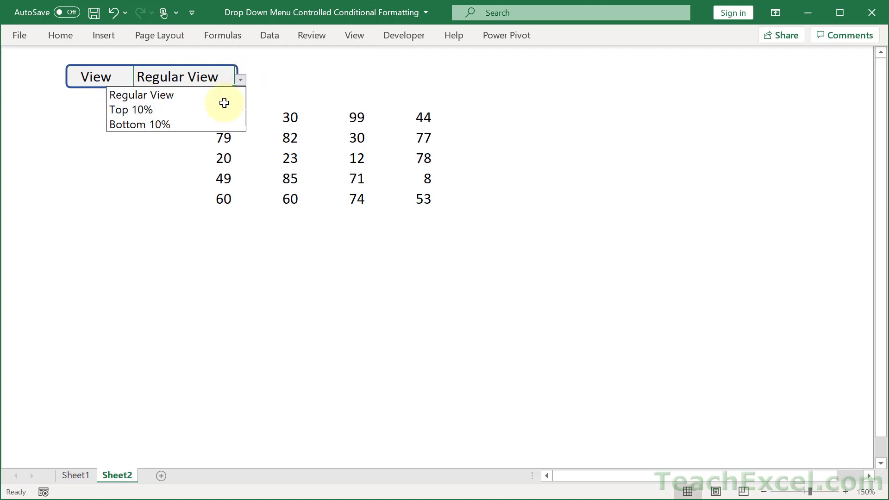
left_click(130, 109)
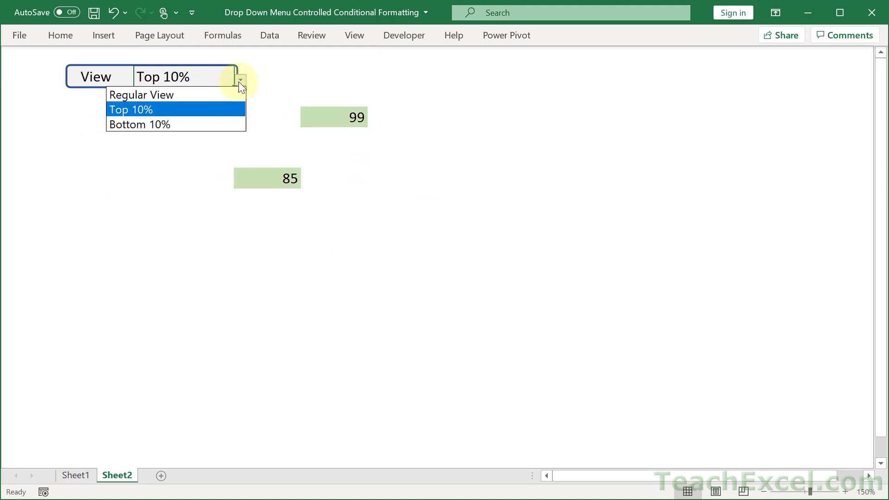
left_click(140, 124)
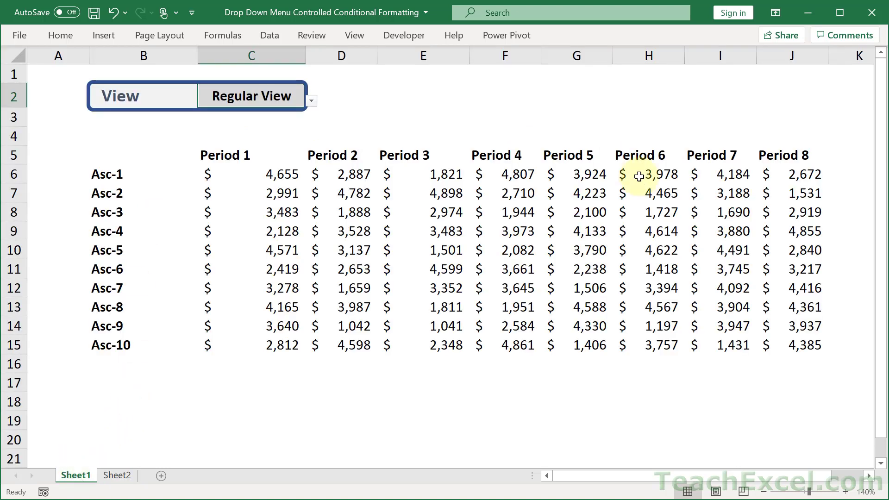
mouse_move(232, 183)
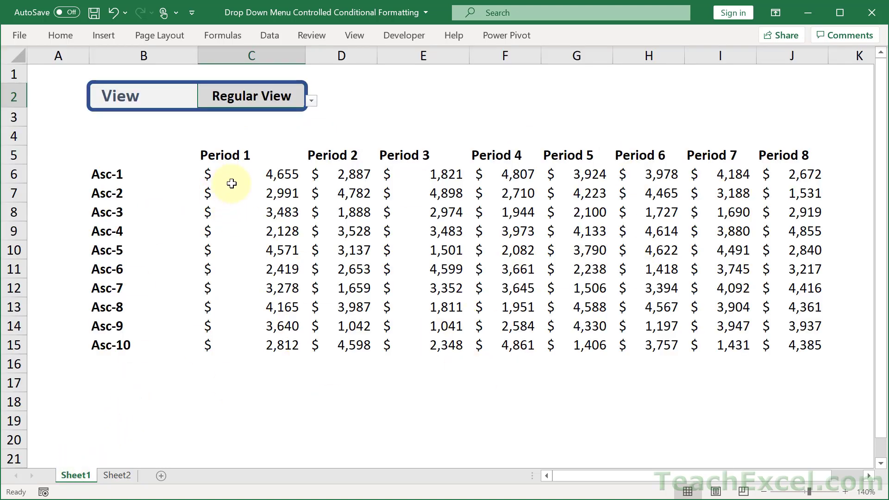
Set Sheet1's View drop-down in C2 to Top 10%.
left_click(251, 174)
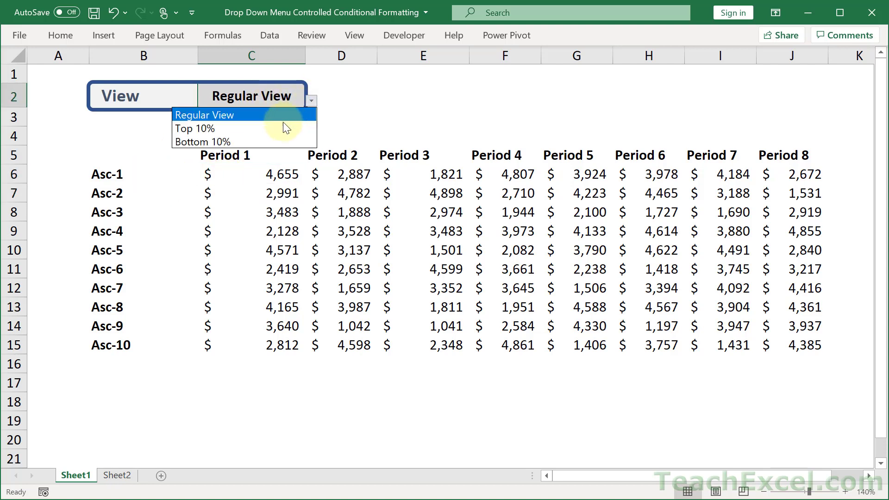
left_click(195, 128)
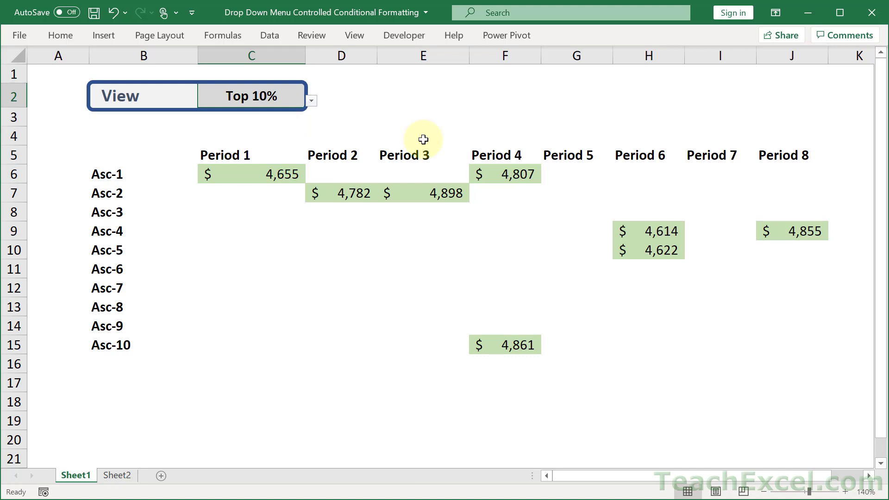
mouse_move(400, 131)
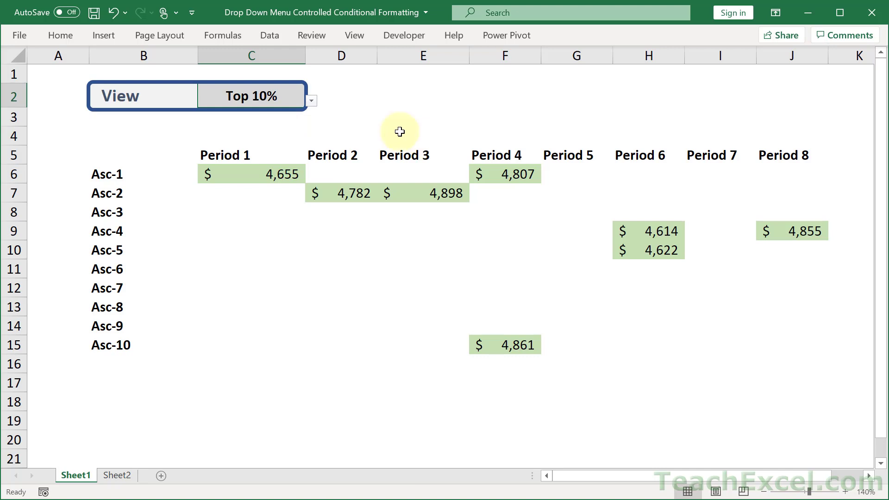